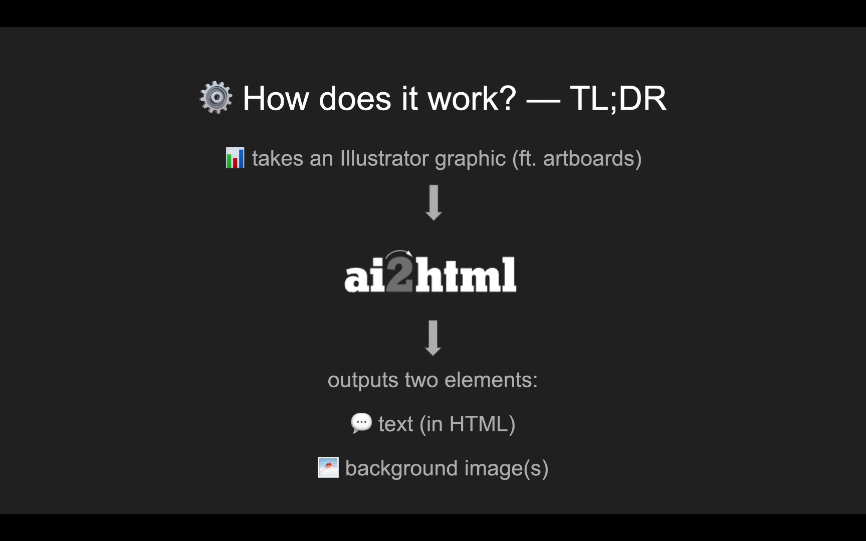
- Advance past the ai2html overview to the 'Hello, example!' slide
key(Right)
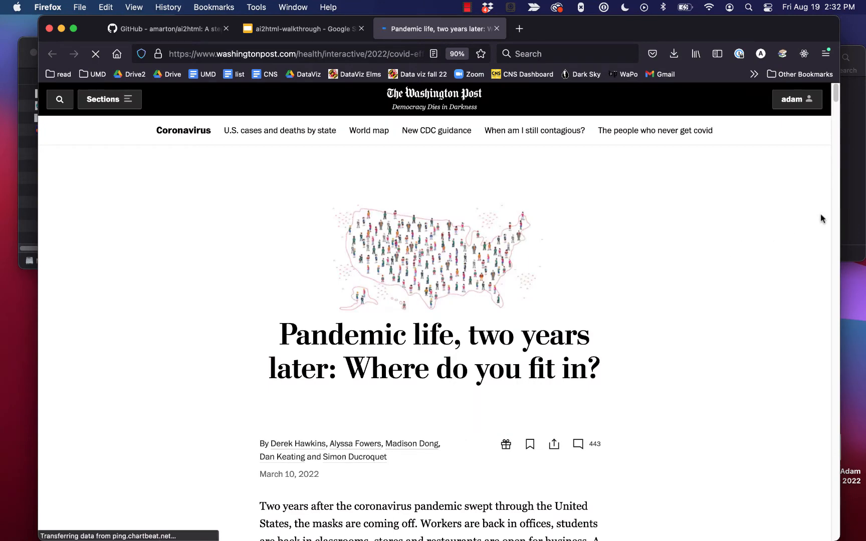
- Scroll through the Washington Post pandemic article
scroll(down, 3)
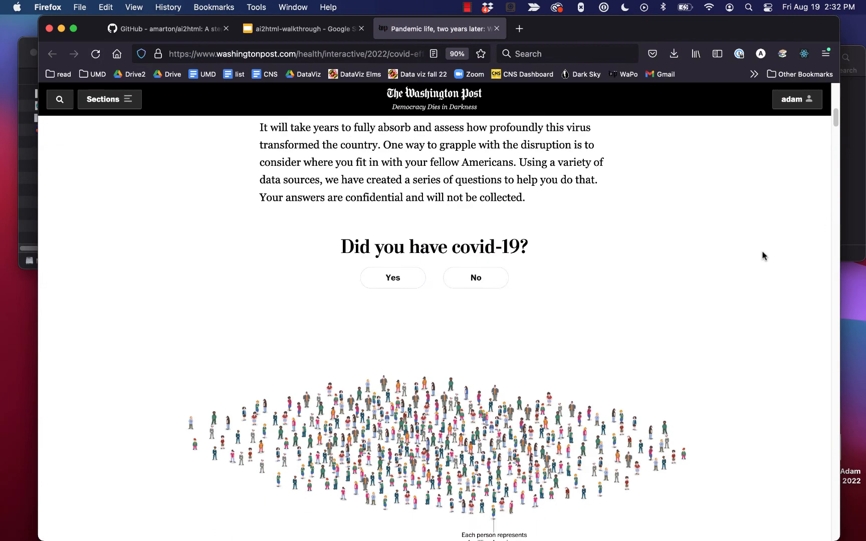
scroll(down, 3)
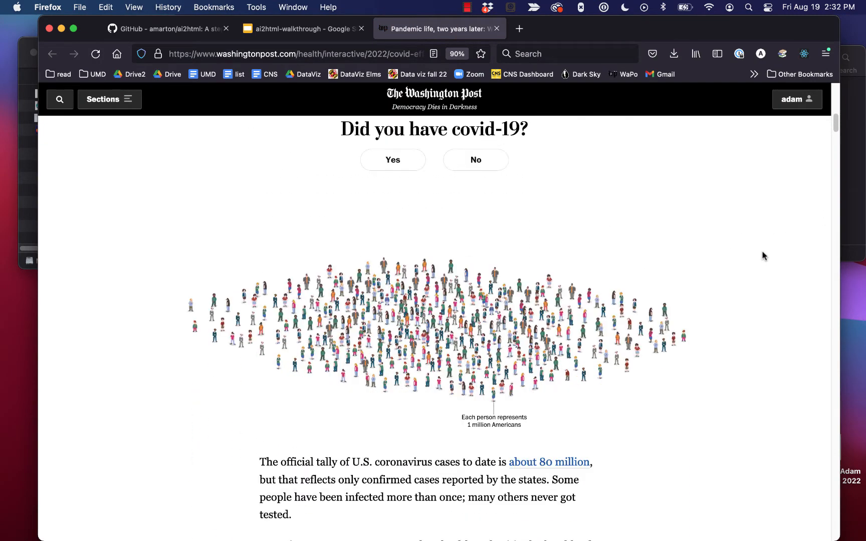
scroll(down, 3)
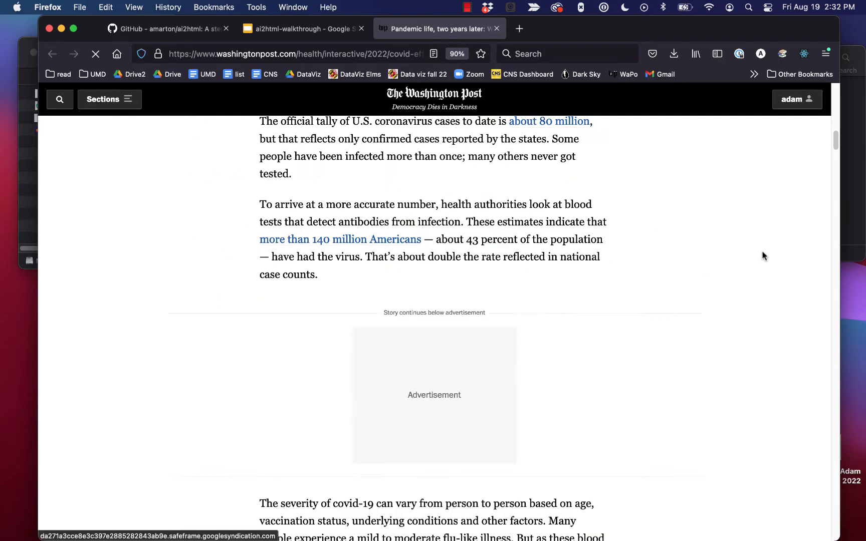
scroll(down, 3)
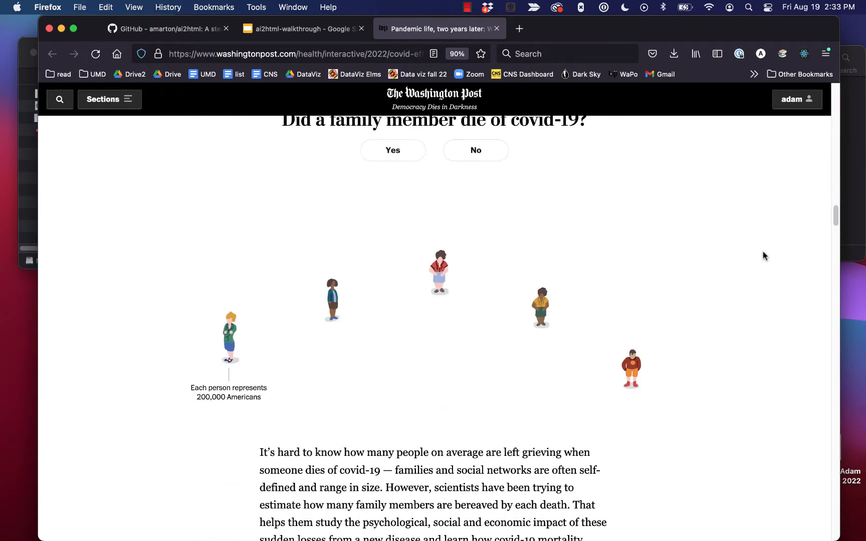
scroll(down, 3)
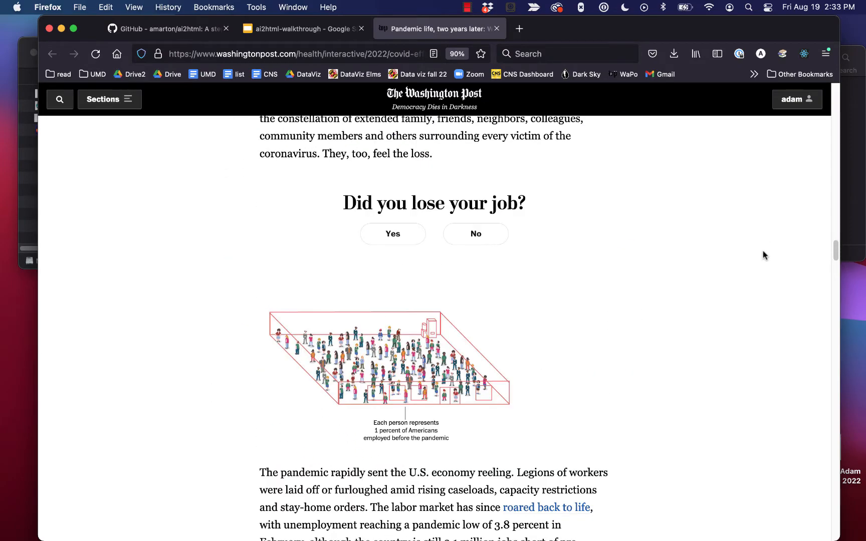
scroll(down, 3)
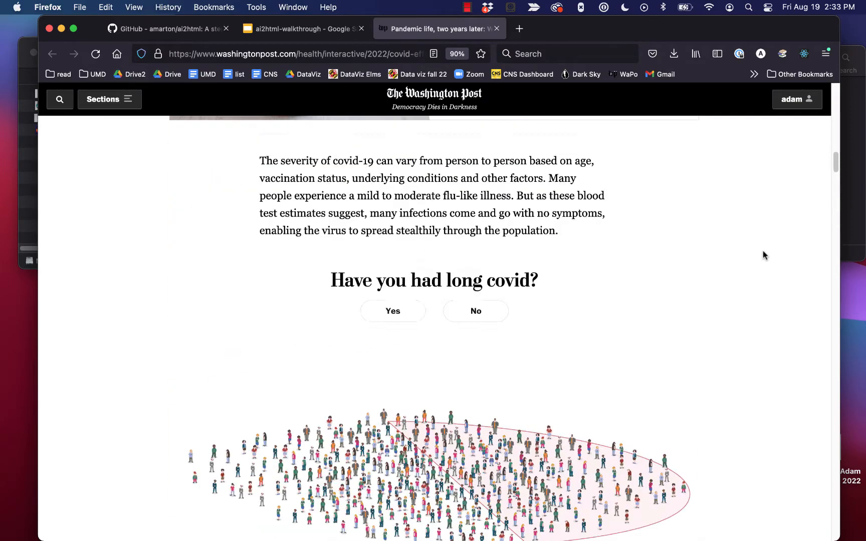
scroll(up, 3)
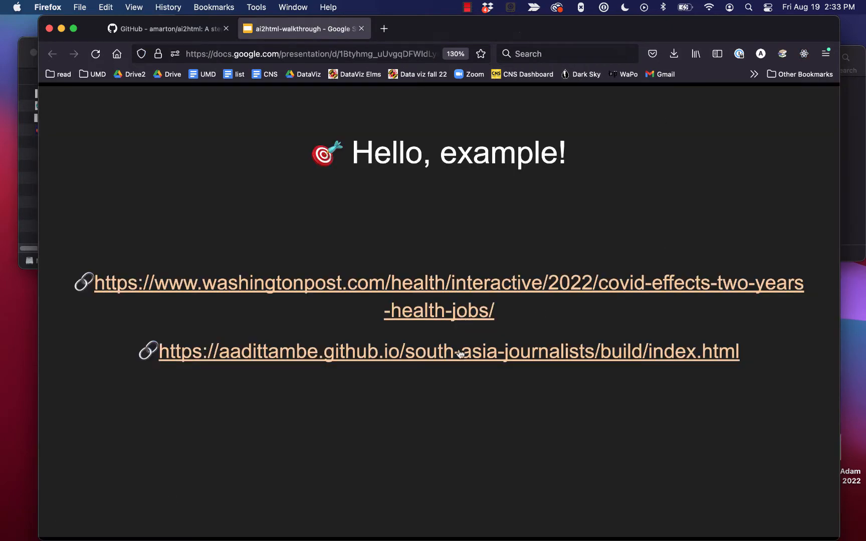
- Open the aadittambe.github.io South Asia journalists page and scroll its small-multiple charts
click(448, 352)
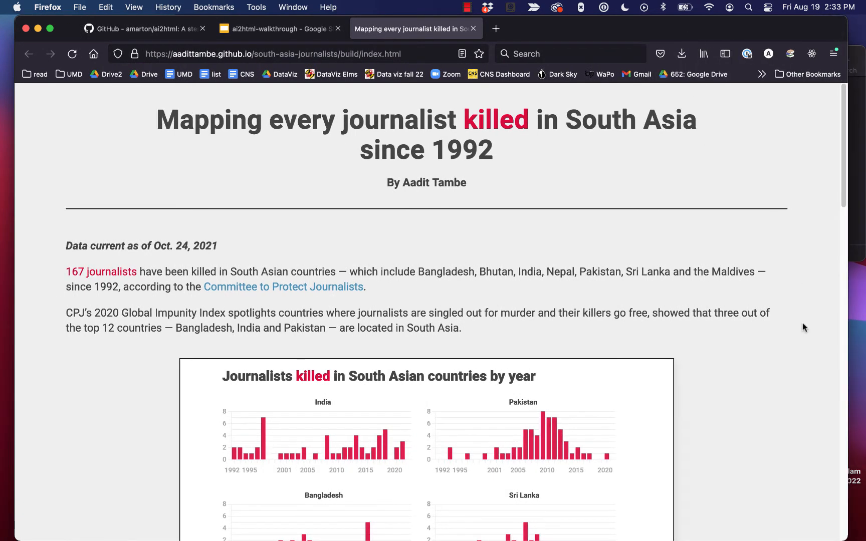
scroll(down, 3)
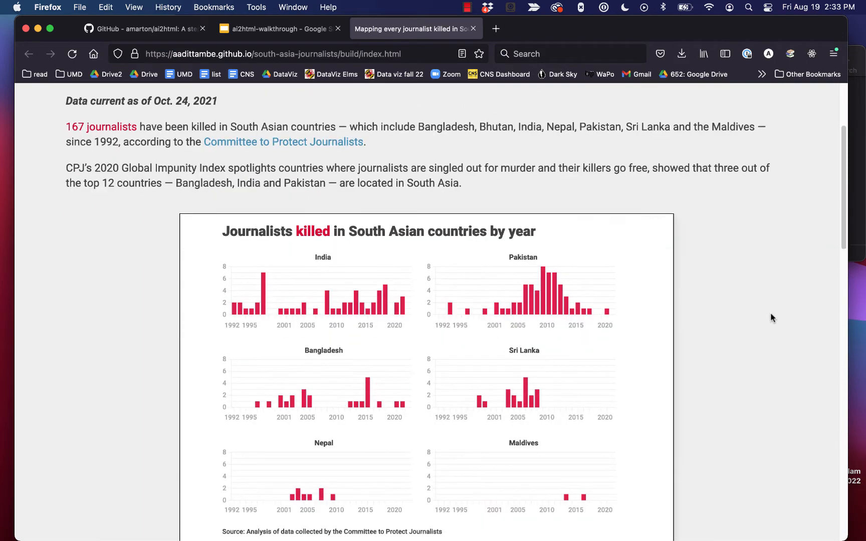
scroll(down, 3)
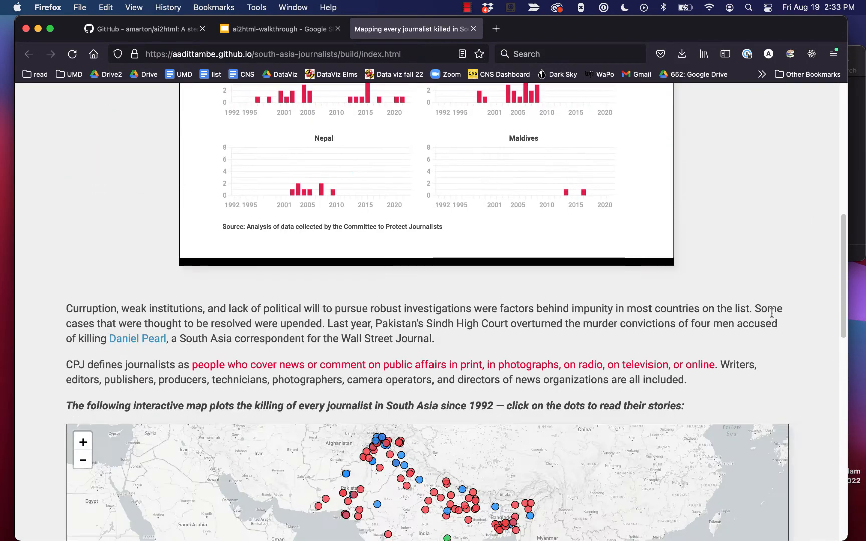
scroll(up, 3)
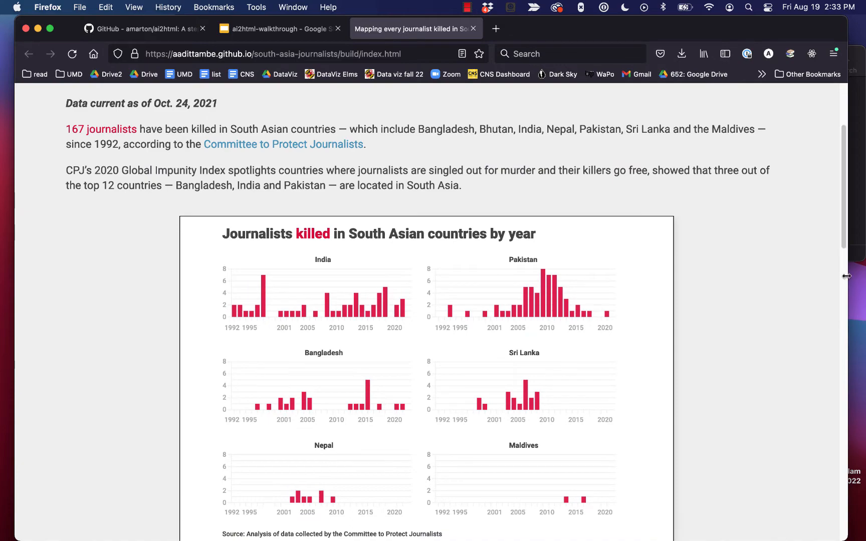
mouse_move(440, 312)
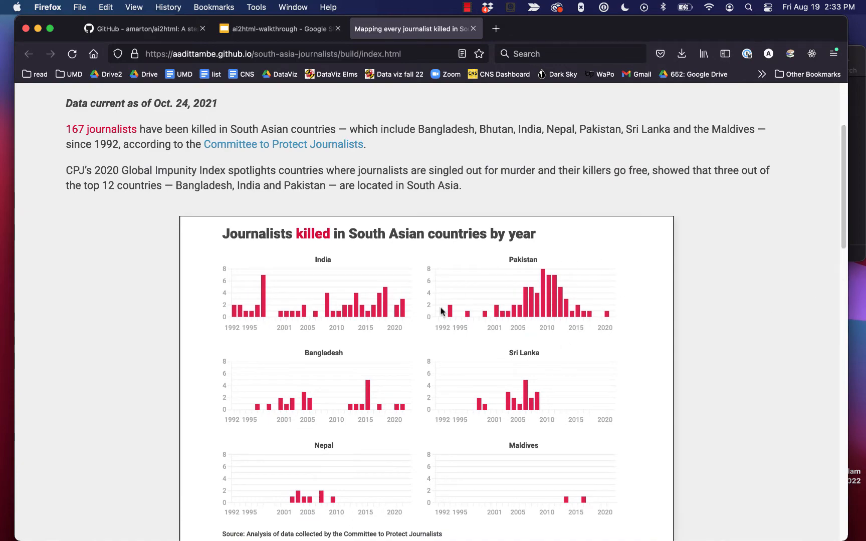
scroll(down, 3)
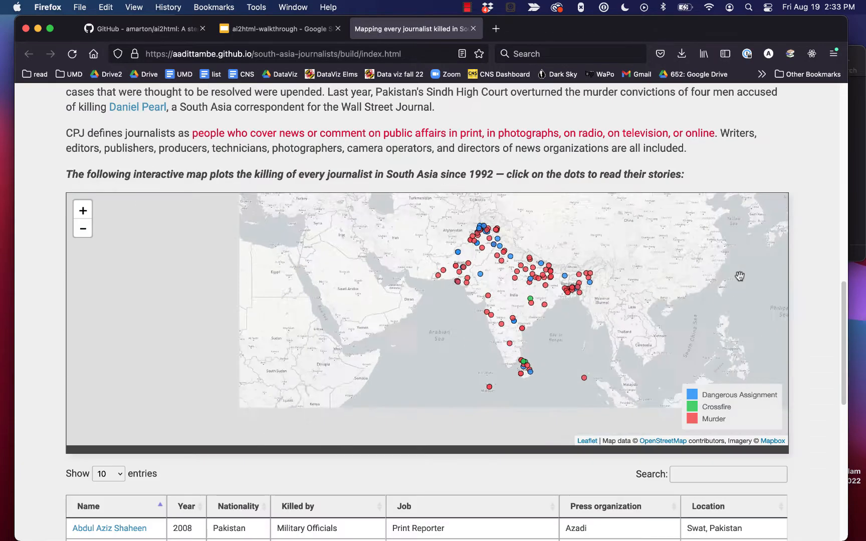
scroll(up, 3)
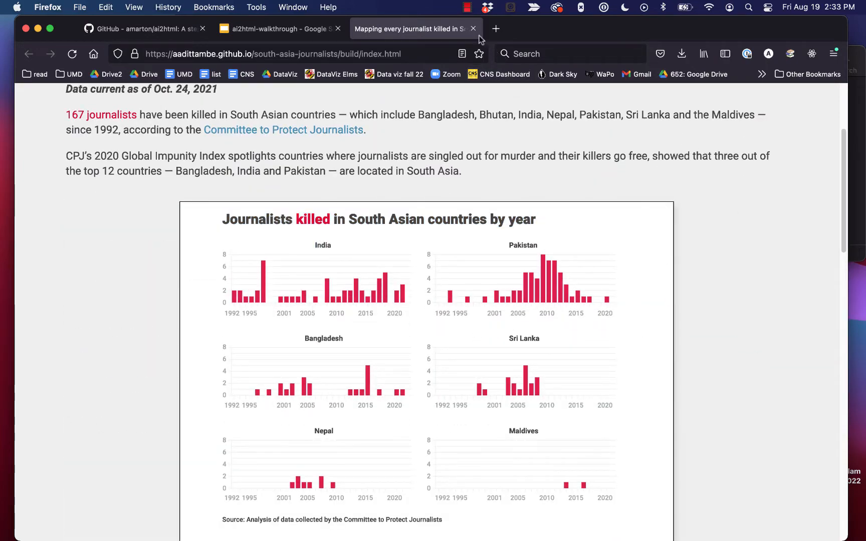
- Close the journalists page and slide deck, then read the ai2html README
click(473, 28)
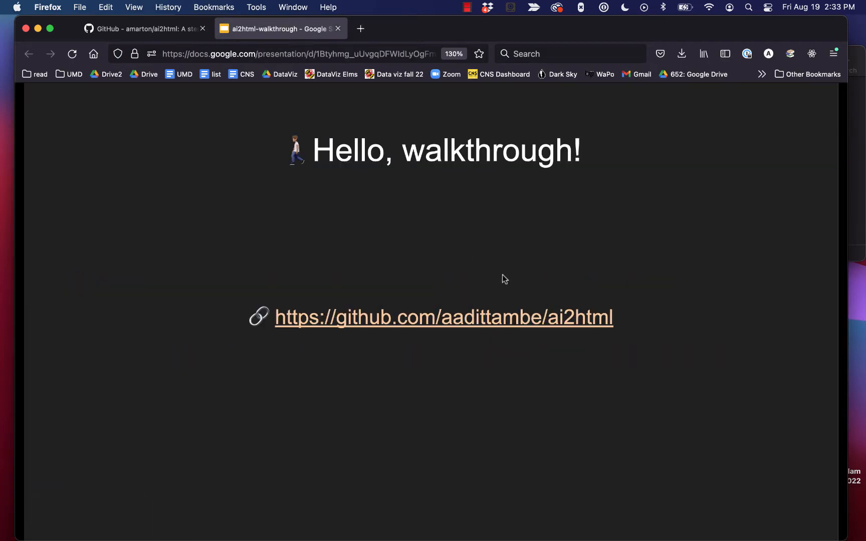
mouse_move(338, 29)
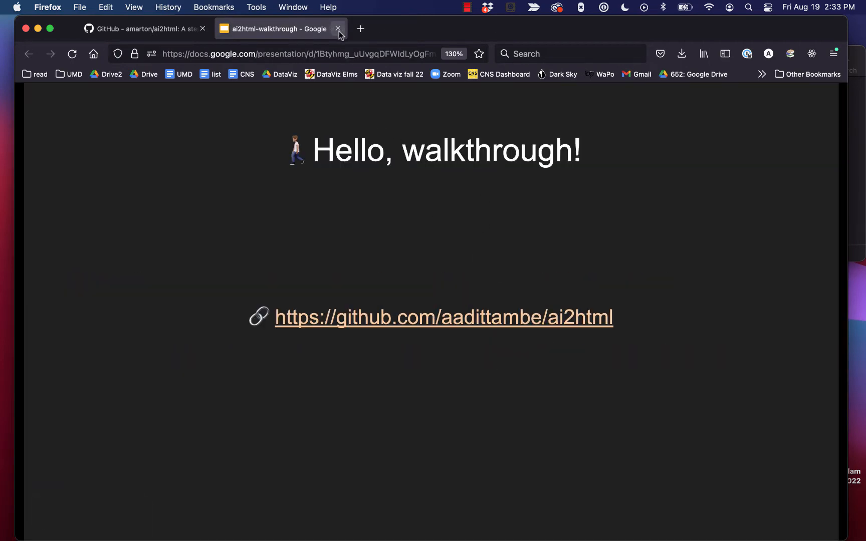
click(338, 28)
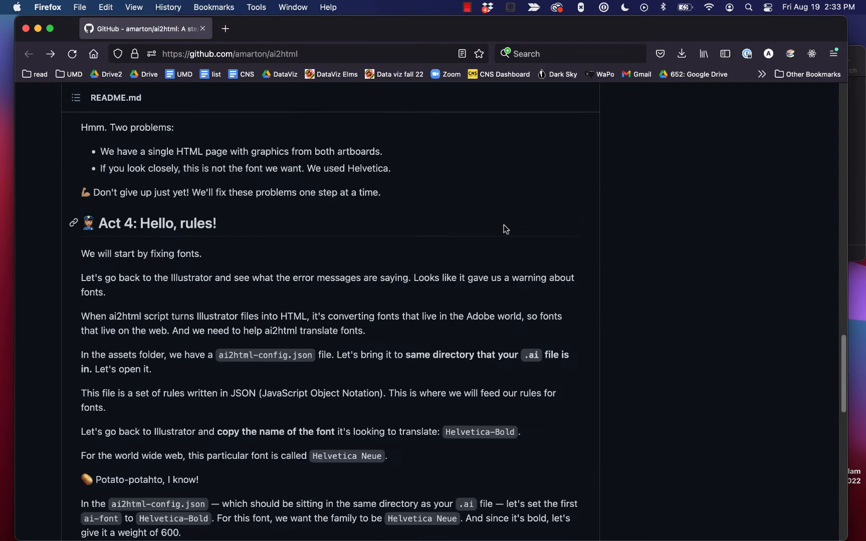
scroll(up, 3)
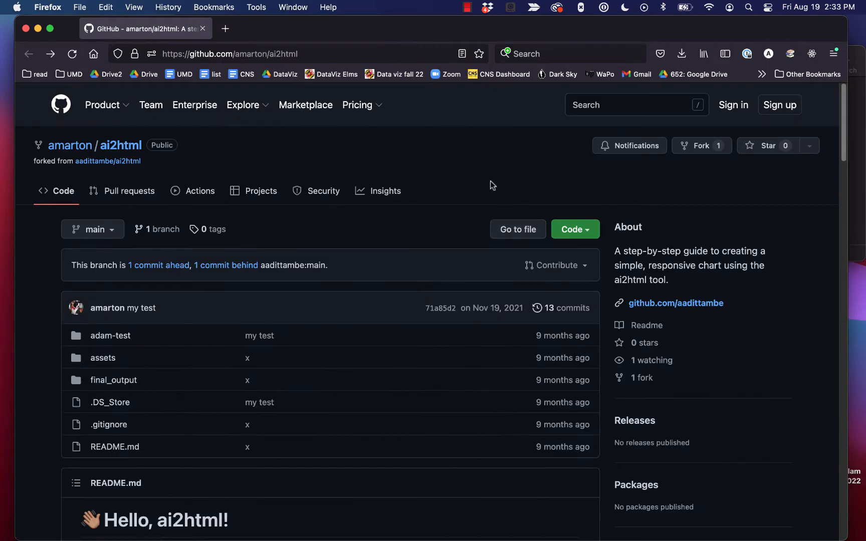
mouse_move(328, 433)
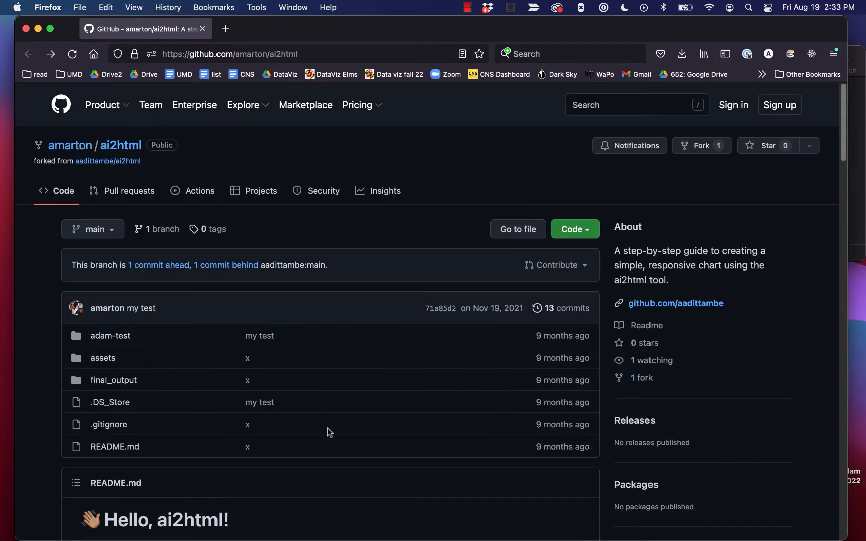
mouse_move(394, 287)
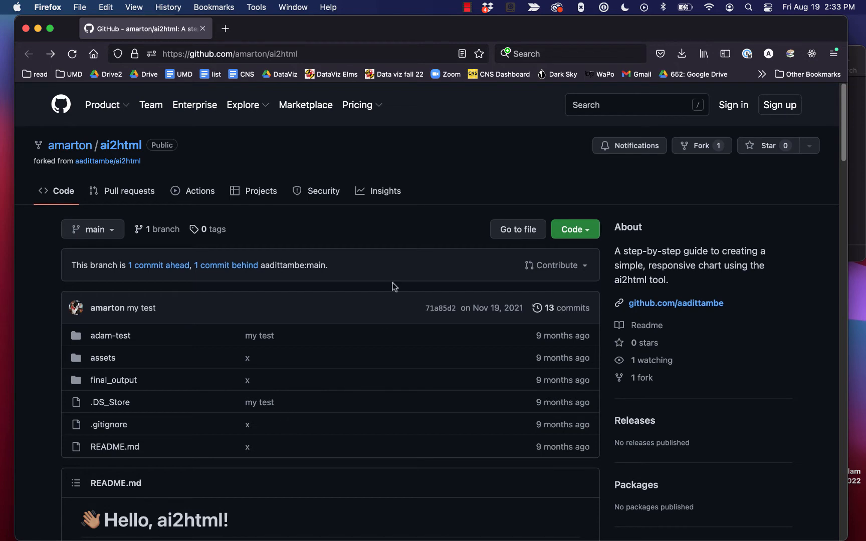
mouse_move(217, 66)
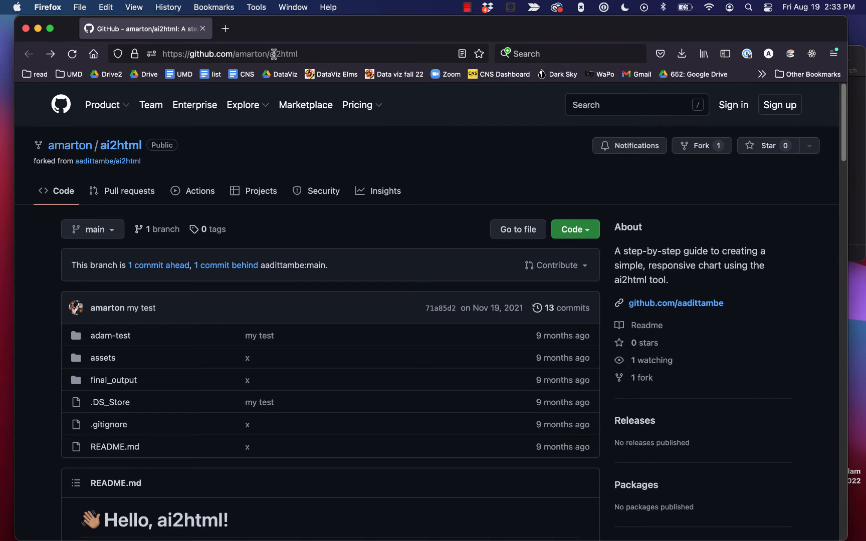
mouse_move(302, 54)
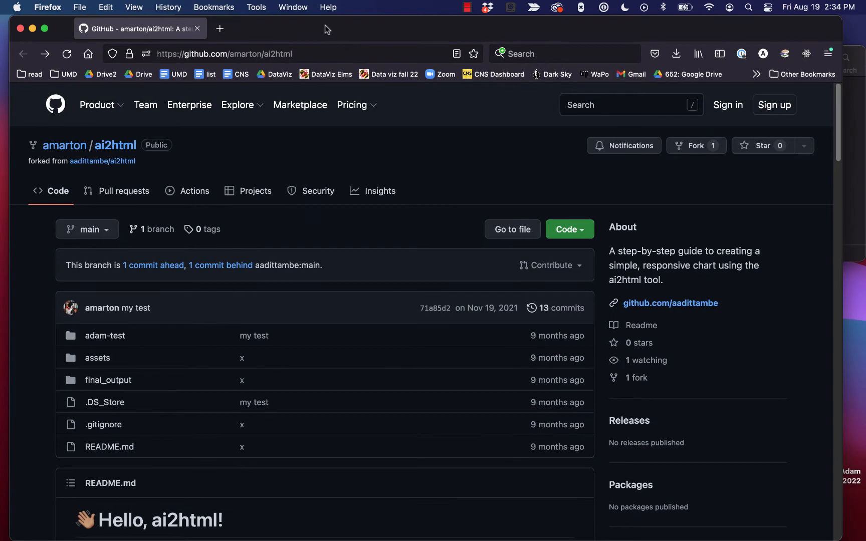
scroll(down, 3)
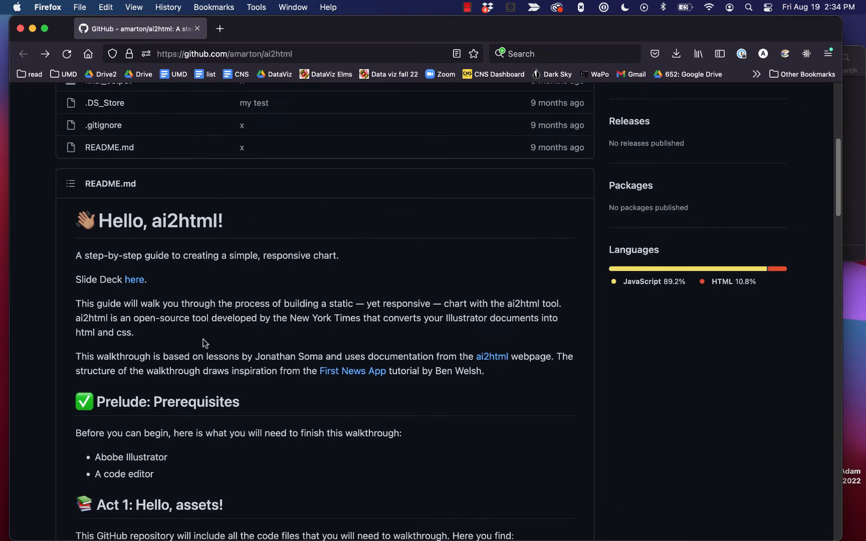
scroll(down, 3)
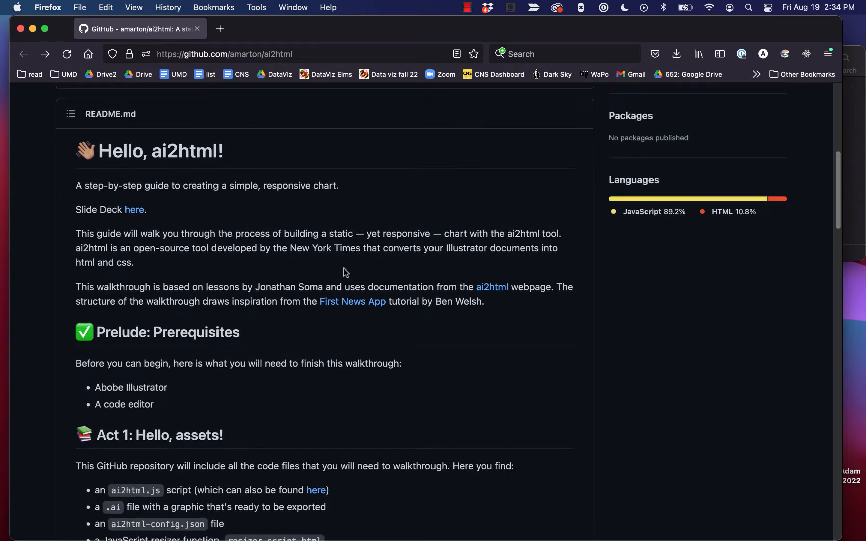
scroll(down, 3)
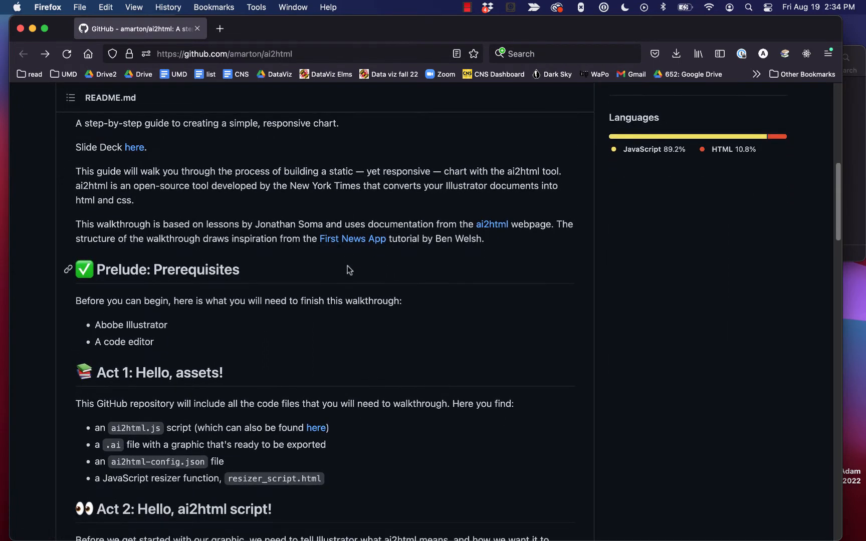
scroll(down, 3)
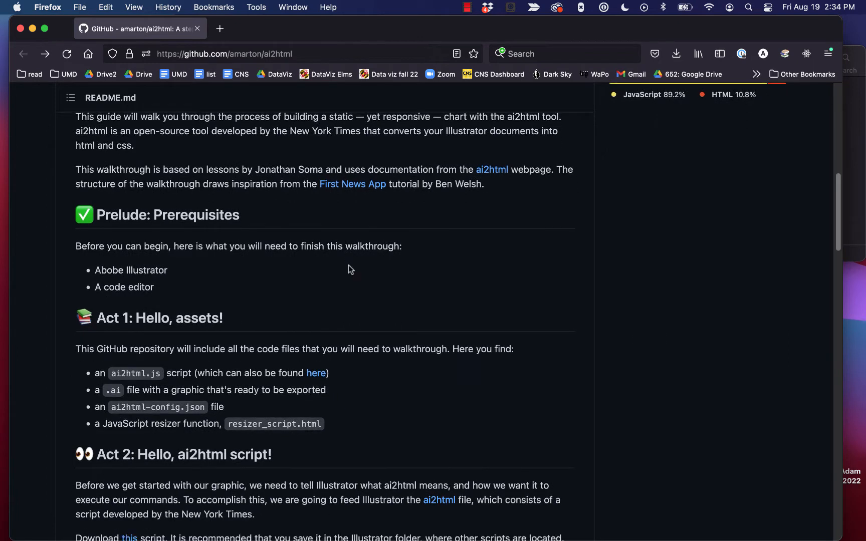
mouse_move(102, 269)
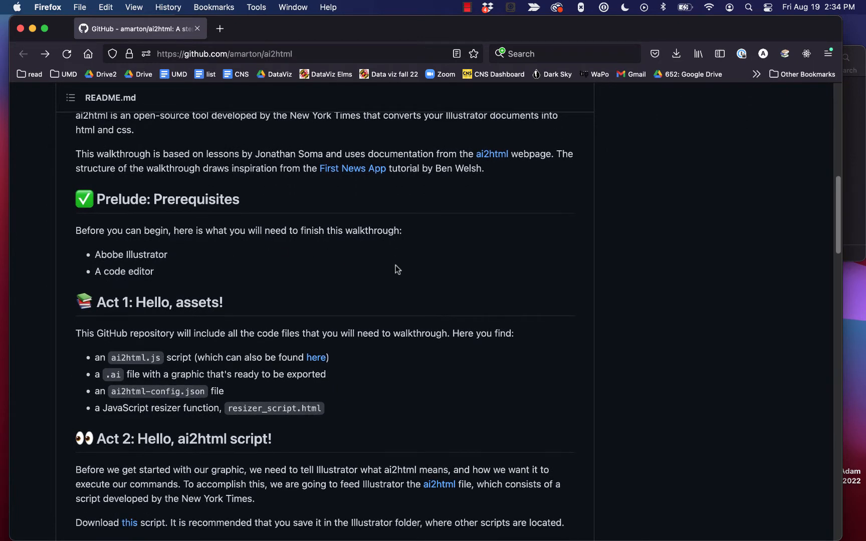
- Scroll the README back up and open the repository's assets folder
scroll(down, 3)
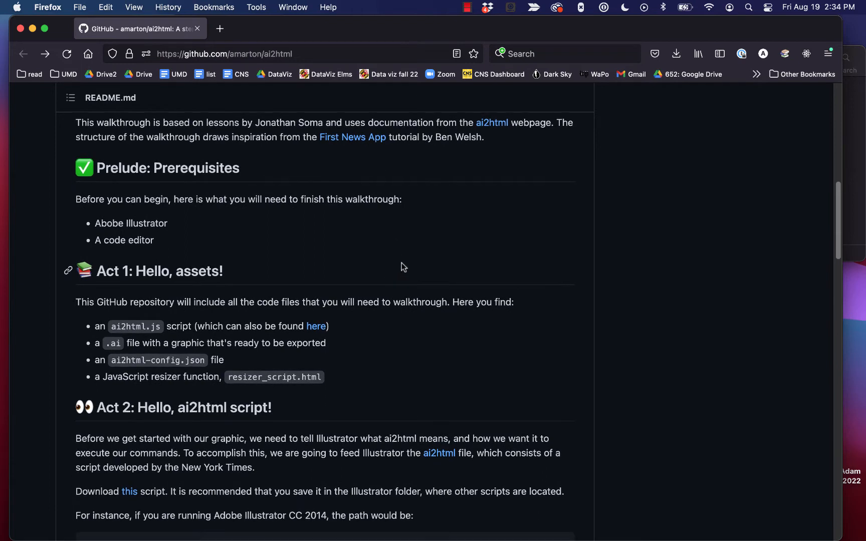
scroll(down, 3)
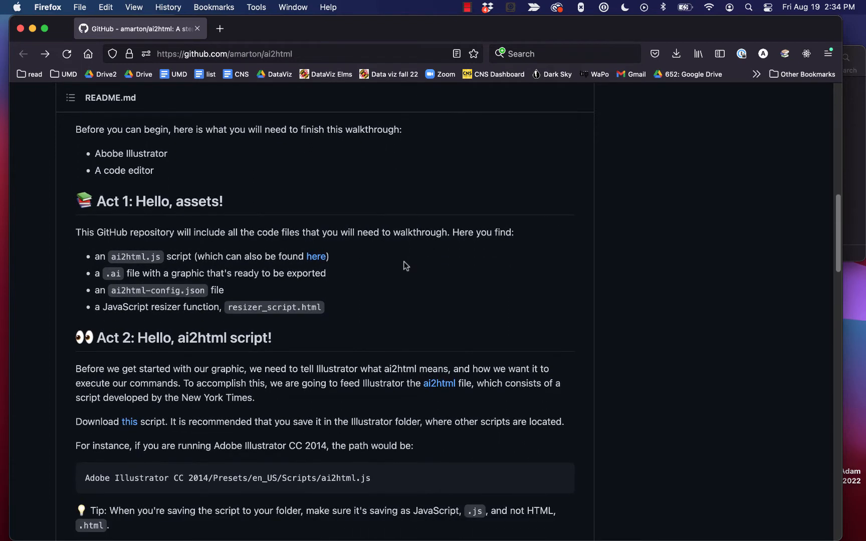
mouse_move(529, 298)
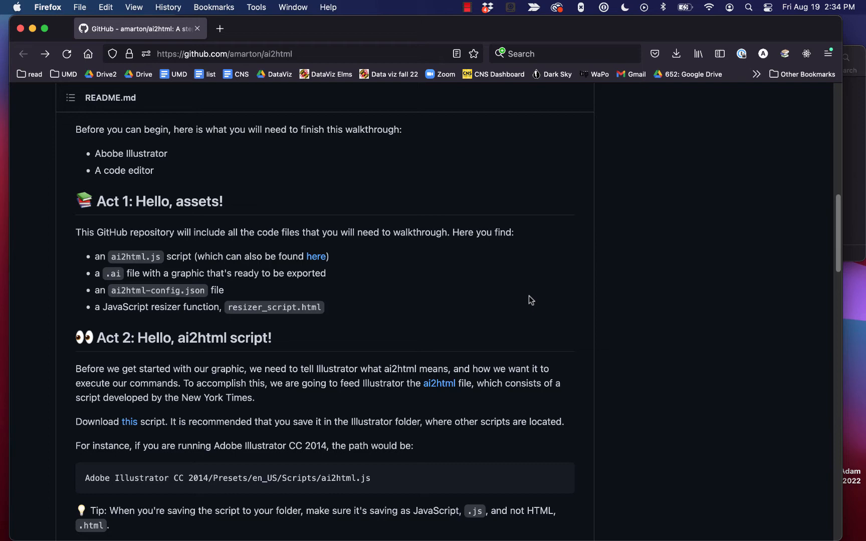
scroll(up, 3)
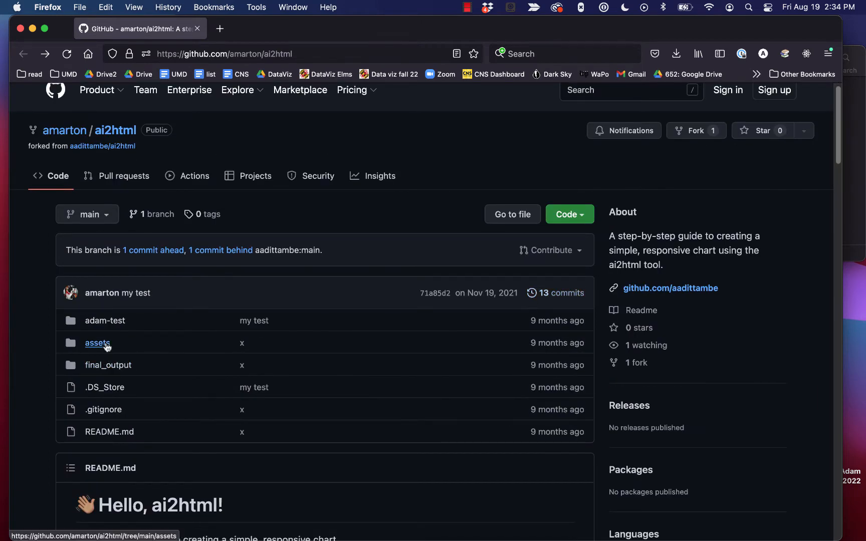
click(97, 343)
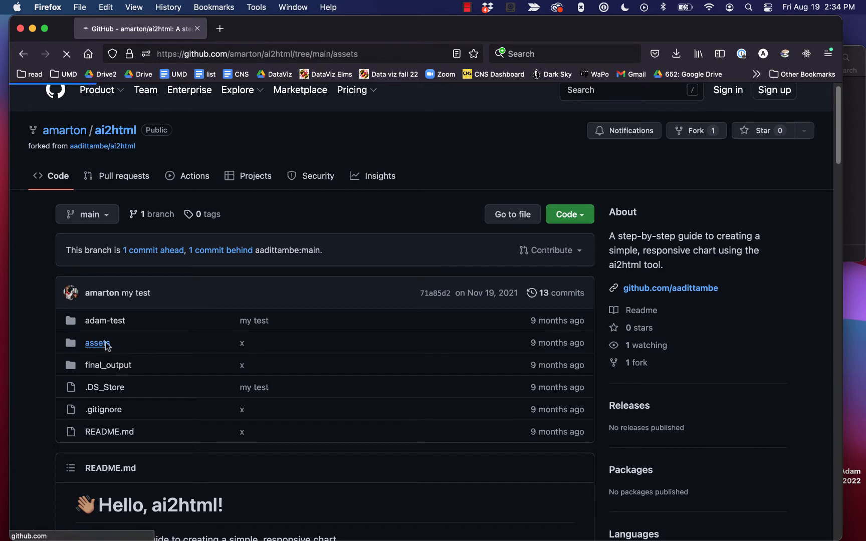
click(97, 343)
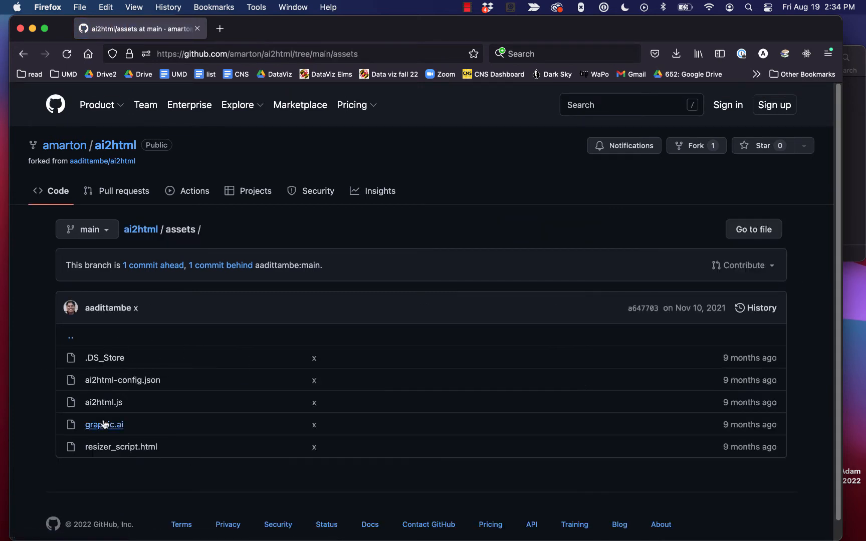
mouse_move(104, 402)
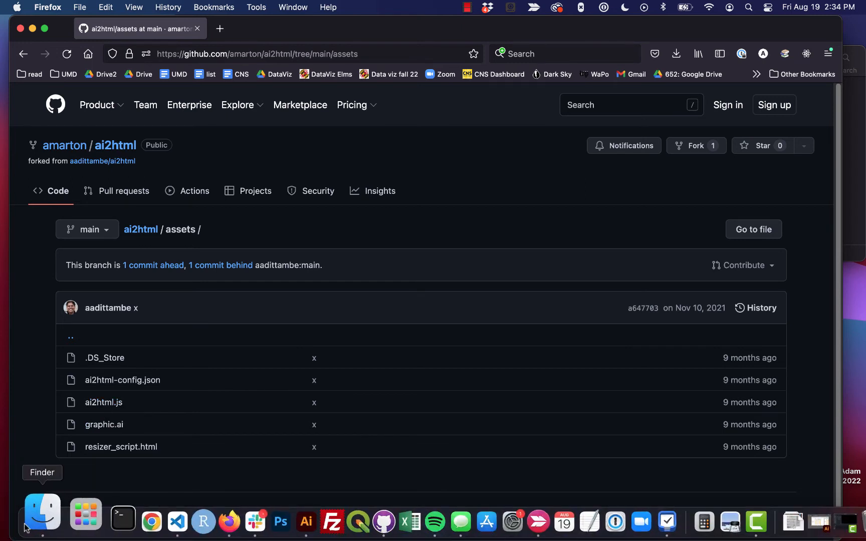
- Preview ai2html.js in the downloaded ai2html assets folder
click(42, 514)
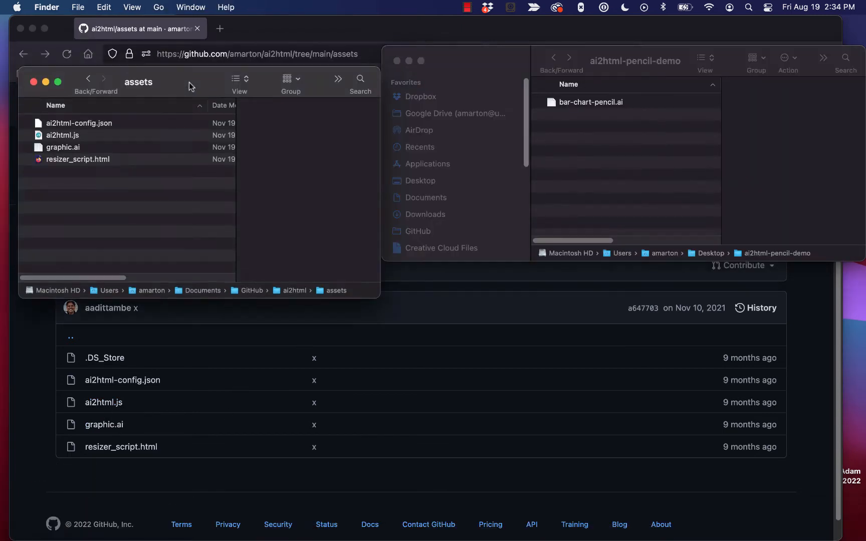
click(87, 78)
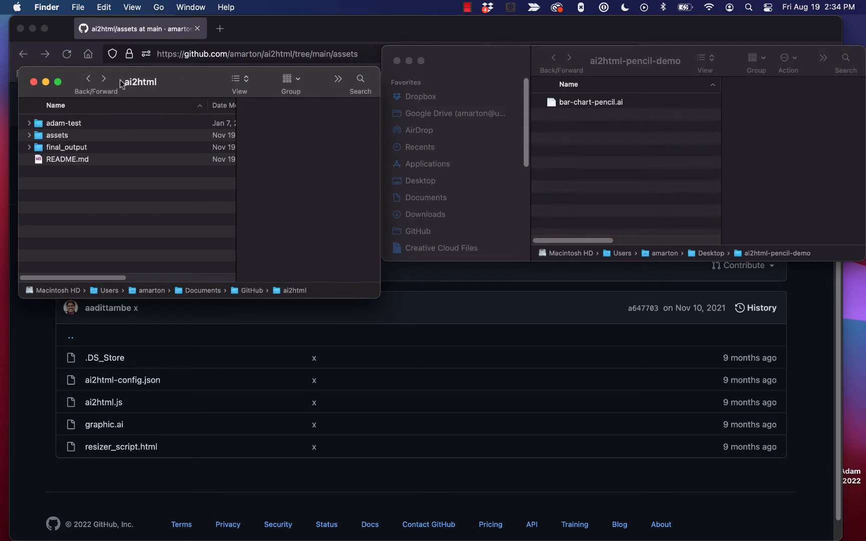
double_click(57, 135)
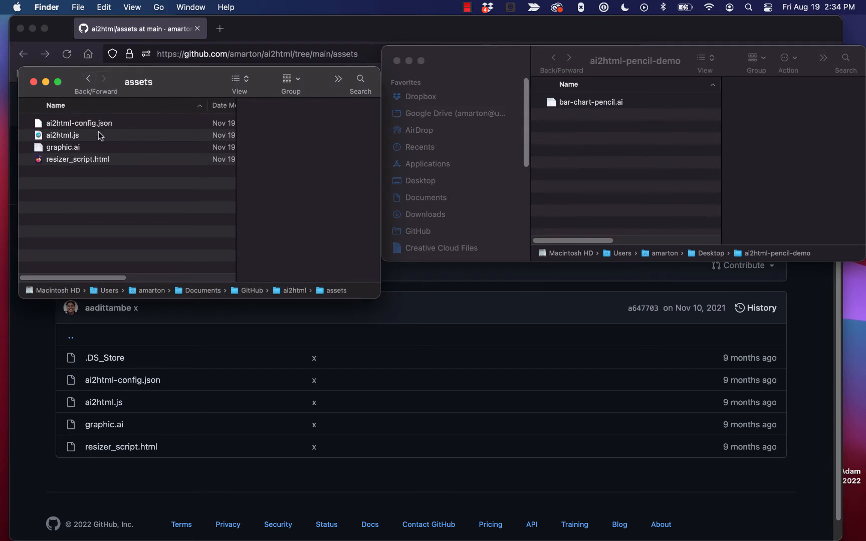
click(63, 135)
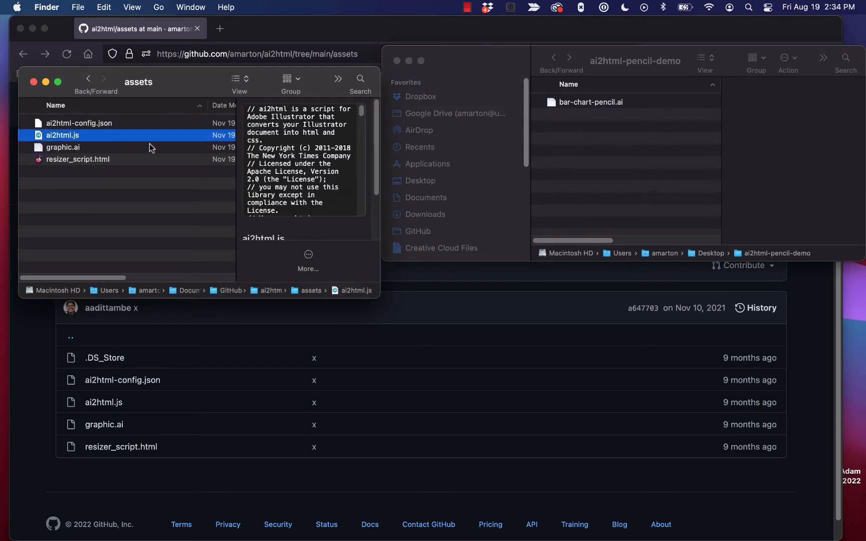
mouse_move(199, 187)
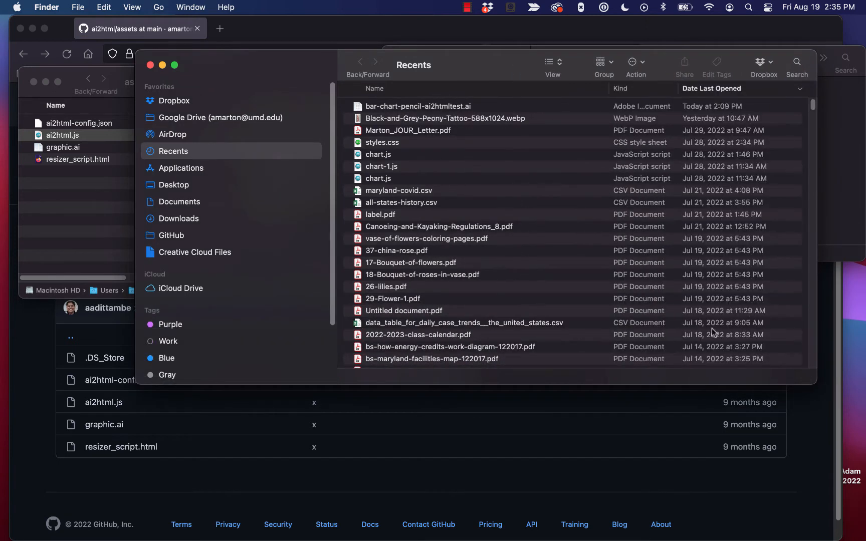
- Open Applications > Adobe Illustrator 2022 > Presets > en_US > Scripts
click(182, 168)
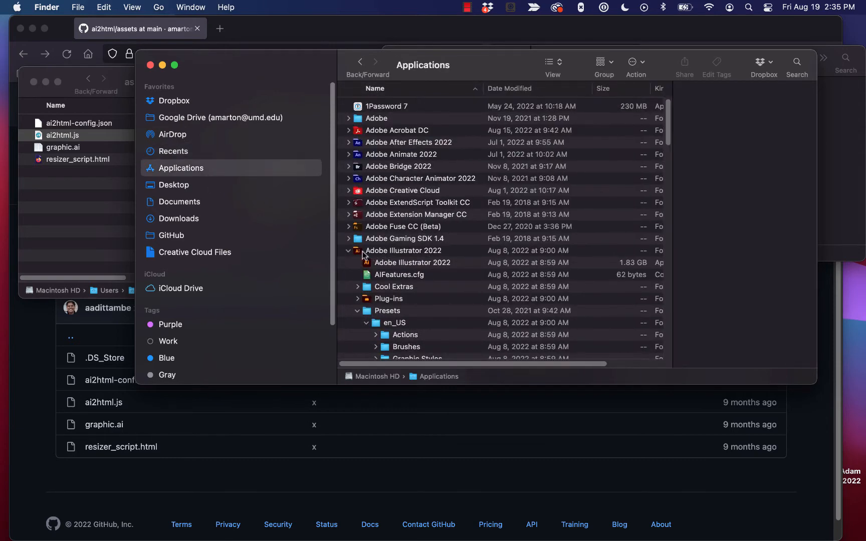
click(348, 250)
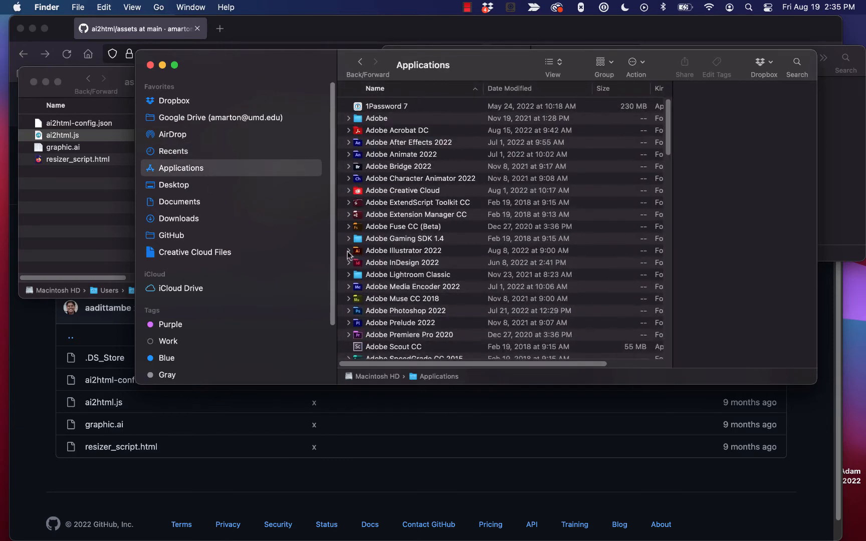
click(349, 250)
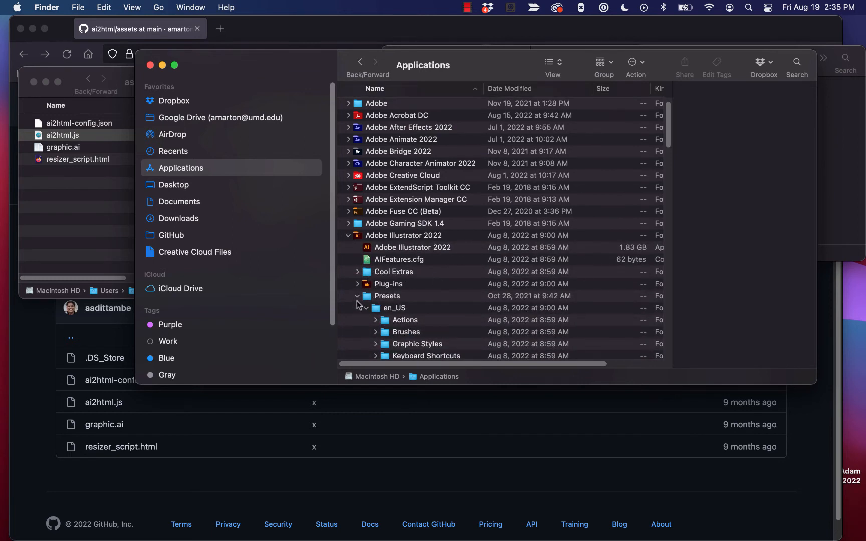
click(358, 296)
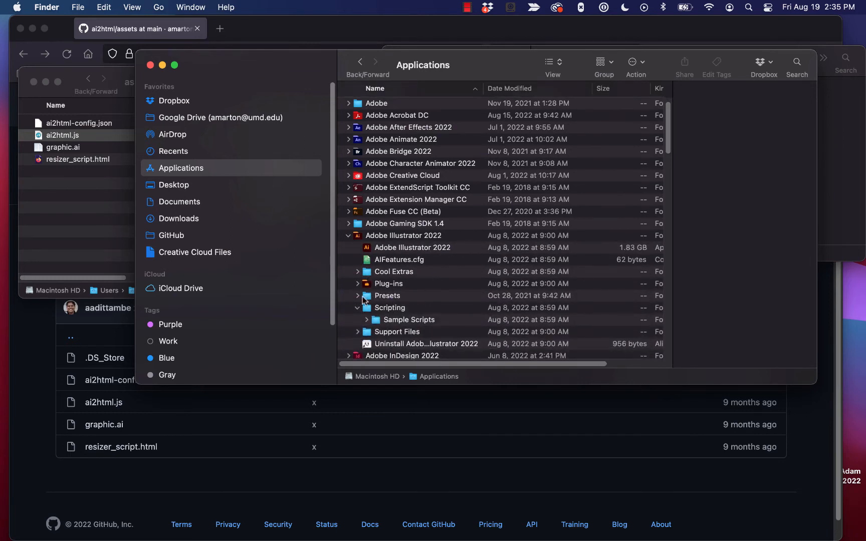
click(358, 295)
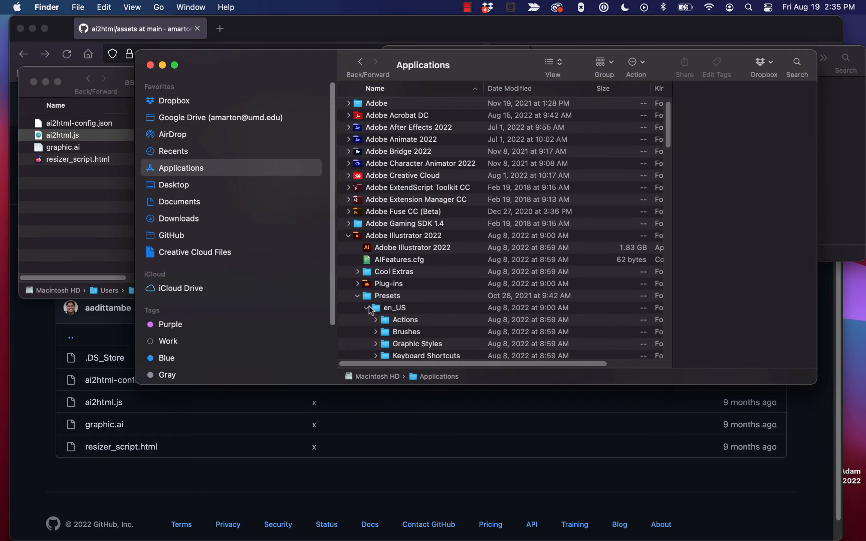
click(366, 308)
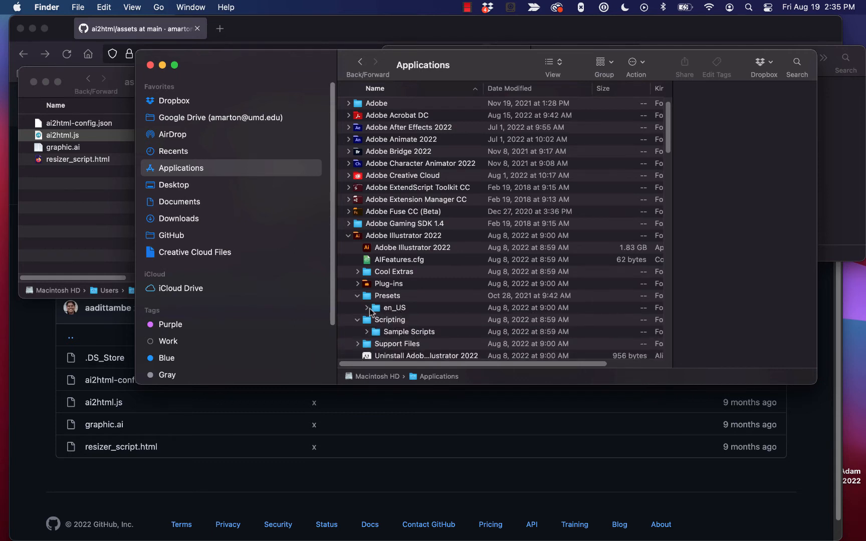
click(367, 307)
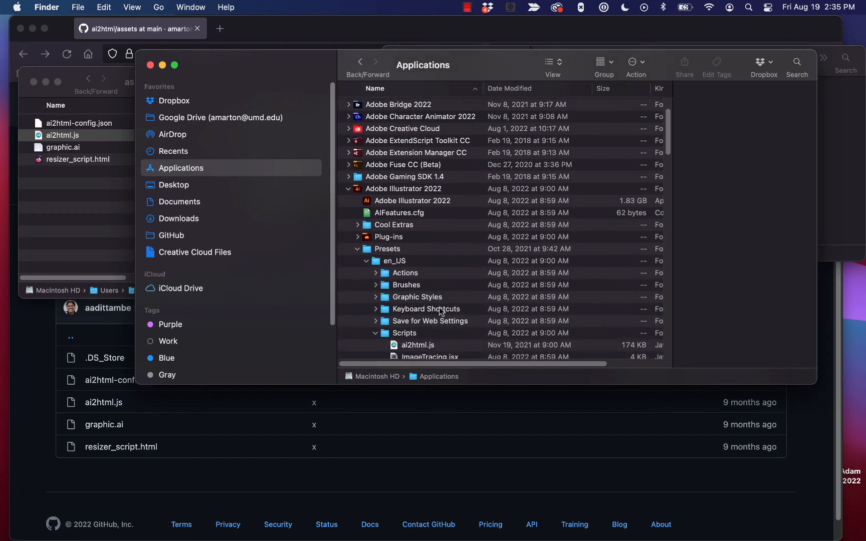
double_click(405, 333)
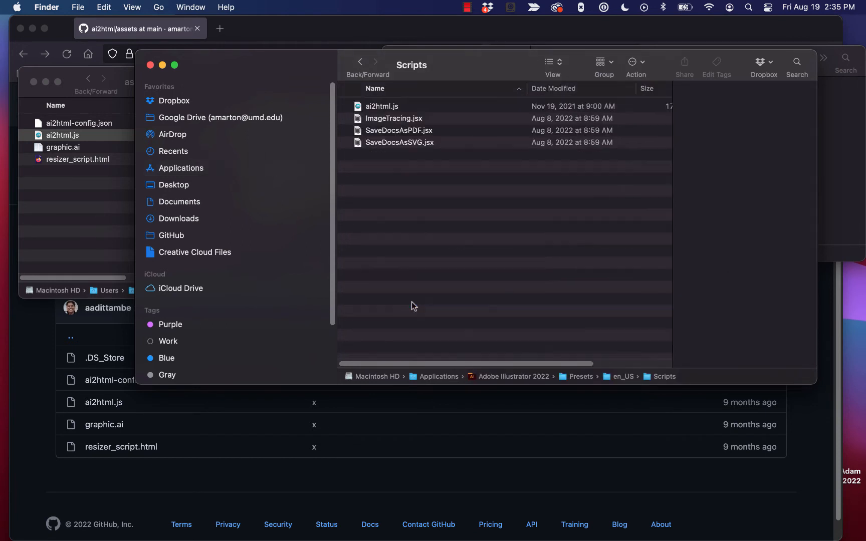
mouse_move(373, 108)
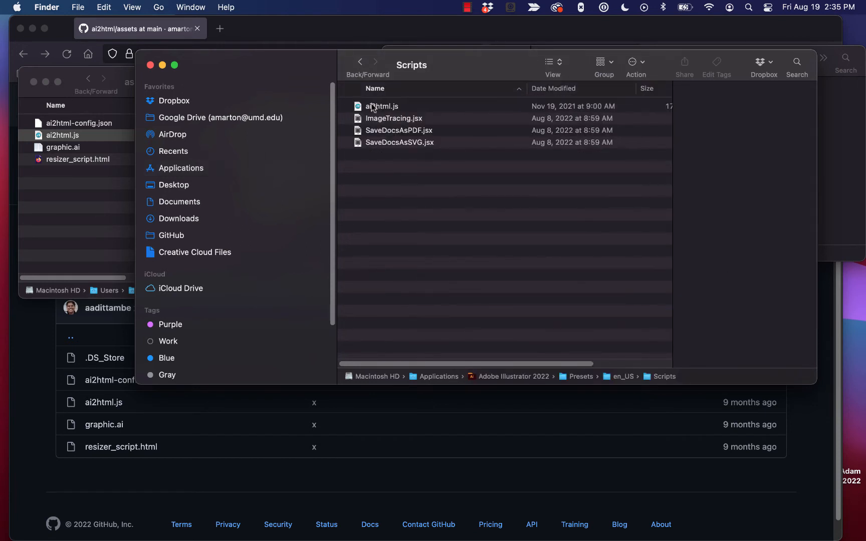
mouse_move(416, 196)
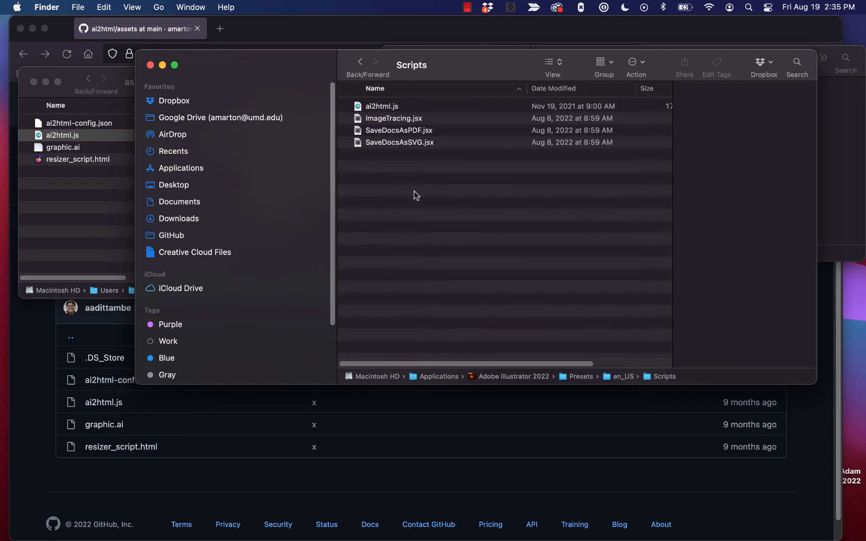
mouse_move(412, 211)
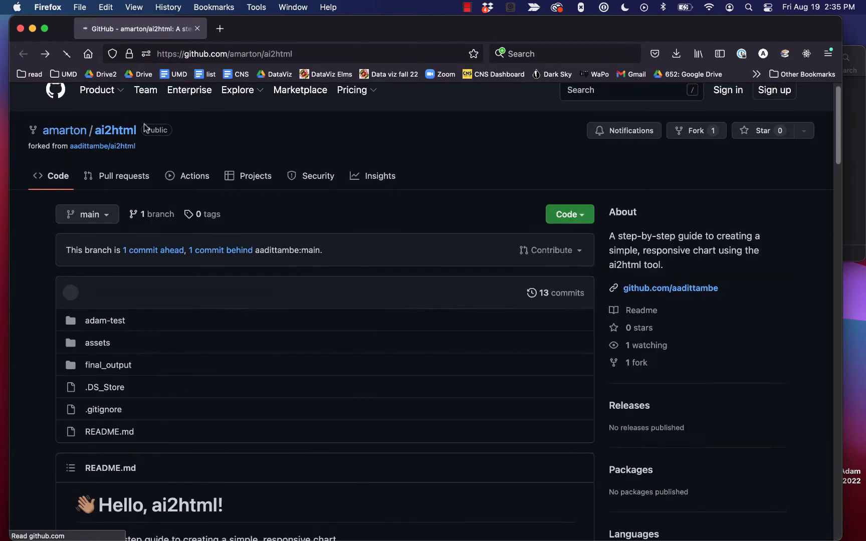
- Read the README's Act 2 script-path section, then return to bar-chart-pencil.ai
scroll(down, 3)
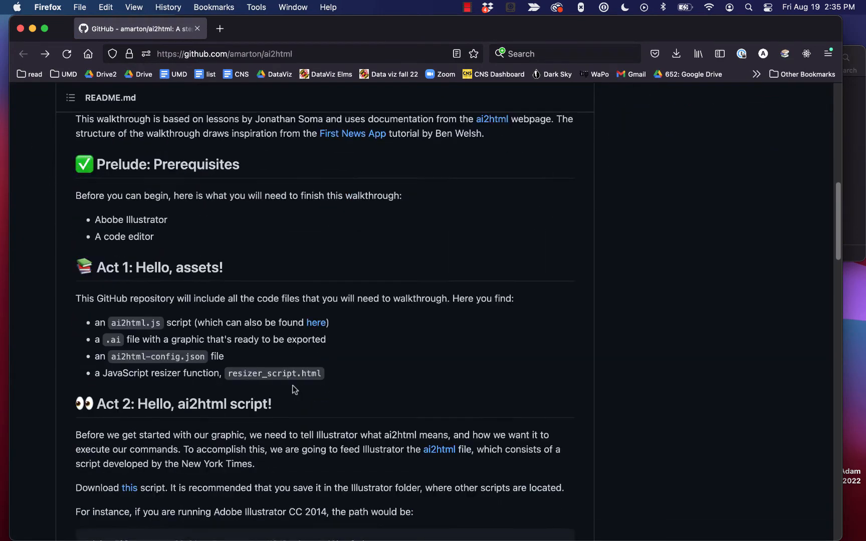
scroll(down, 3)
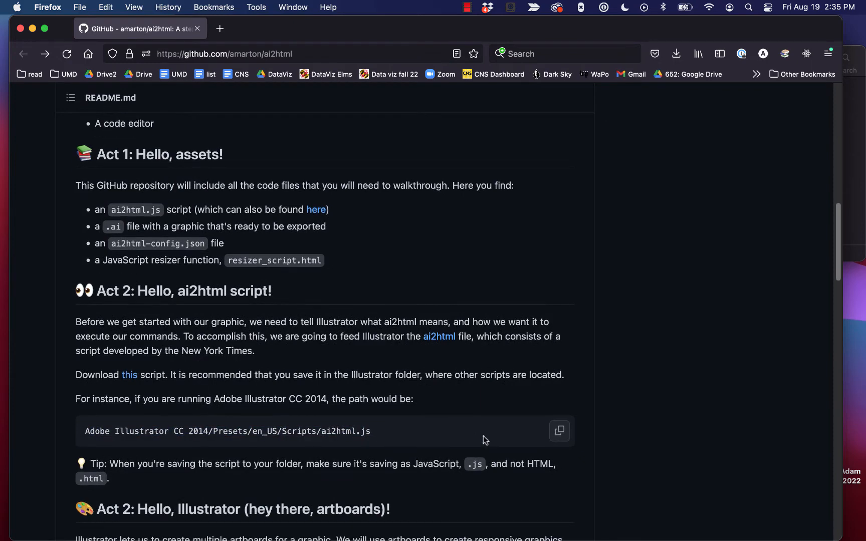
scroll(down, 3)
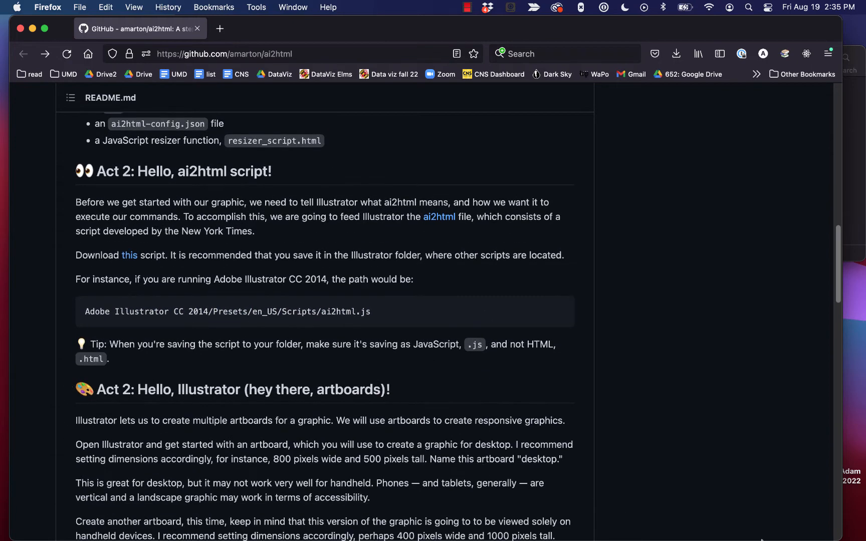
click(236, 521)
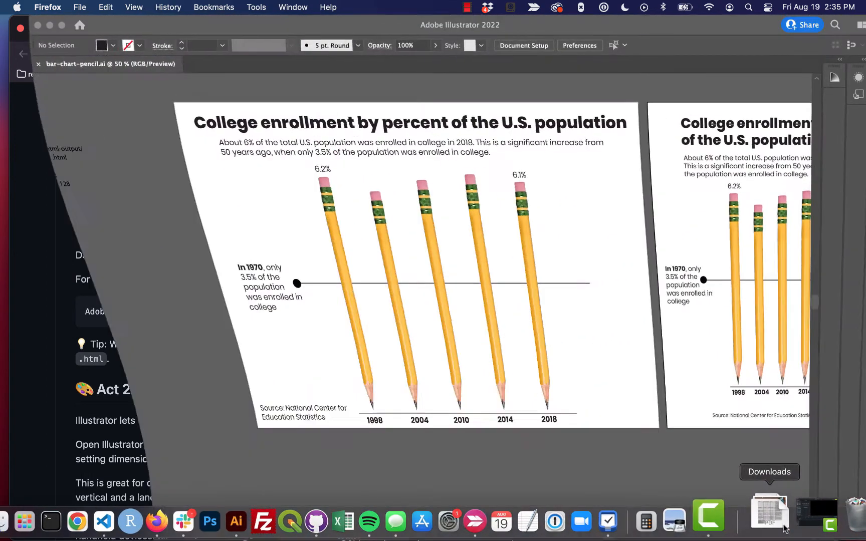
click(237, 521)
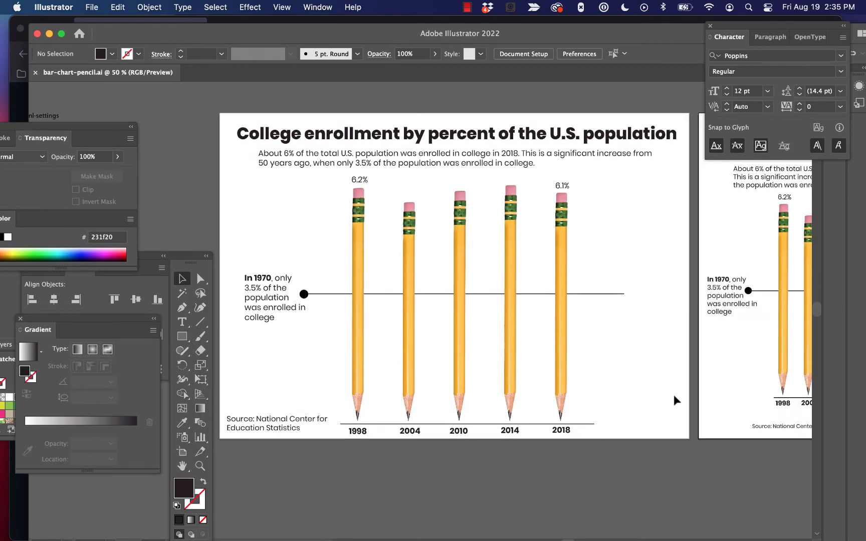
mouse_move(409, 112)
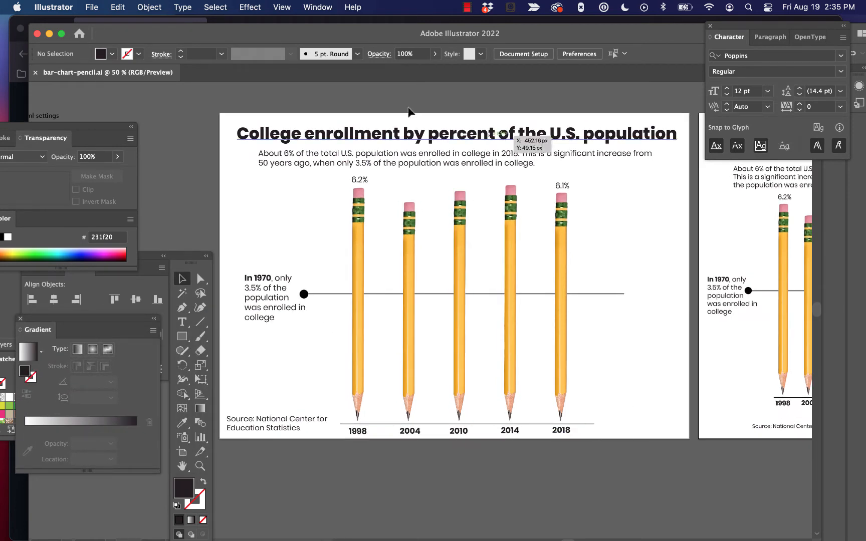
mouse_move(423, 163)
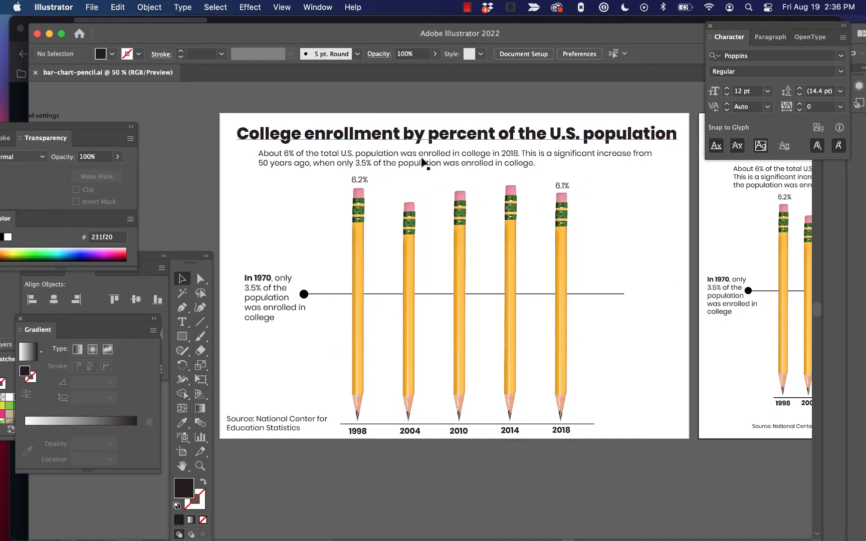
mouse_move(691, 337)
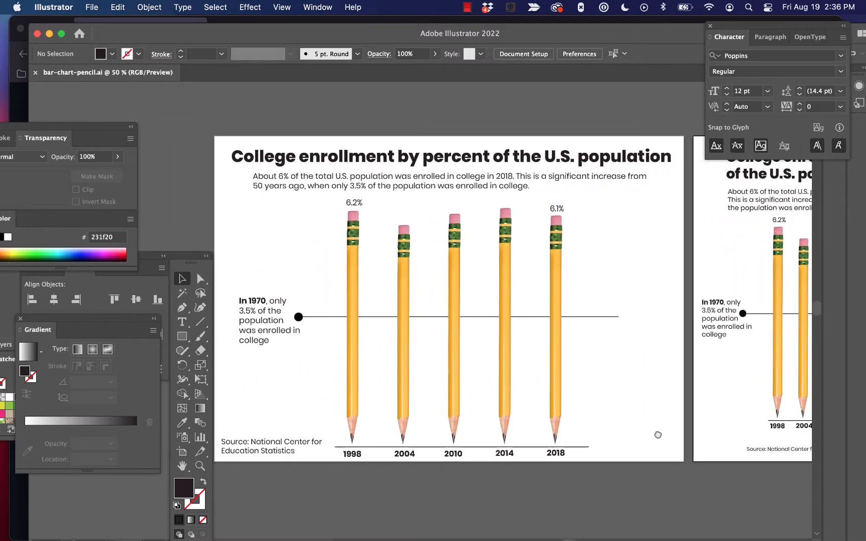
mouse_move(662, 438)
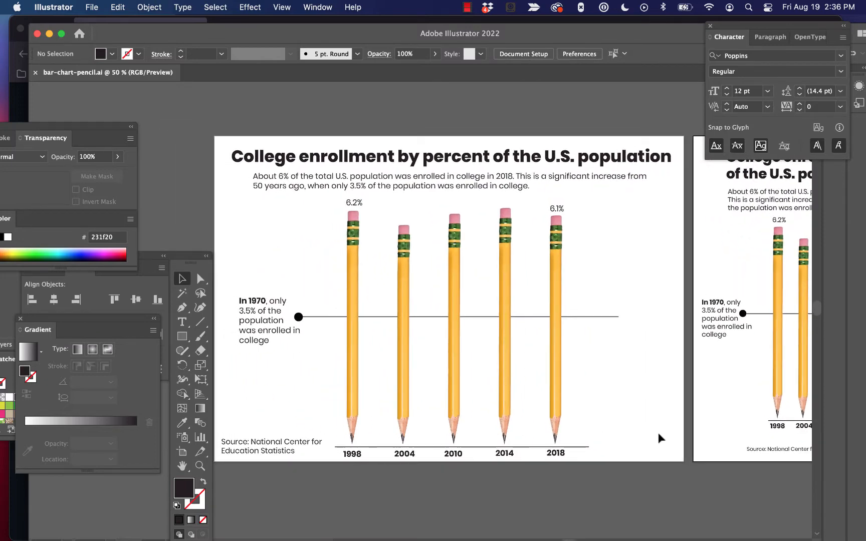
mouse_move(433, 331)
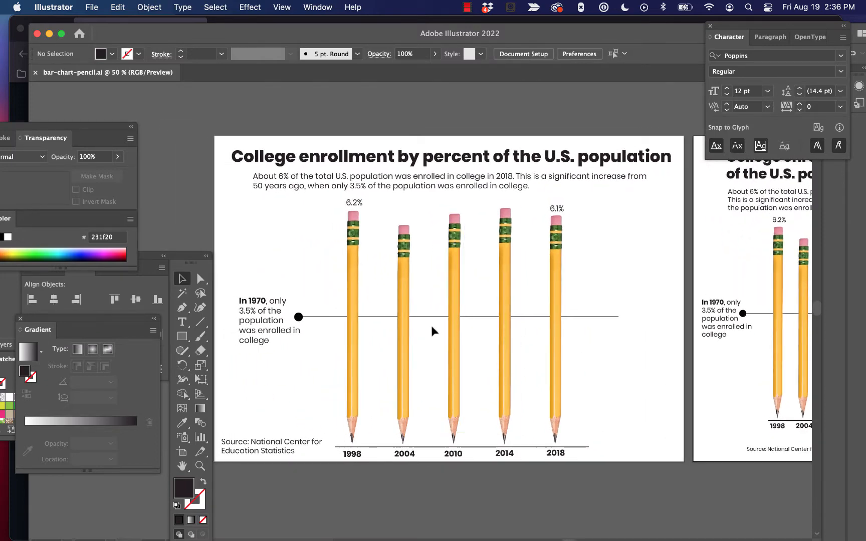
click(317, 7)
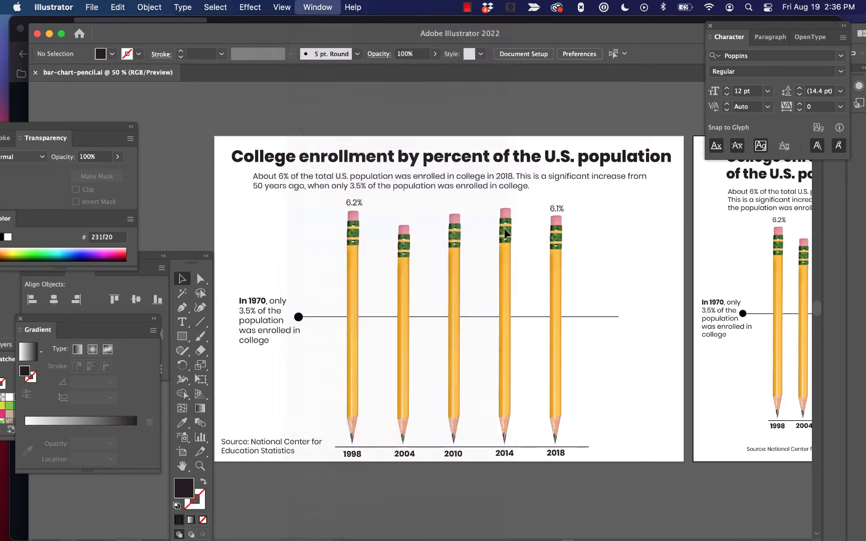
click(317, 7)
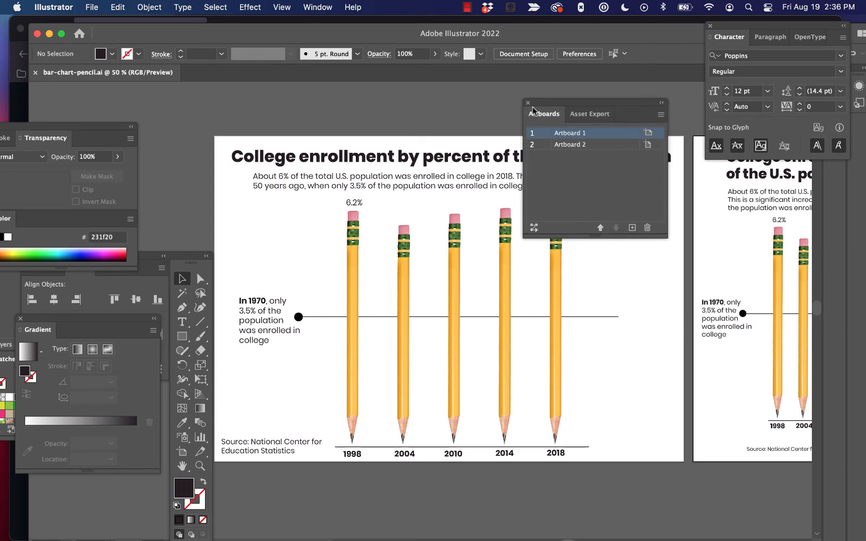
click(527, 103)
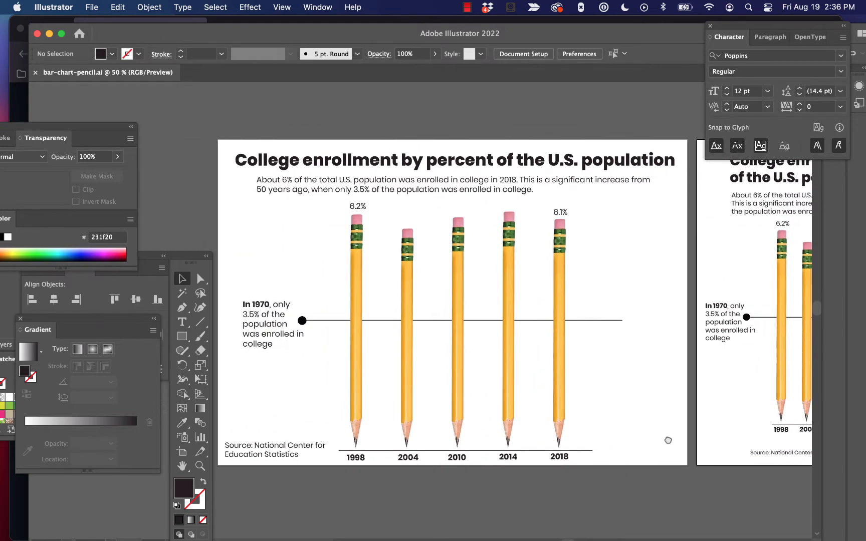
mouse_move(670, 444)
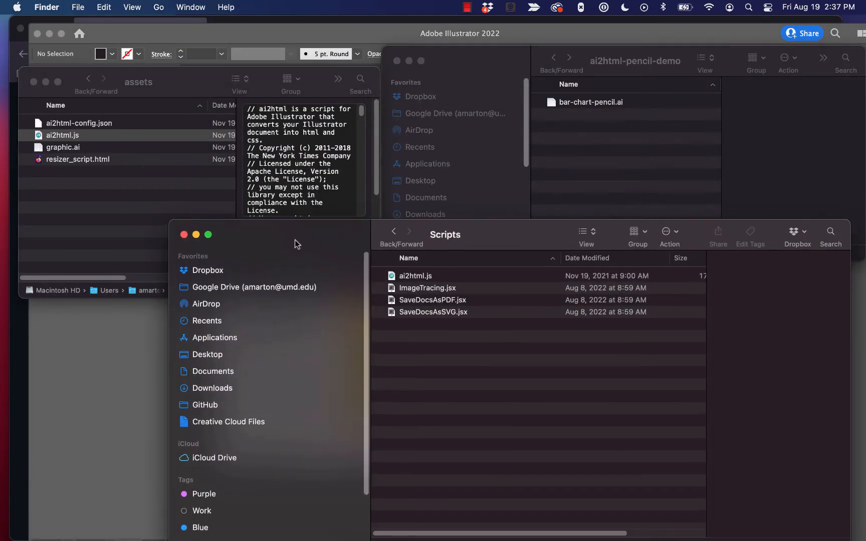
- Select ai2html.js in assets and bring the ai2html-pencil-demo folder forward
click(64, 136)
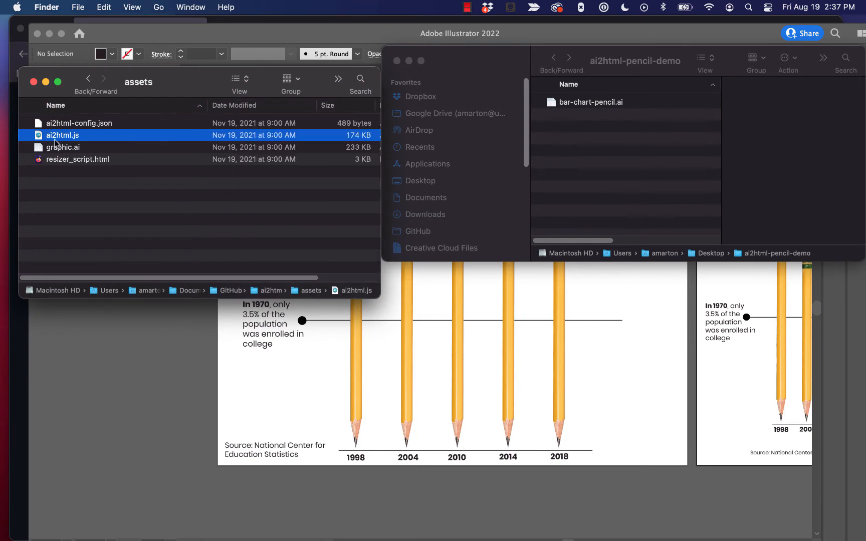
mouse_move(106, 106)
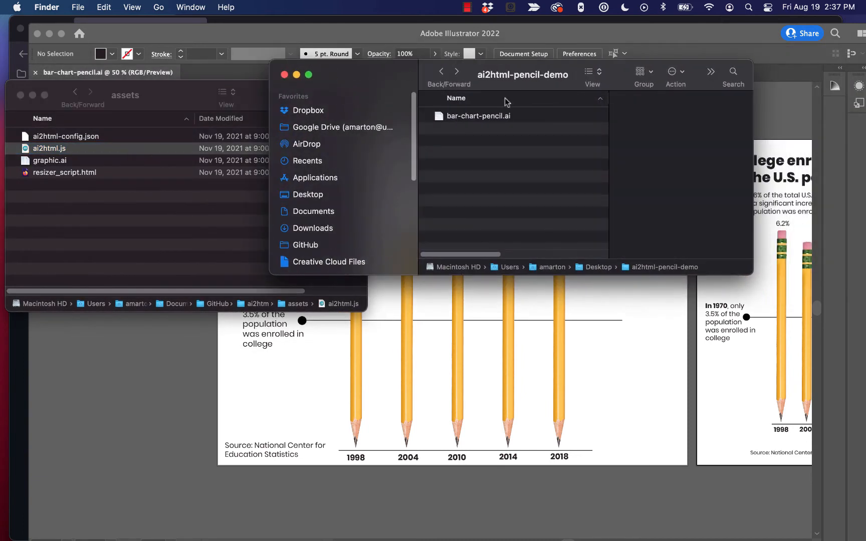
mouse_move(520, 131)
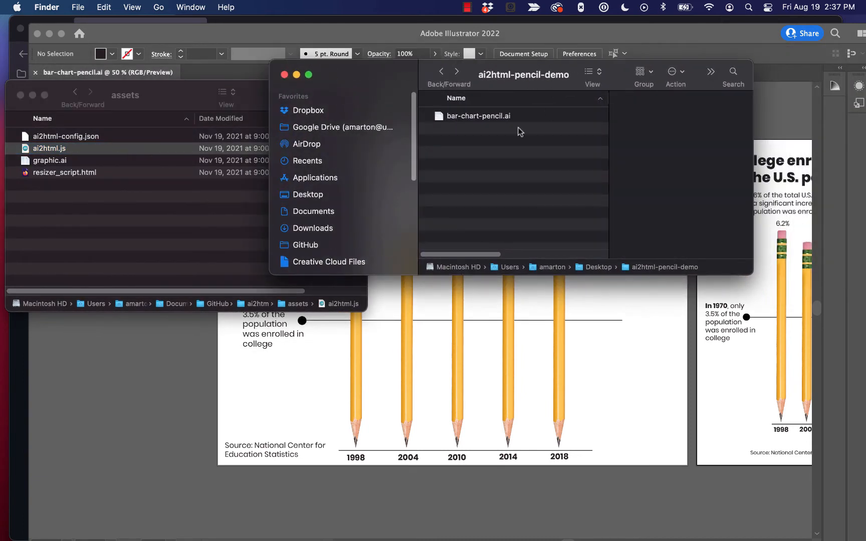
click(479, 115)
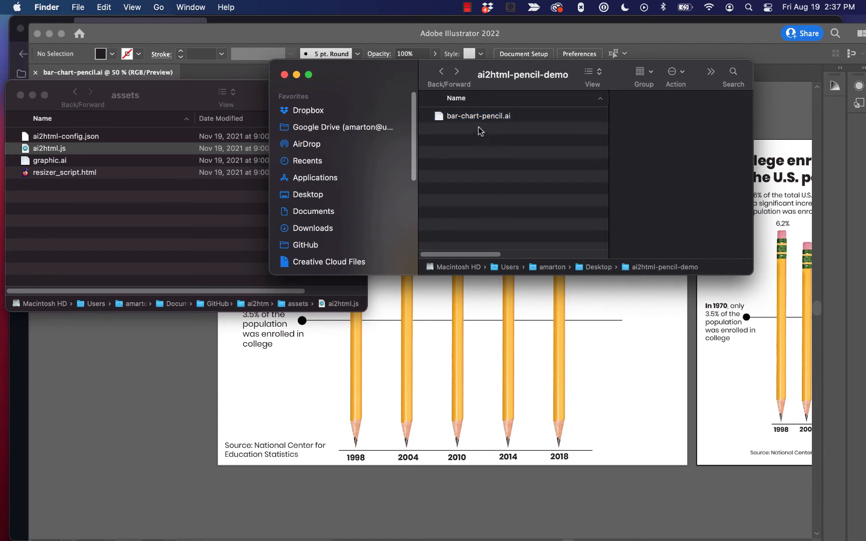
mouse_move(482, 121)
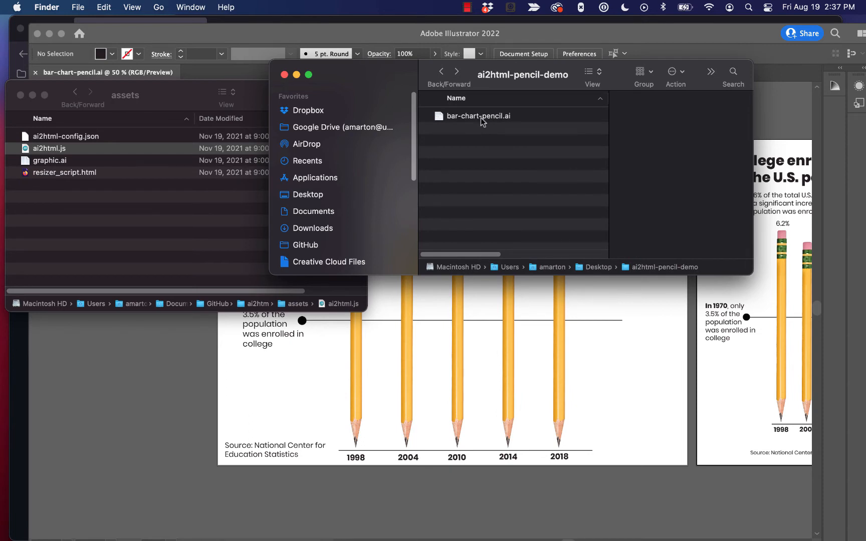
mouse_move(307, 385)
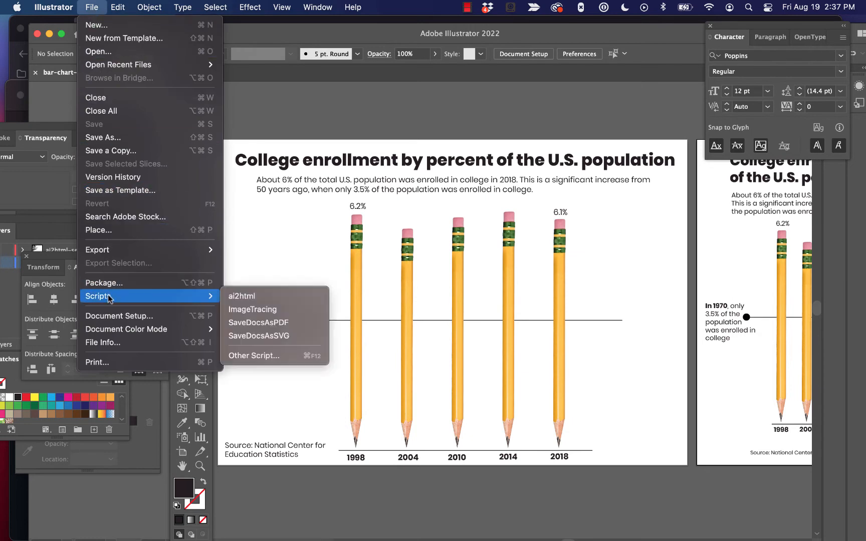
mouse_move(241, 296)
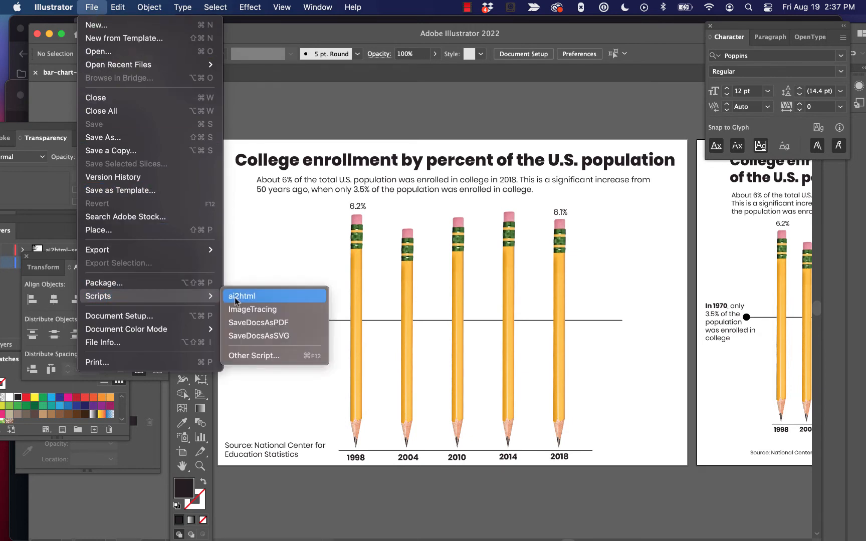
mouse_move(253, 309)
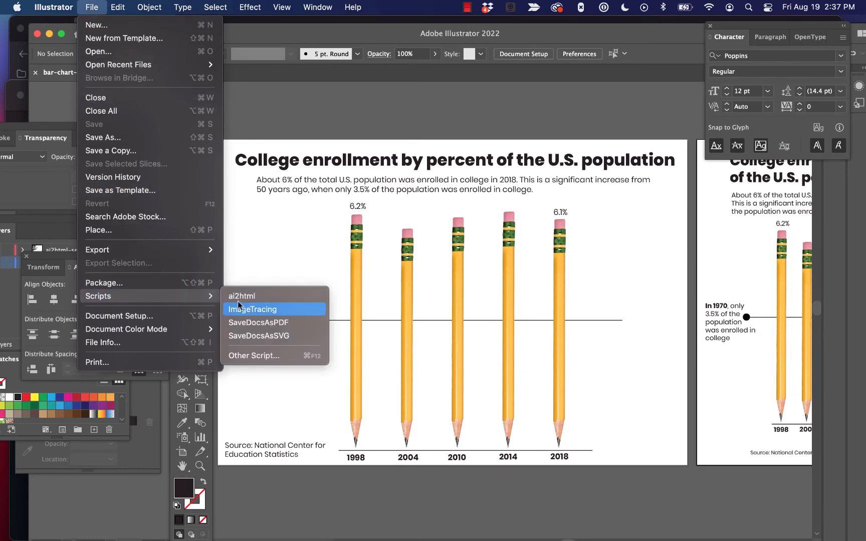
mouse_move(260, 355)
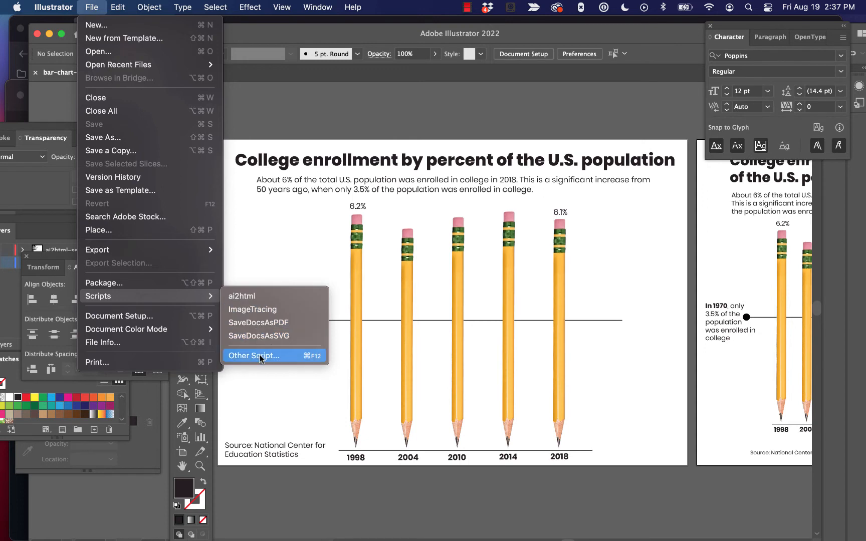
mouse_move(265, 336)
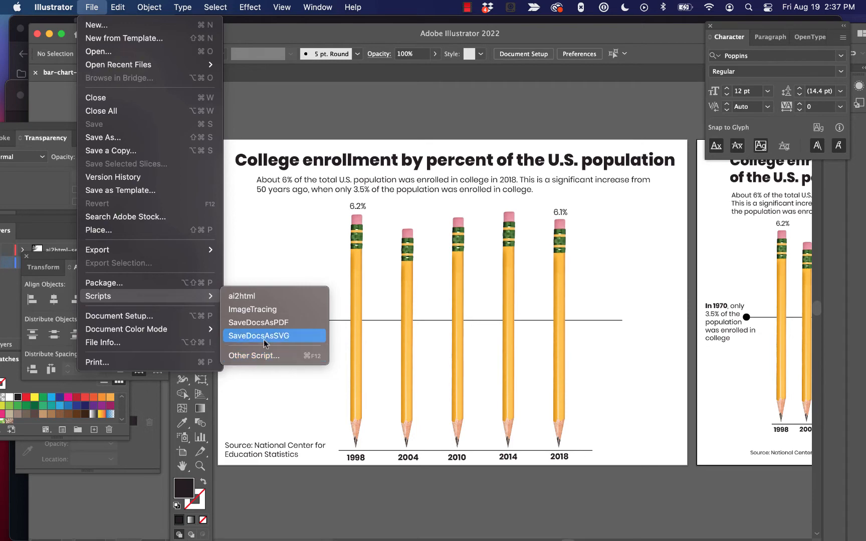
mouse_move(240, 296)
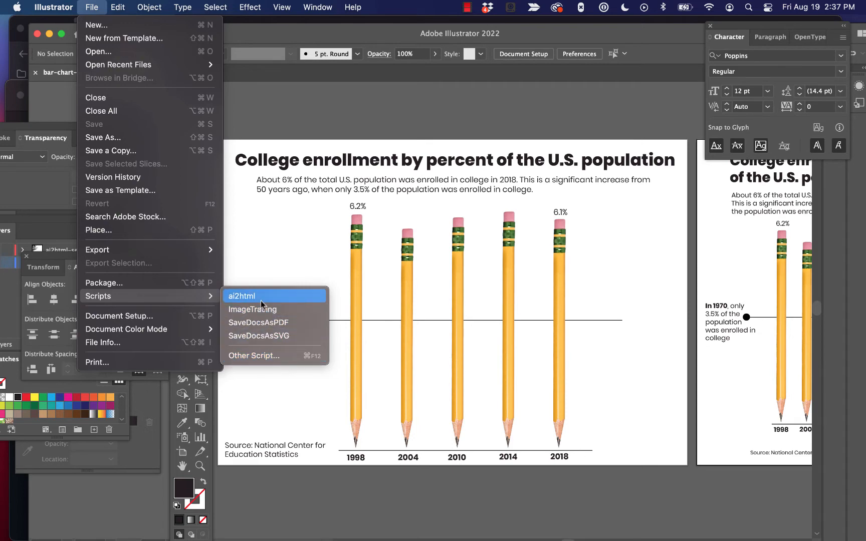
- Run File > Scripts > ai2html on the pencil chart
click(240, 297)
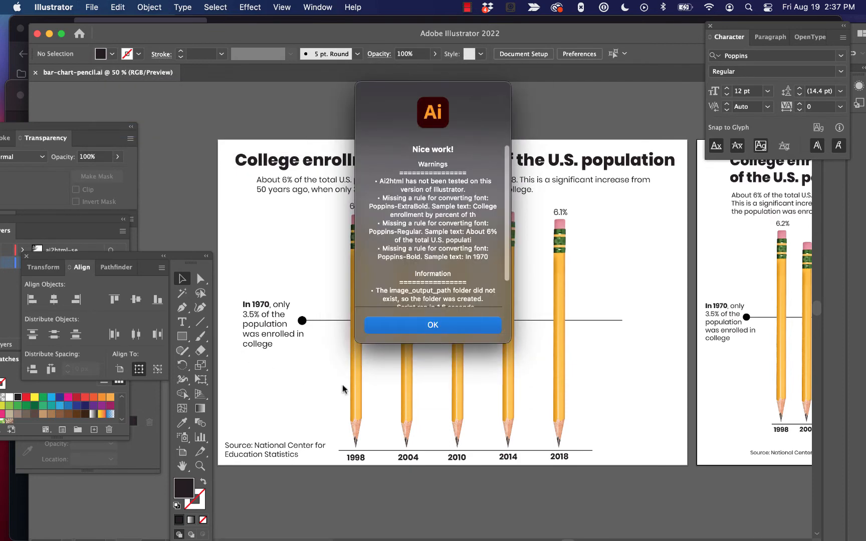
mouse_move(368, 391)
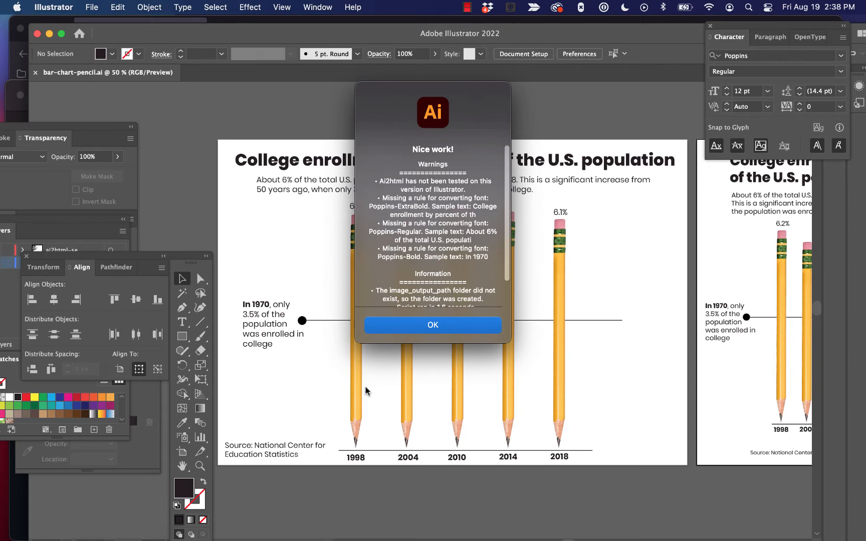
mouse_move(433, 234)
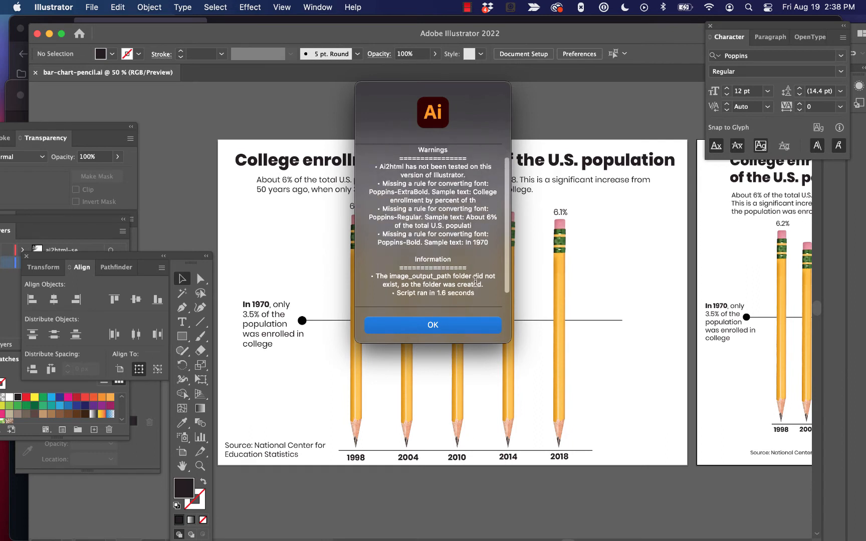
- Close the ai2html 'Nice work!' report with its Poppins font warnings
click(432, 325)
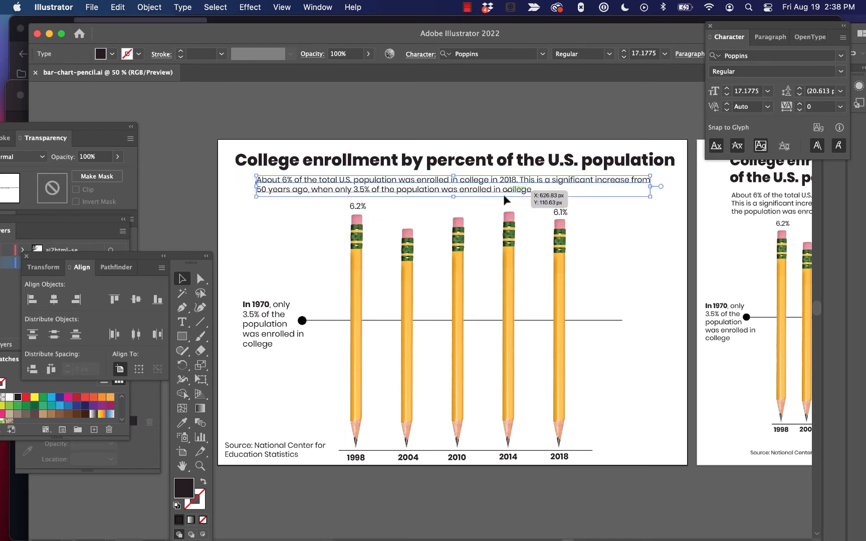
click(274, 324)
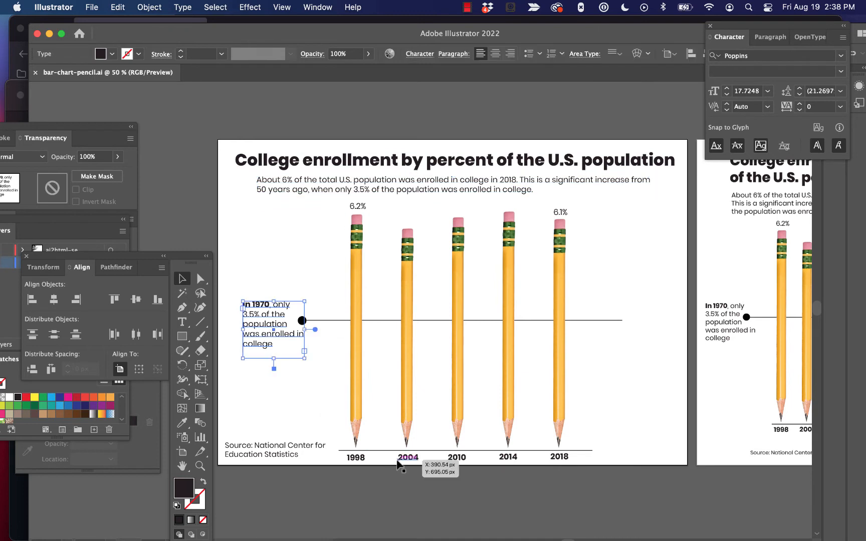
click(275, 449)
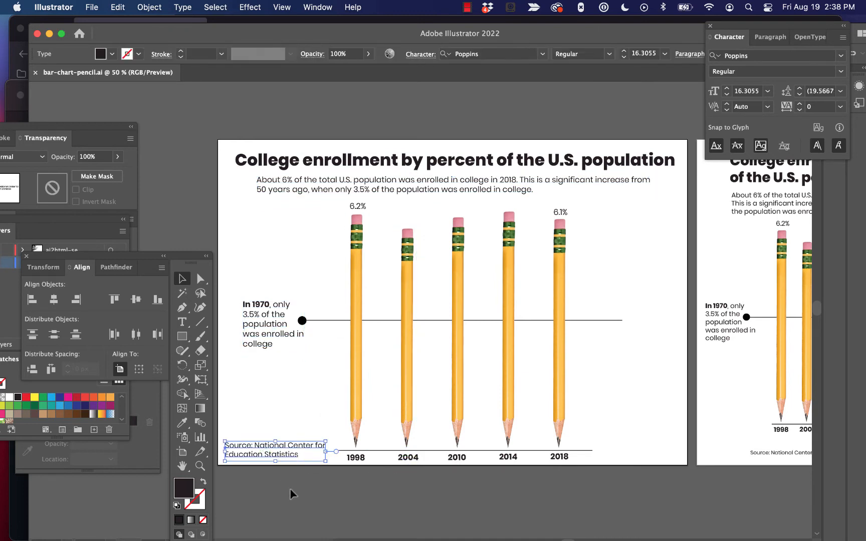
click(483, 118)
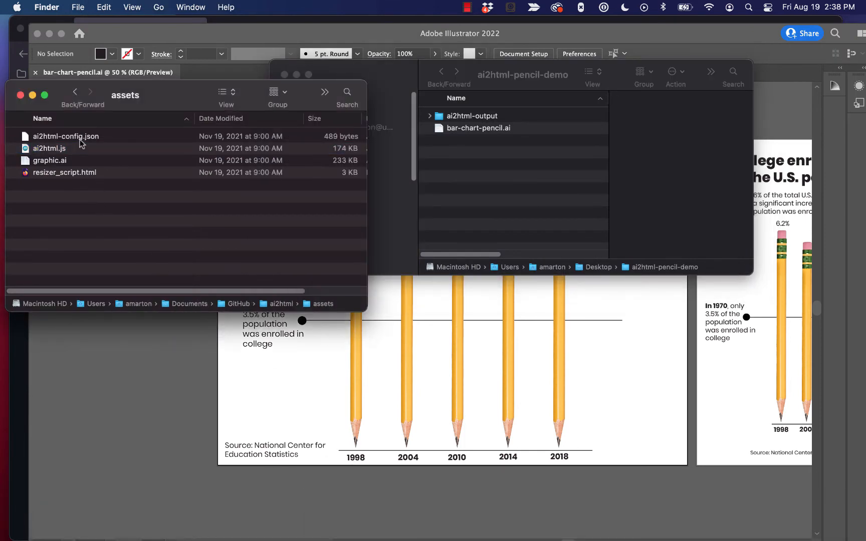
- Open ai2html-output and launch bar-chart-pencil.html in Firefox
click(65, 137)
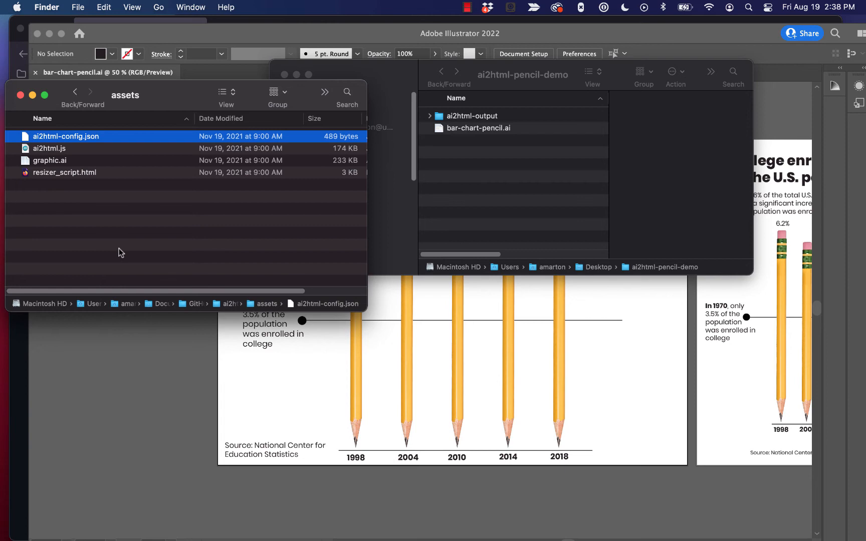
mouse_move(167, 239)
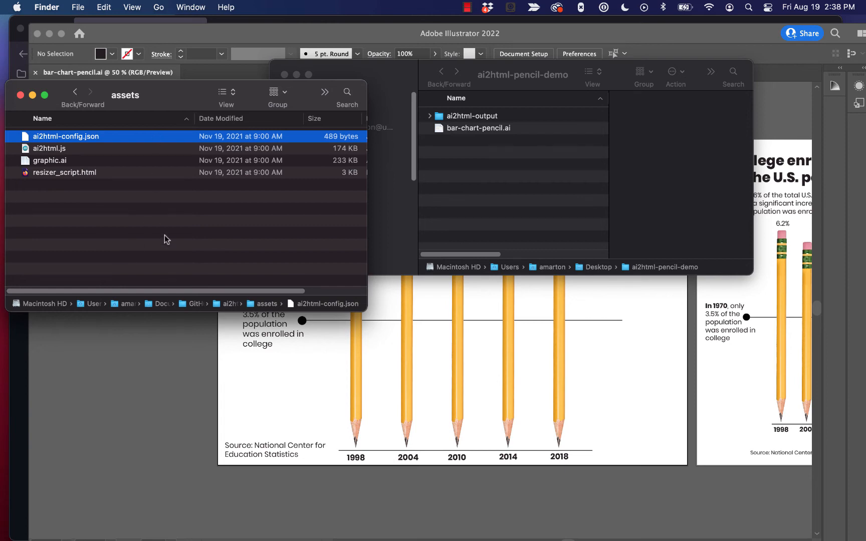
mouse_move(493, 202)
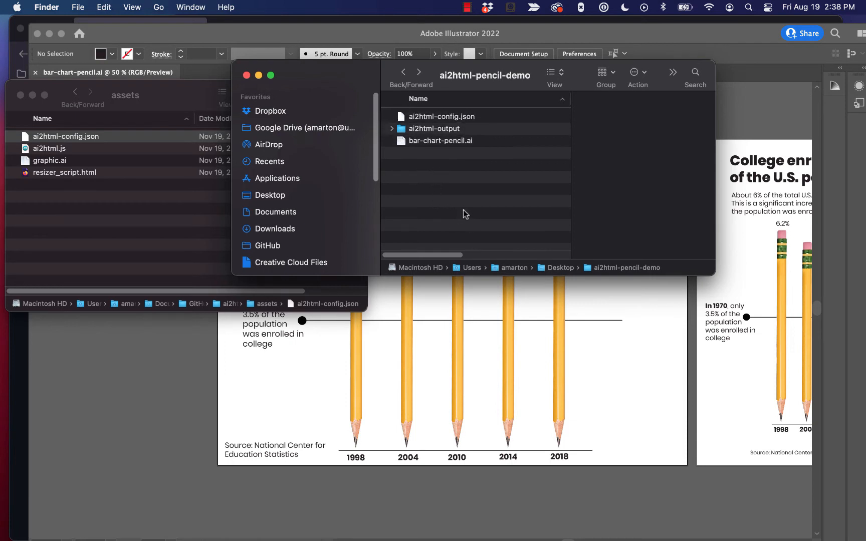
mouse_move(415, 95)
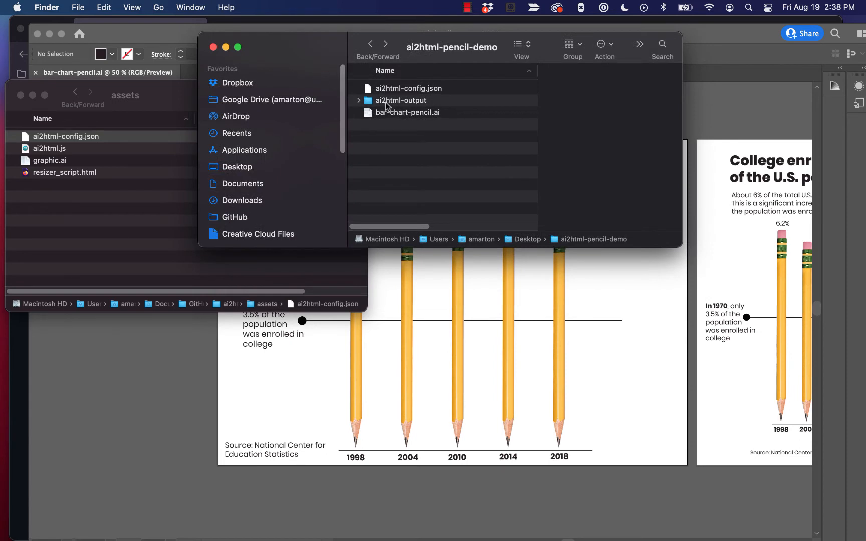
click(401, 100)
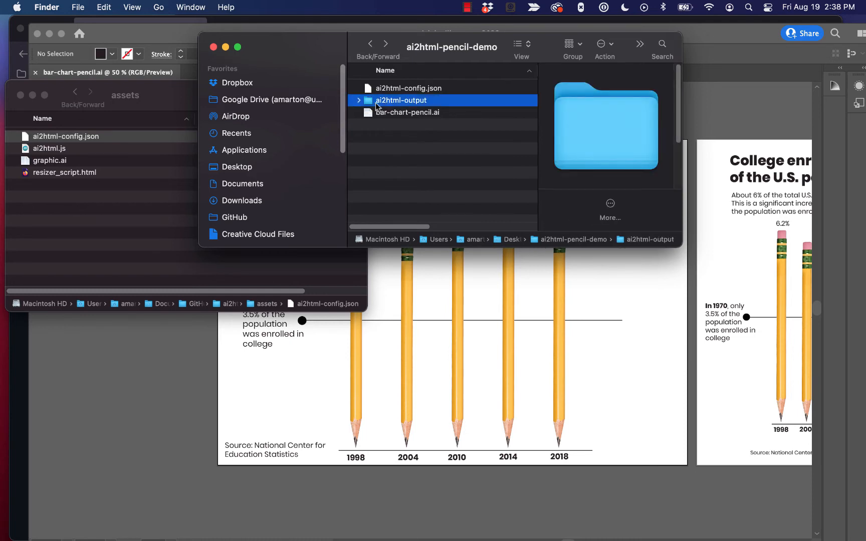
double_click(403, 100)
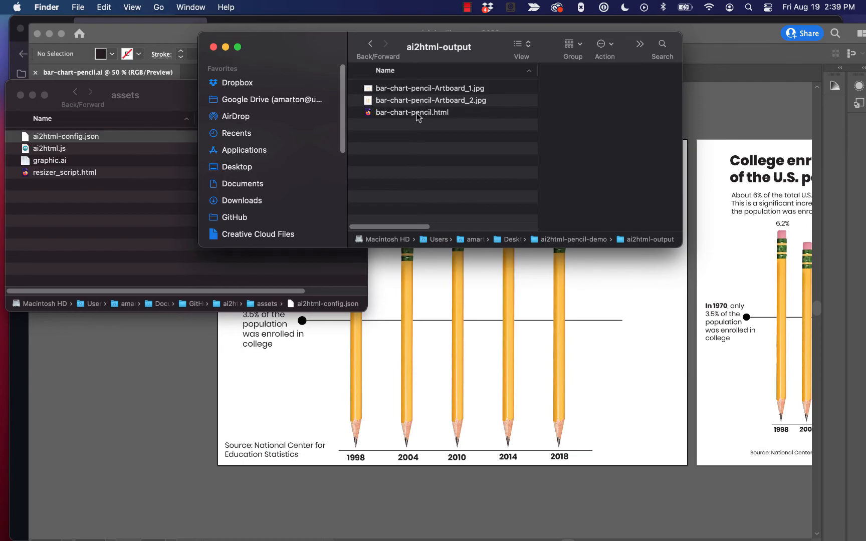
double_click(412, 112)
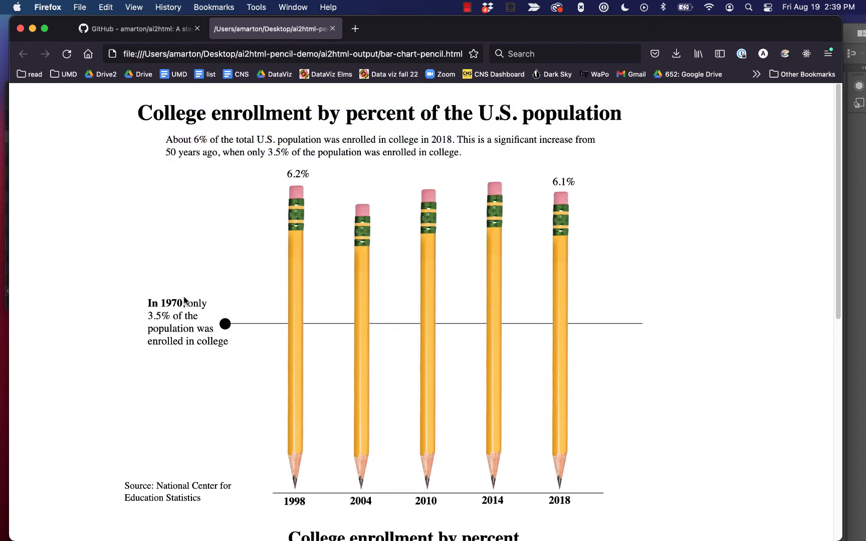
- Scroll the exported page through the wide and narrow layouts, then return to Finder
scroll(down, 3)
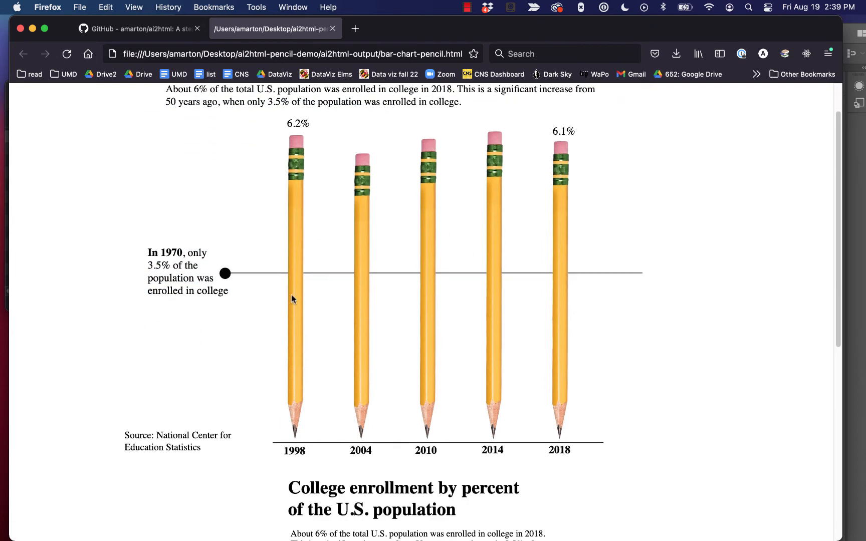
scroll(down, 3)
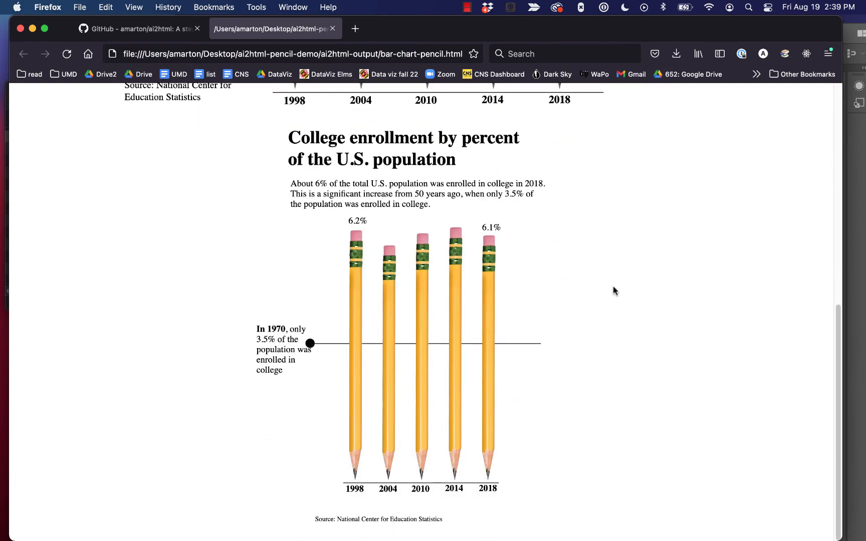
mouse_move(431, 231)
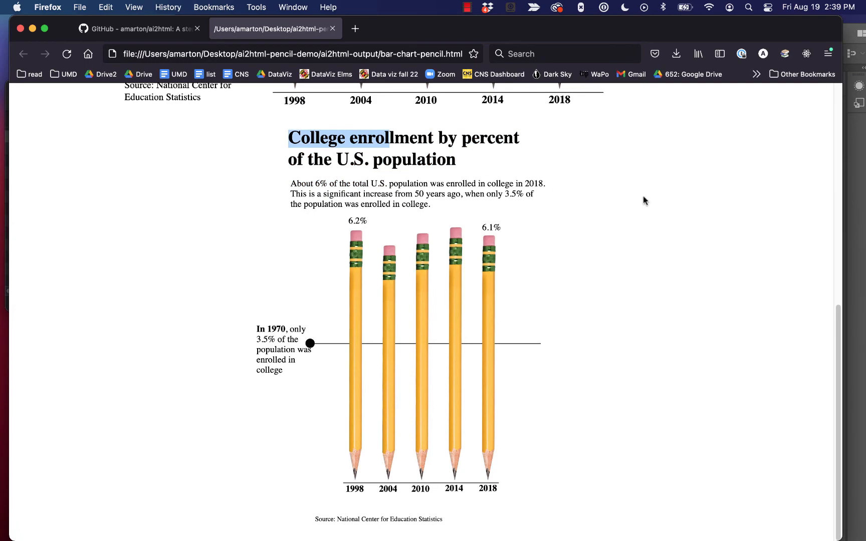
scroll(up, 3)
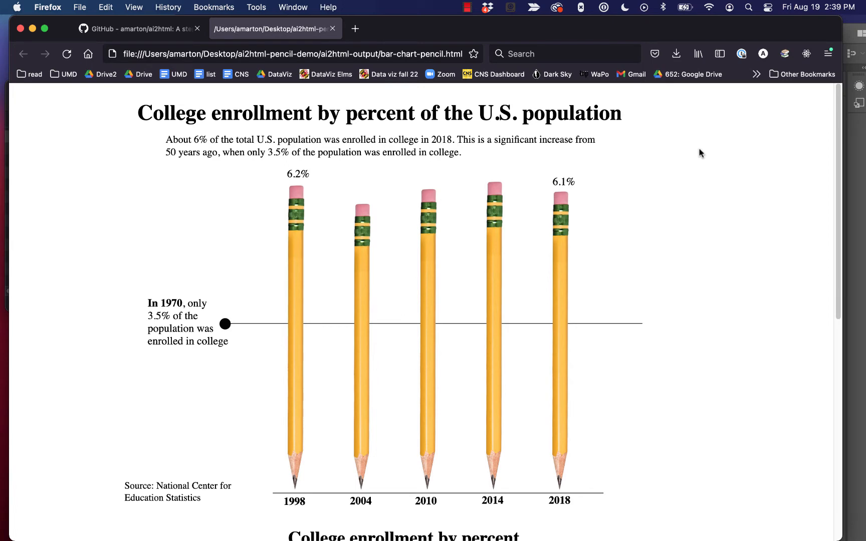
mouse_move(415, 119)
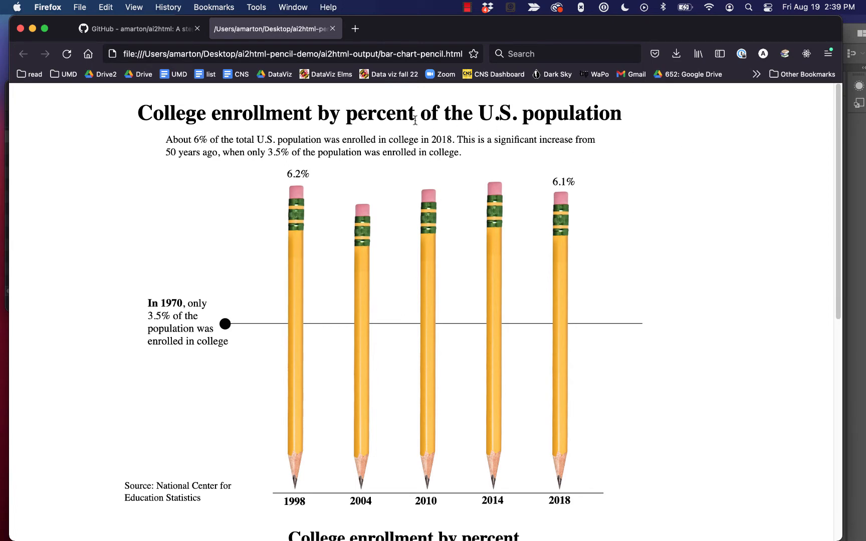
click(333, 28)
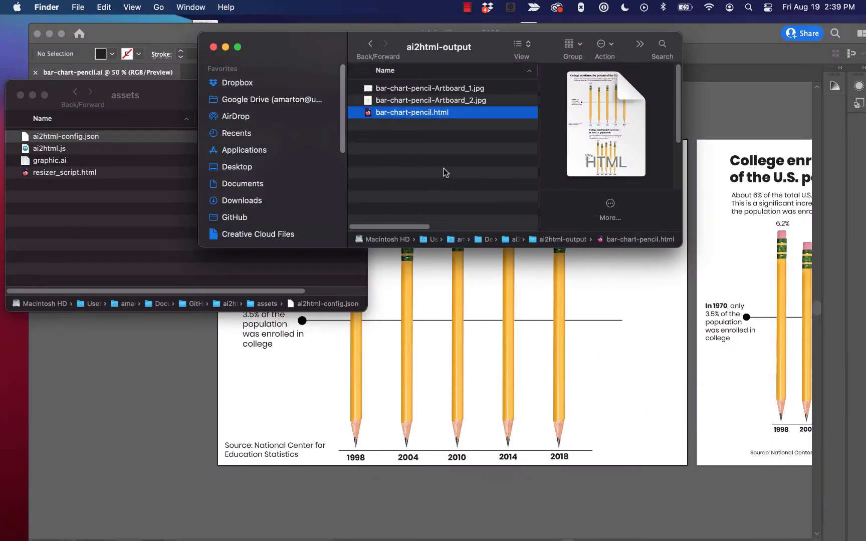
- Go back to ai2html-pencil-demo and open ai2html-config.json in Visual Studio Code
click(370, 43)
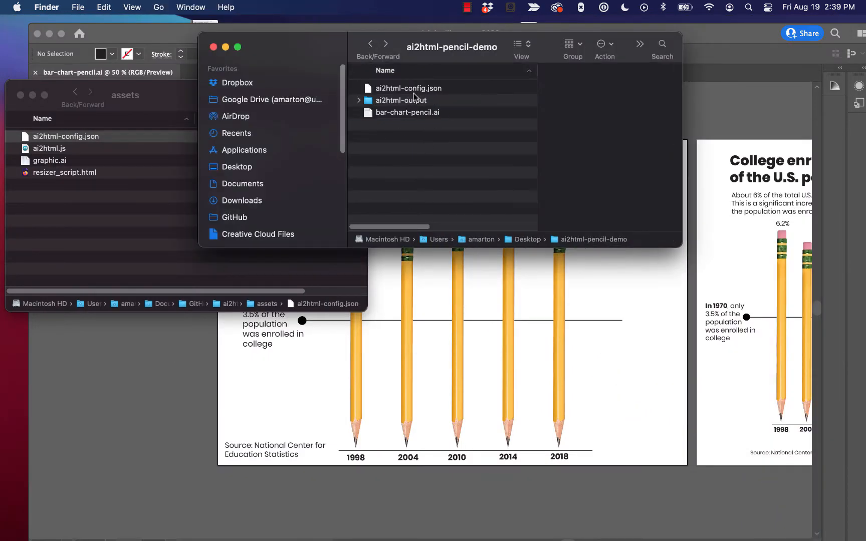
click(409, 88)
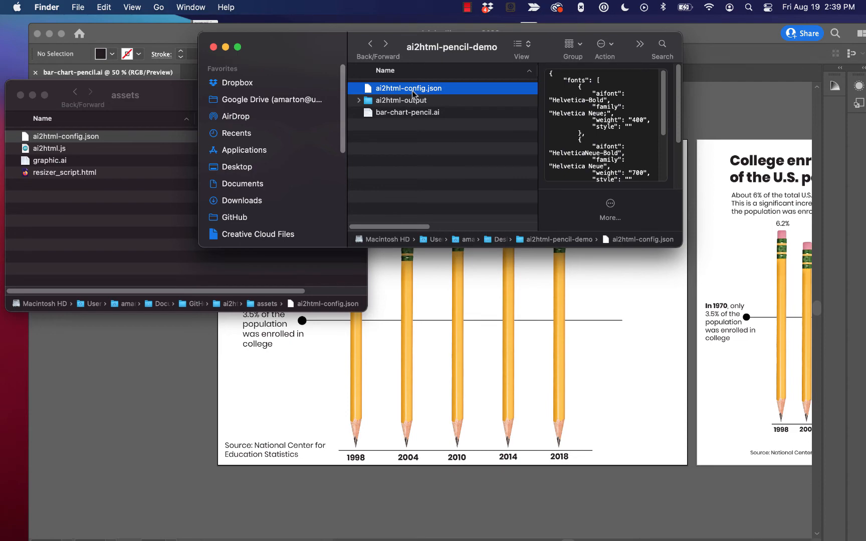
right_click(409, 87)
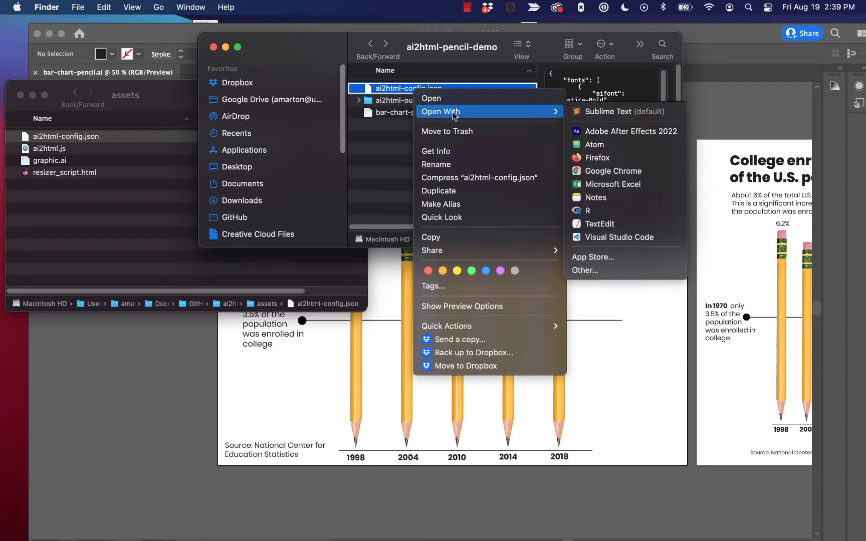
mouse_move(619, 237)
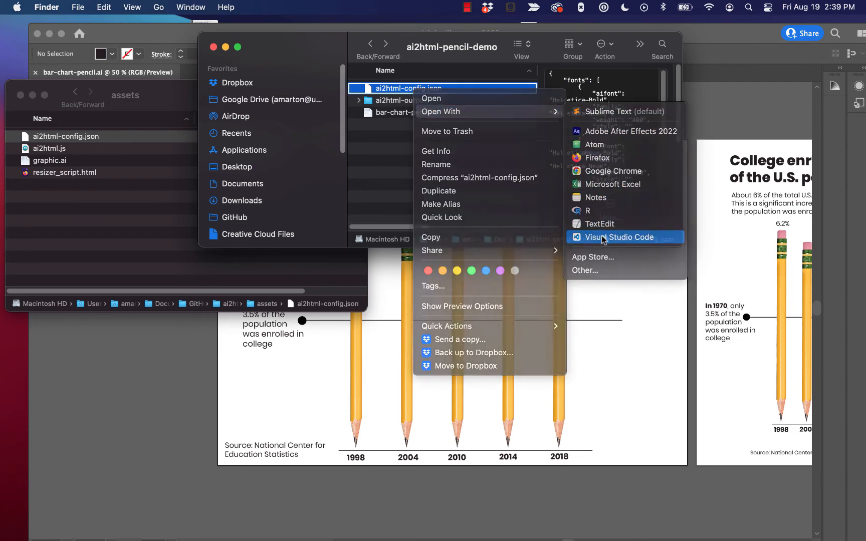
click(620, 237)
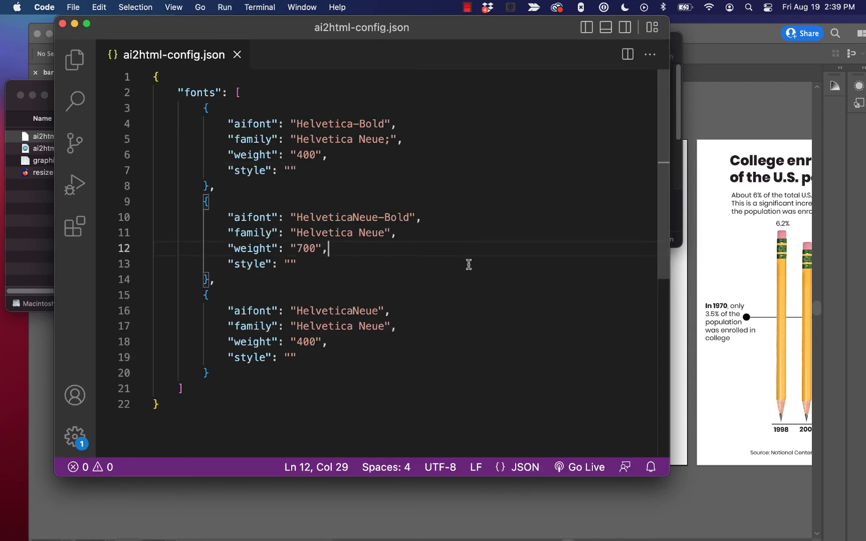
click(213, 279)
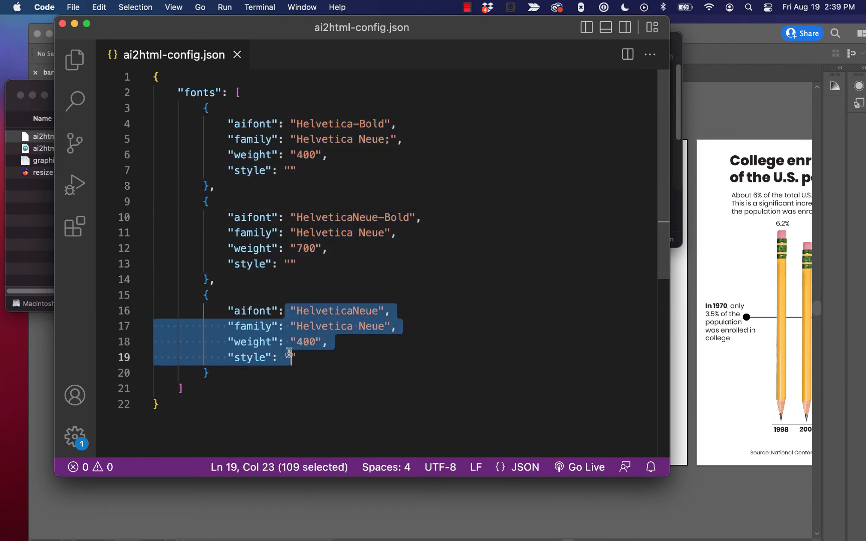
double_click(253, 124)
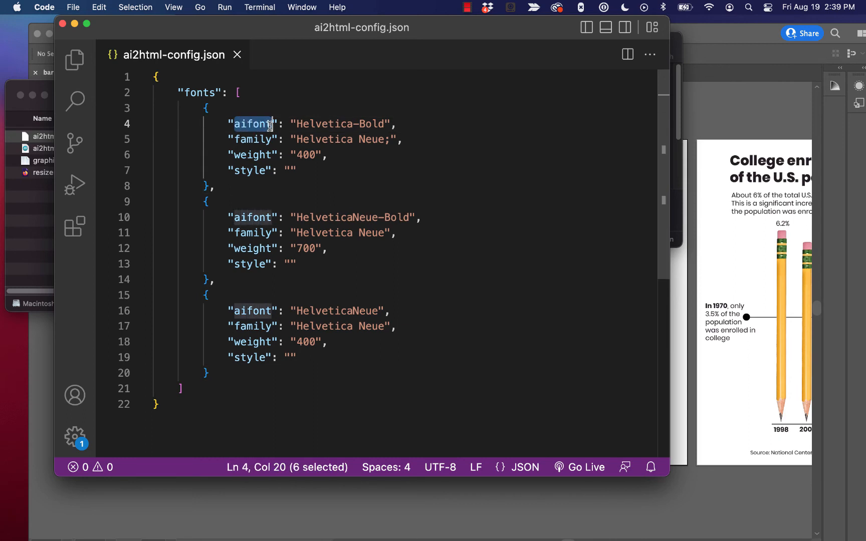
click(297, 123)
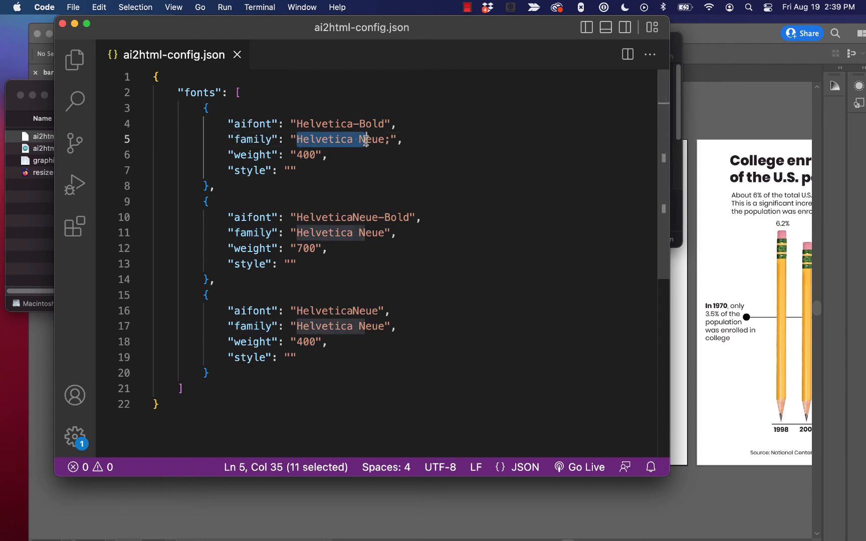
click(381, 139)
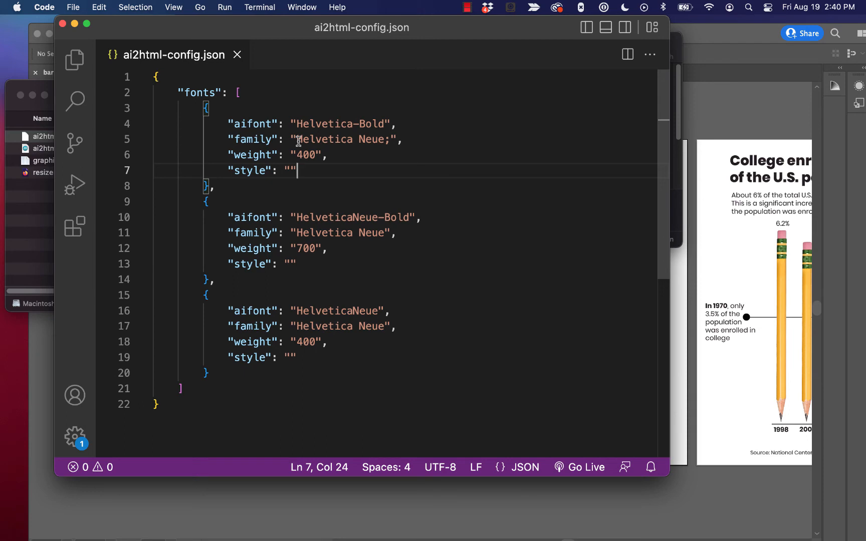
double_click(336, 139)
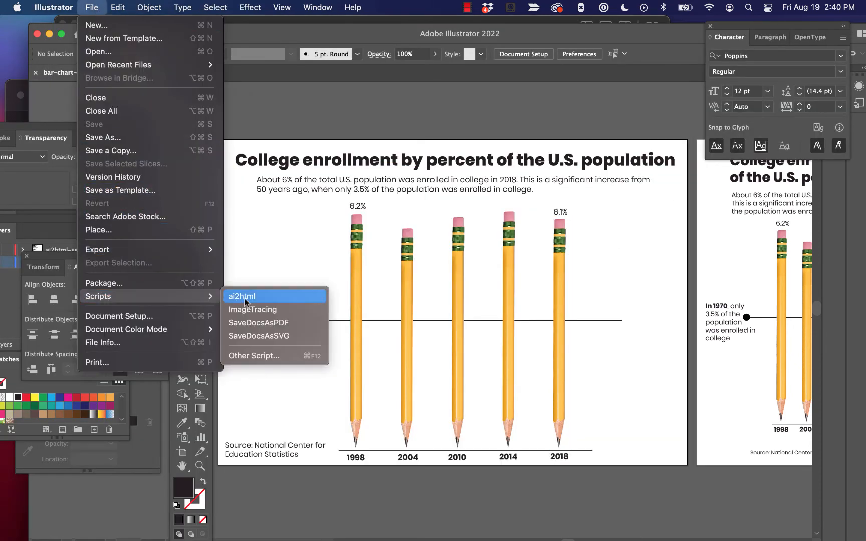
- Rerun ai2html, select the Poppins-ExtraBold font warning, and return to the config file
click(241, 296)
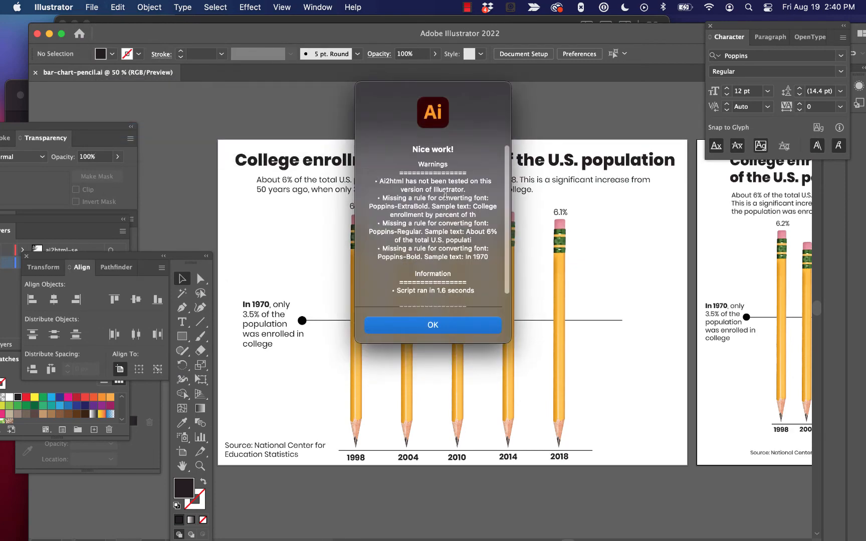
double_click(395, 206)
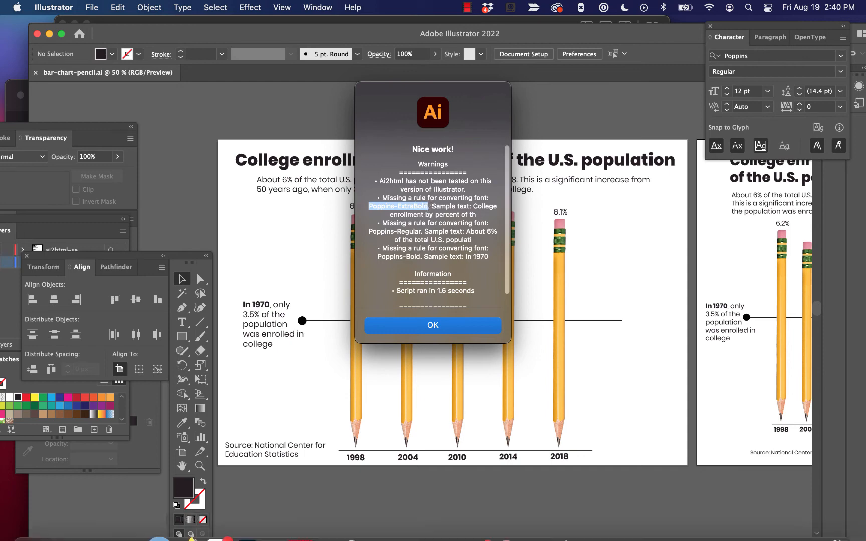
click(432, 325)
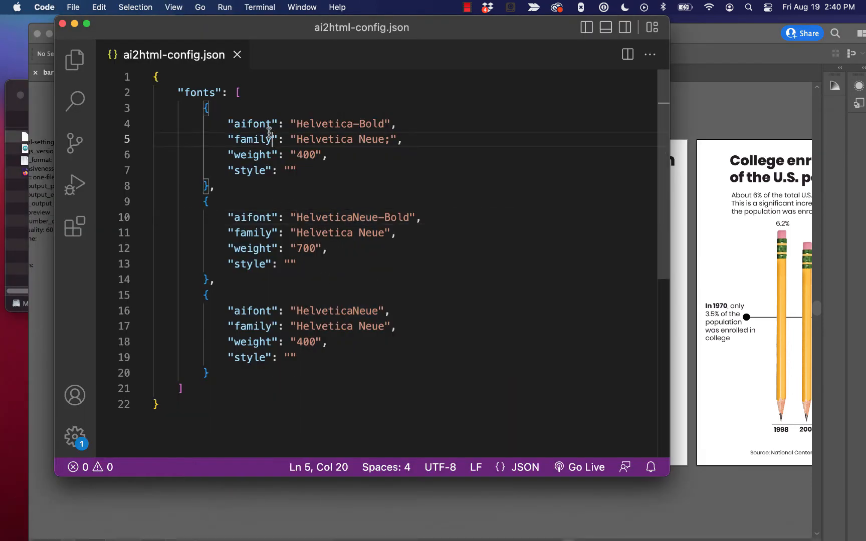
- Change the first two font rules to Poppins-ExtraBold (weight 700) and Poppins-Regular
double_click(338, 123)
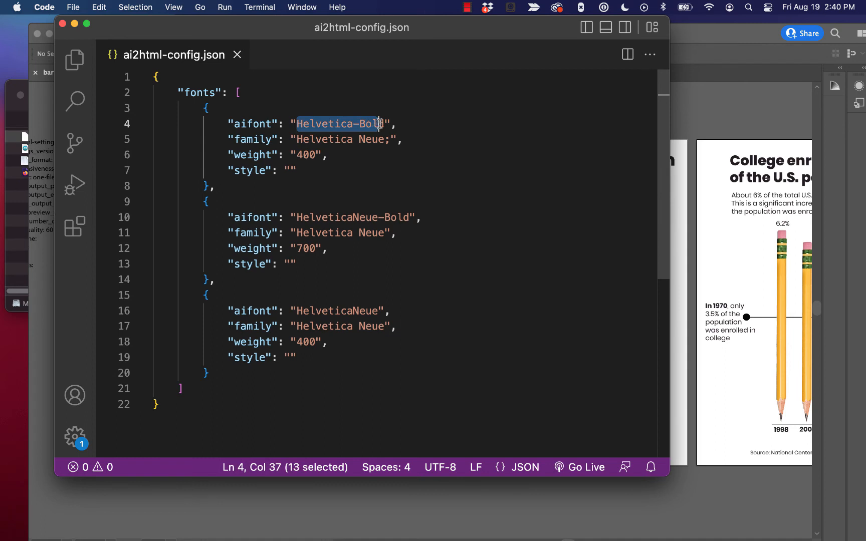
text(Poppins-ExtraBold)
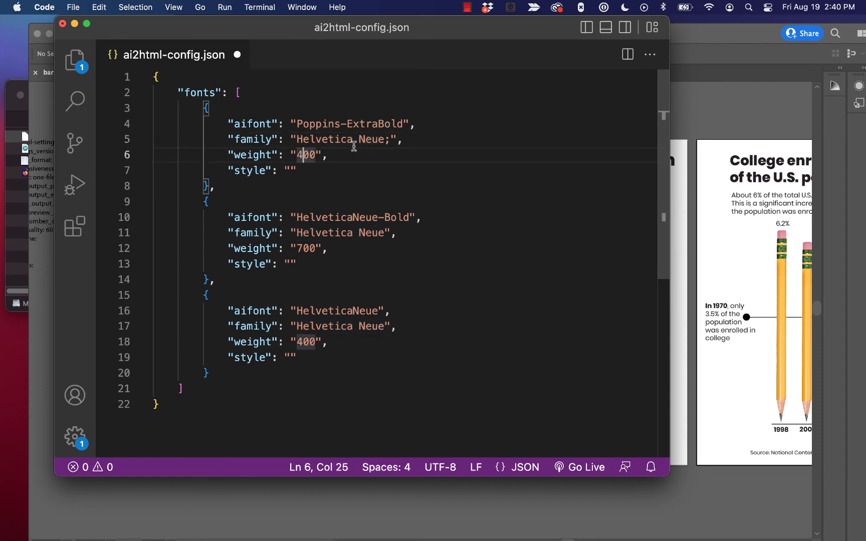
text(700)
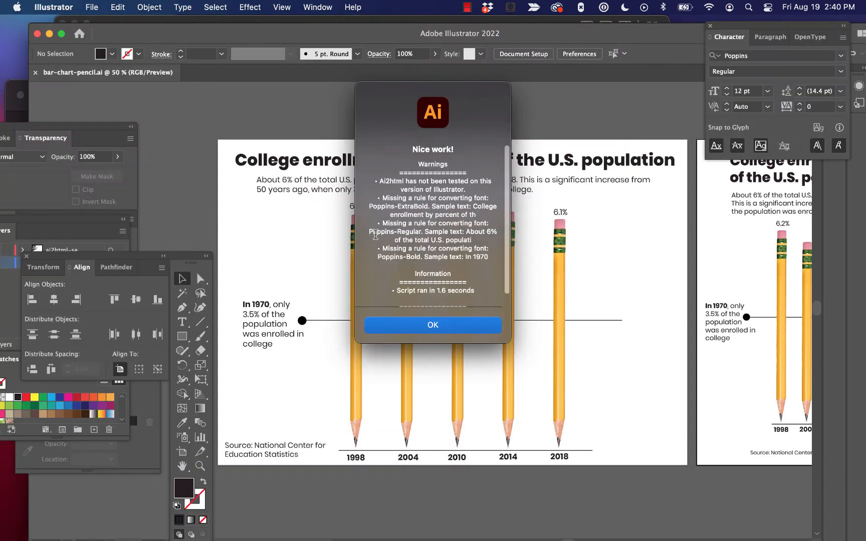
double_click(386, 231)
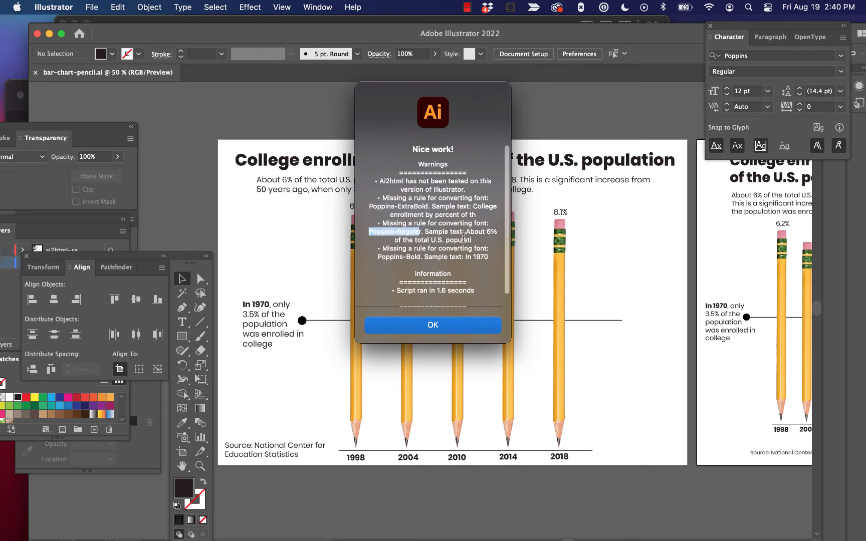
mouse_move(130, 513)
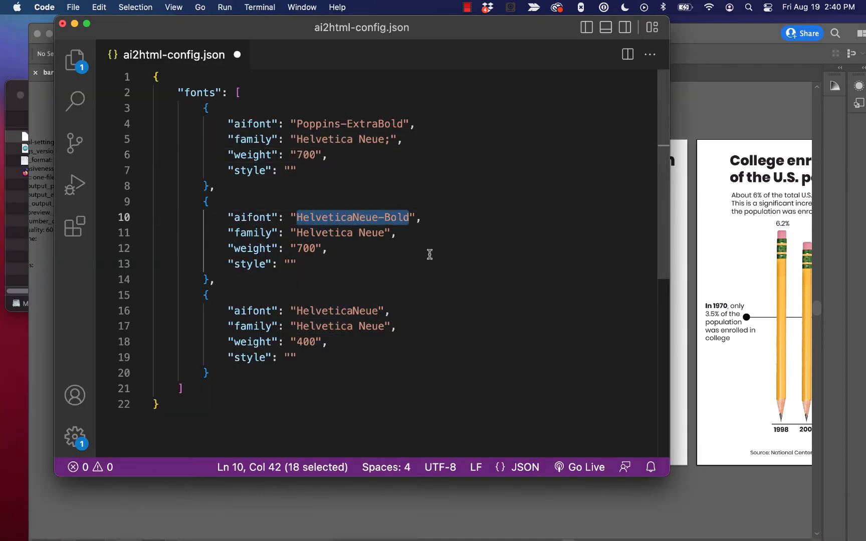
text(Poppins-Regular)
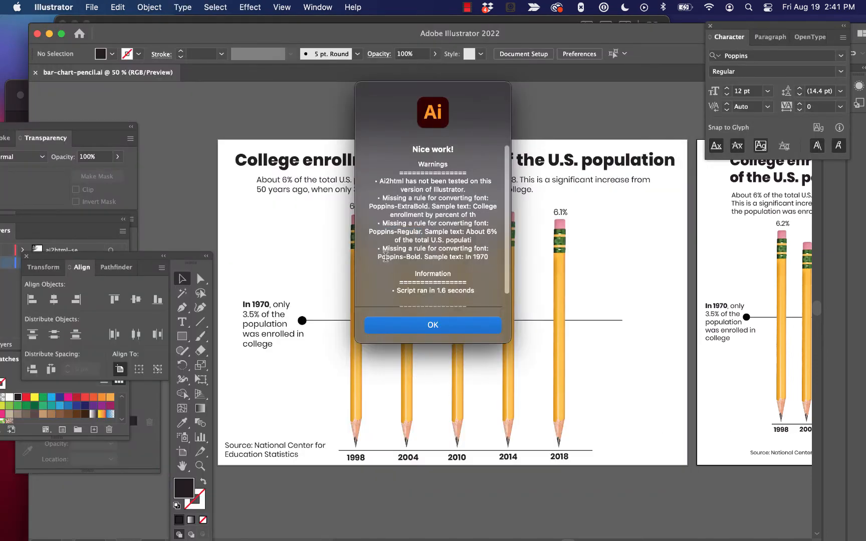
- Set the third rule to Poppins-Bold at weight 500 and save the config
double_click(399, 256)
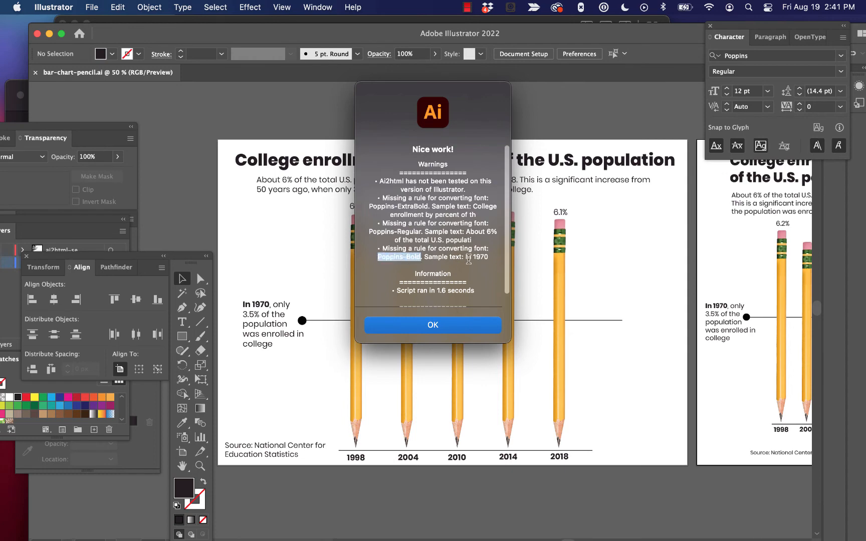
click(433, 325)
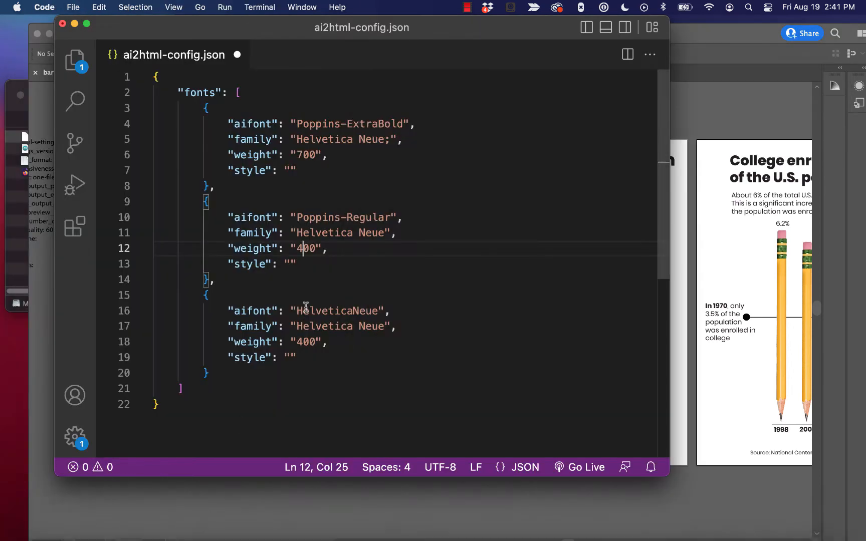
click(296, 310)
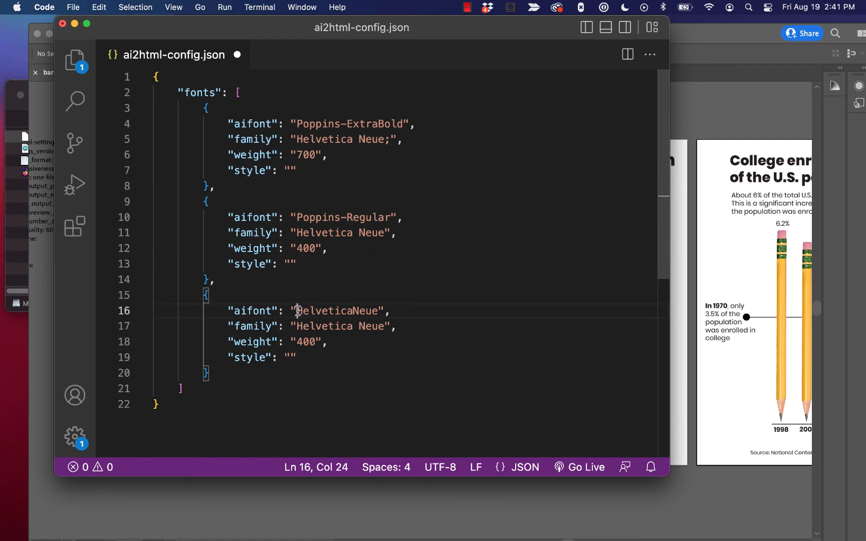
text(Poppins-Bold)
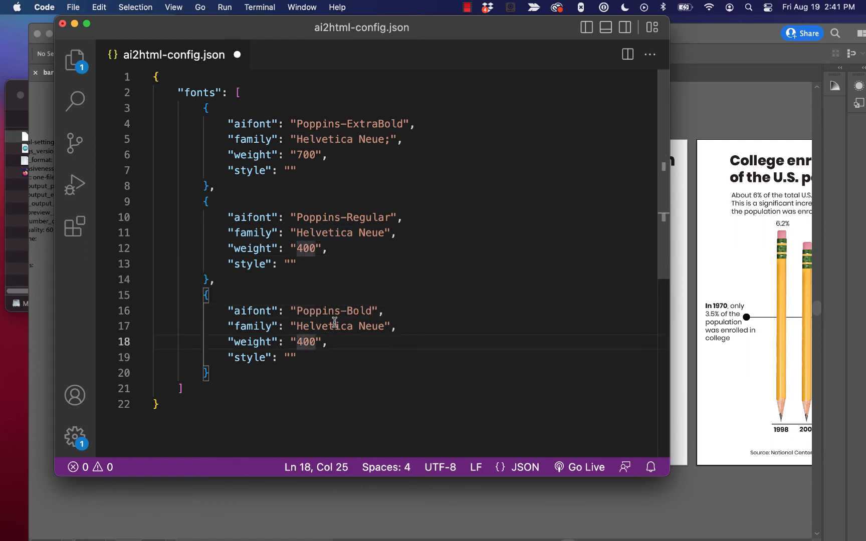
text(5)
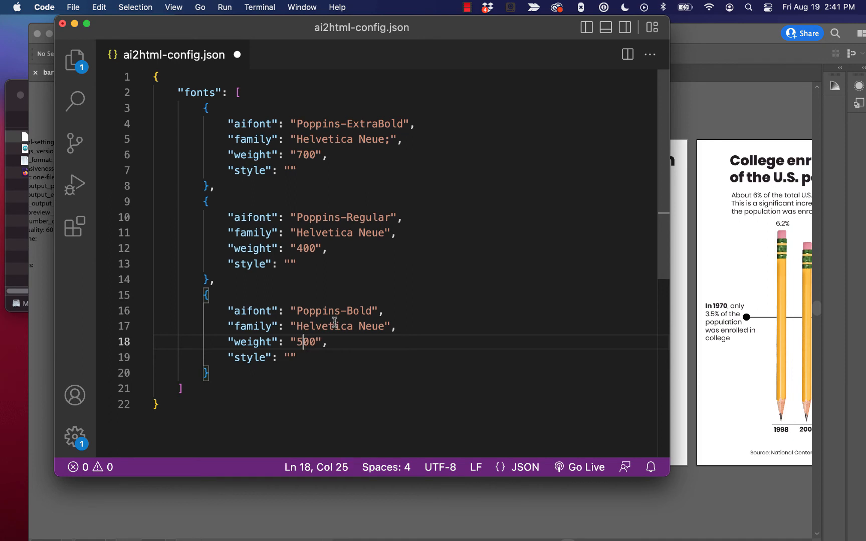
click(355, 295)
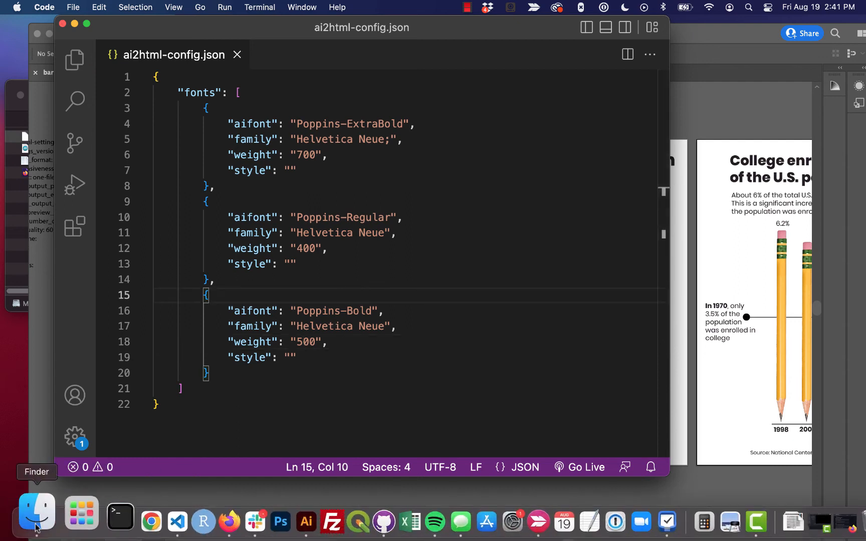
- Open bar-chart-pencil.ai from the Finder window in Illustrator
click(36, 513)
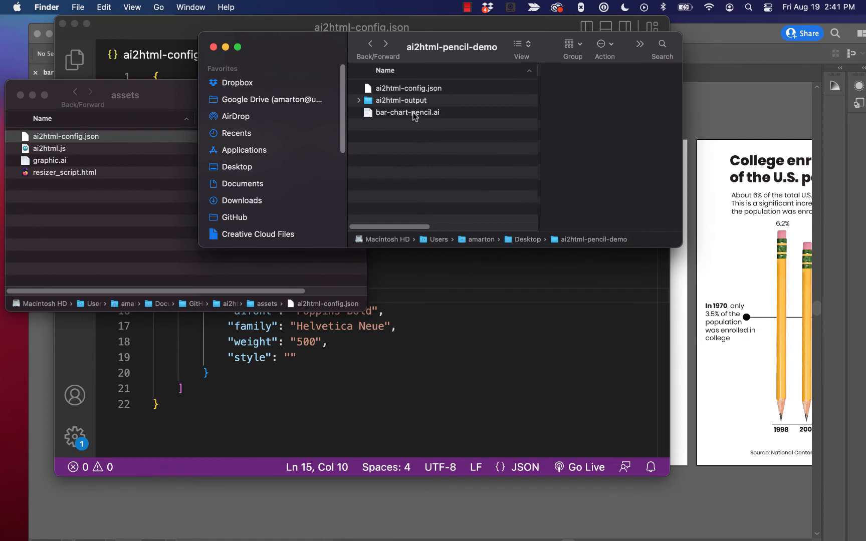
click(407, 112)
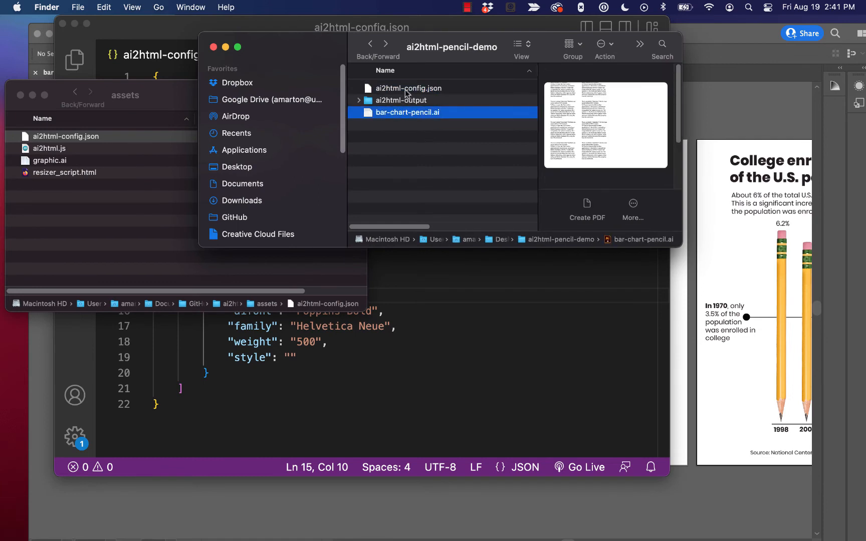
mouse_move(408, 115)
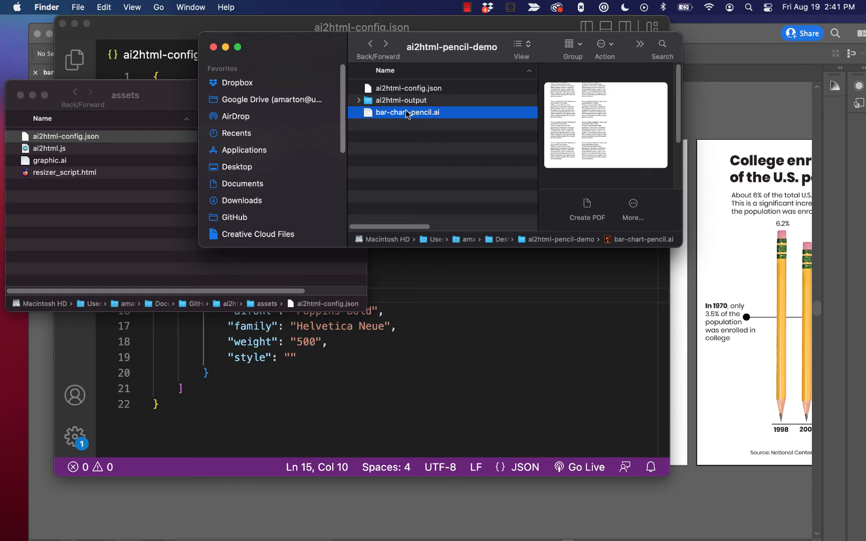
double_click(409, 112)
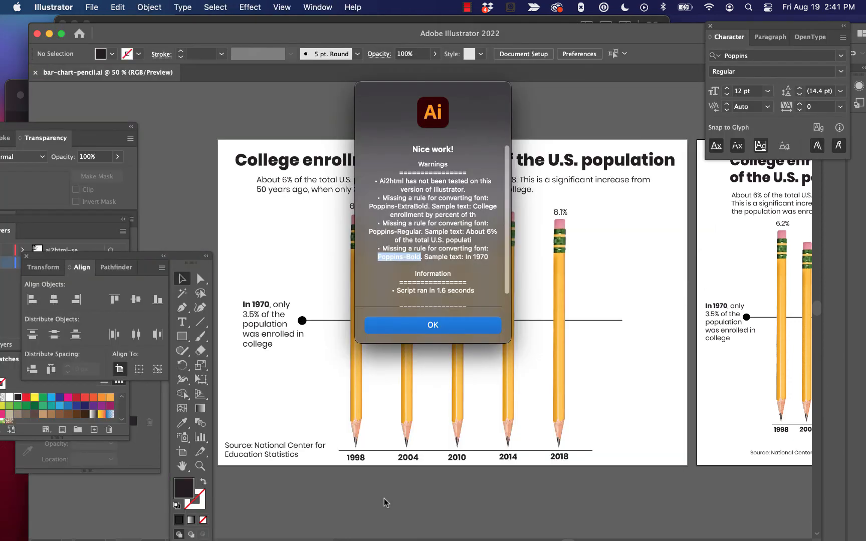
- Dismiss the old warnings, rerun ai2html, and close the warning-free results message
click(432, 325)
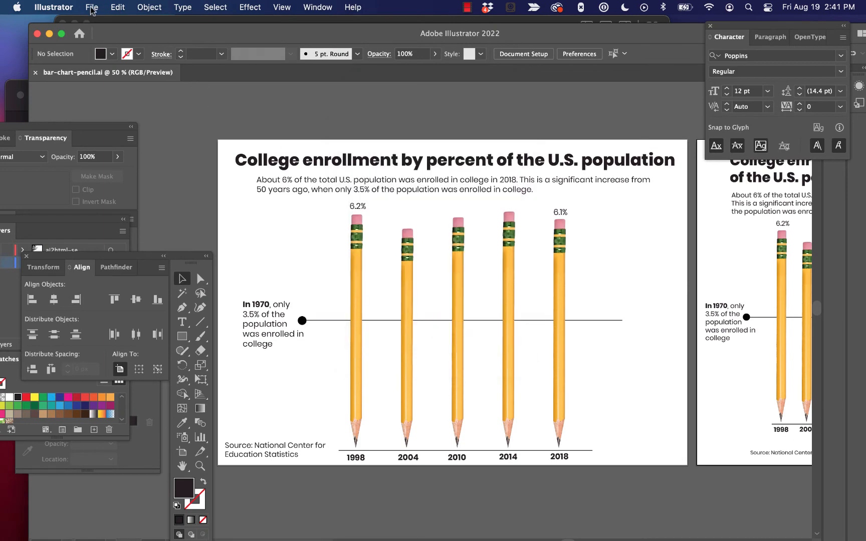
click(98, 296)
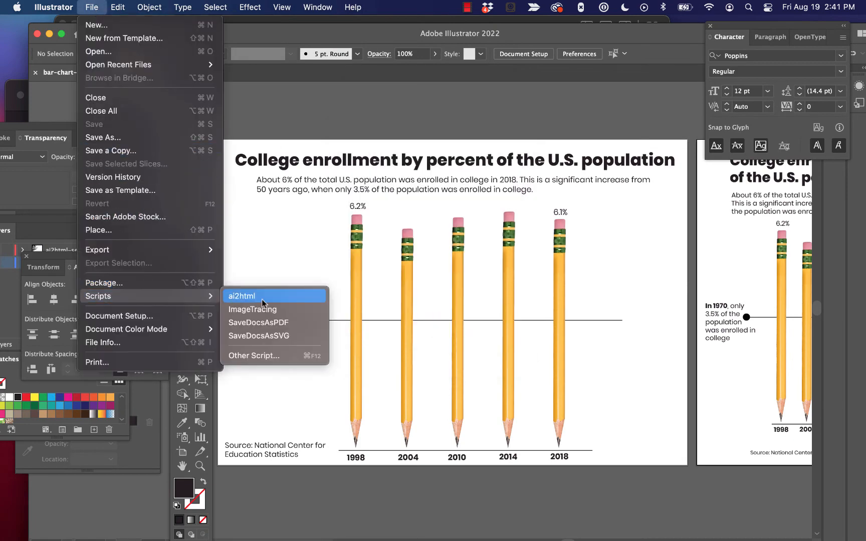
click(241, 297)
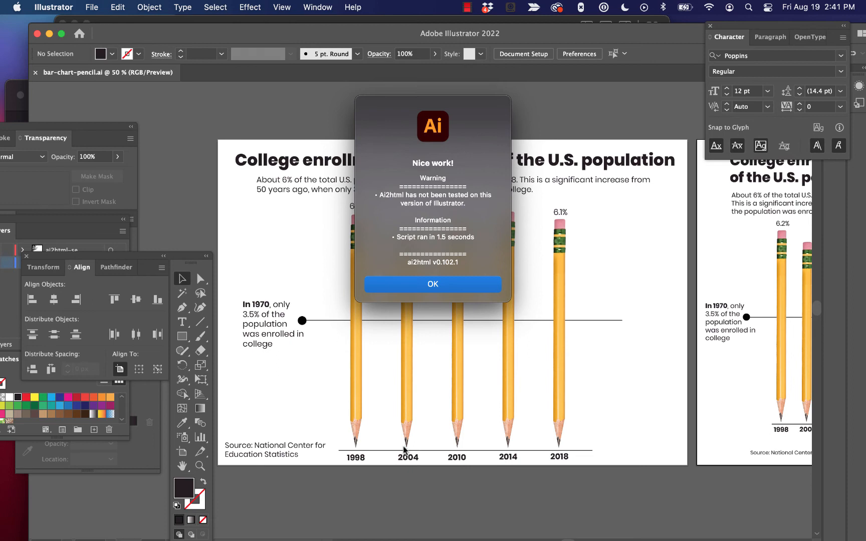
click(432, 283)
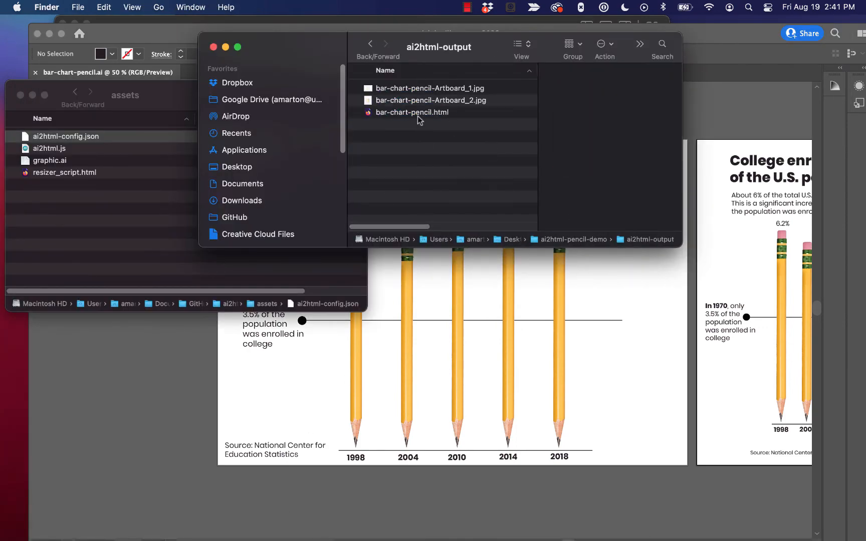
- Open the exported bar-chart-pencil.html in Firefox and scroll through both chart layouts
double_click(412, 112)
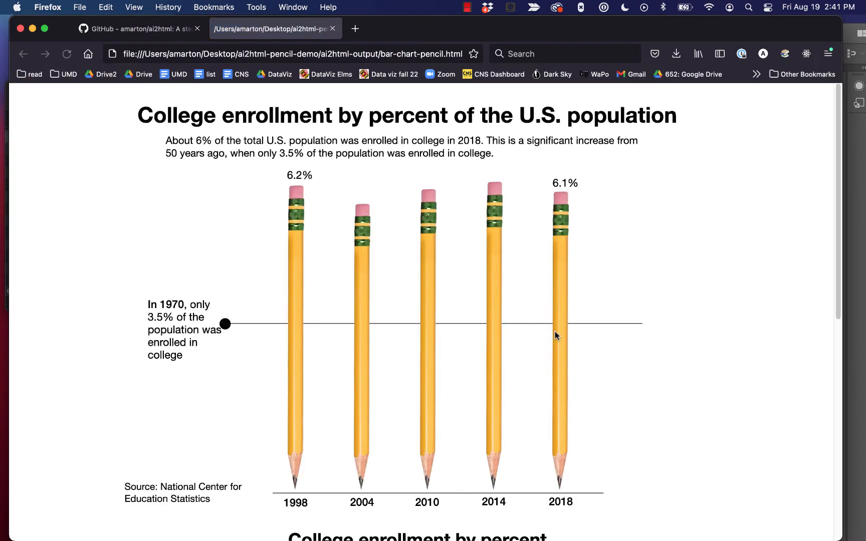
mouse_move(354, 125)
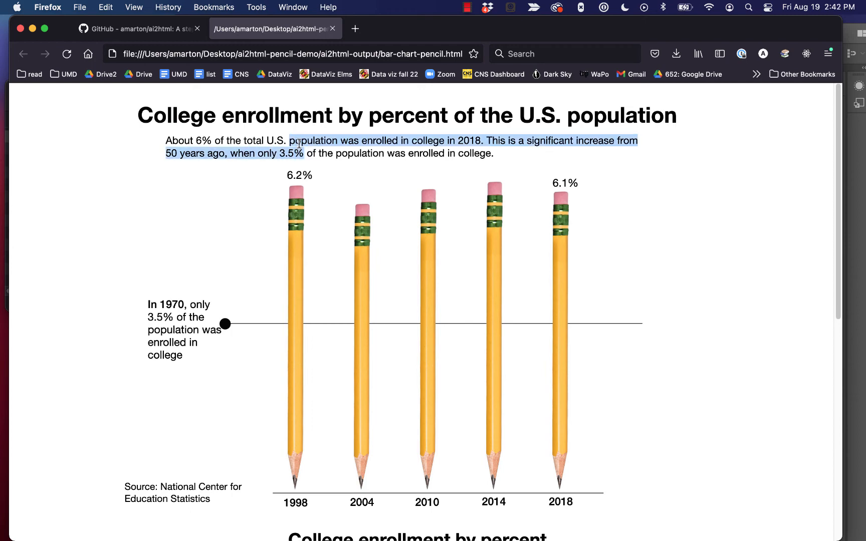
scroll(down, 3)
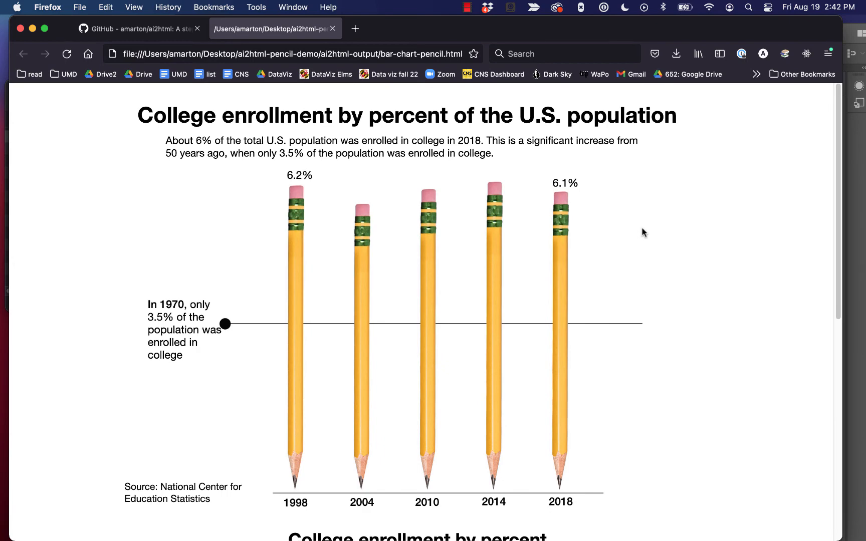
mouse_move(639, 235)
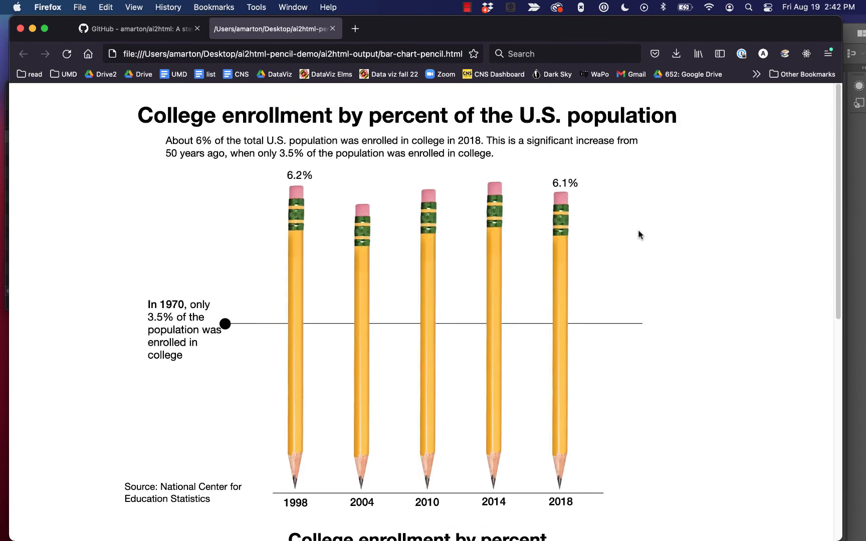
scroll(down, 3)
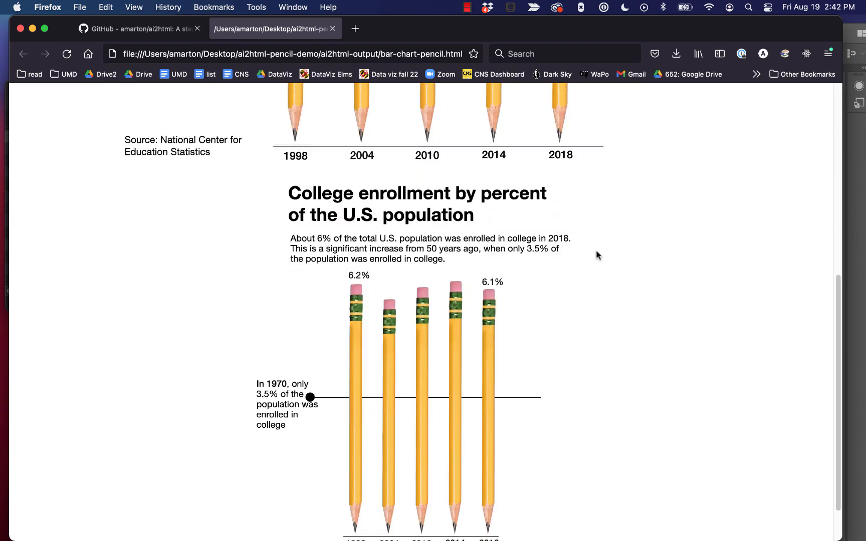
scroll(up, 3)
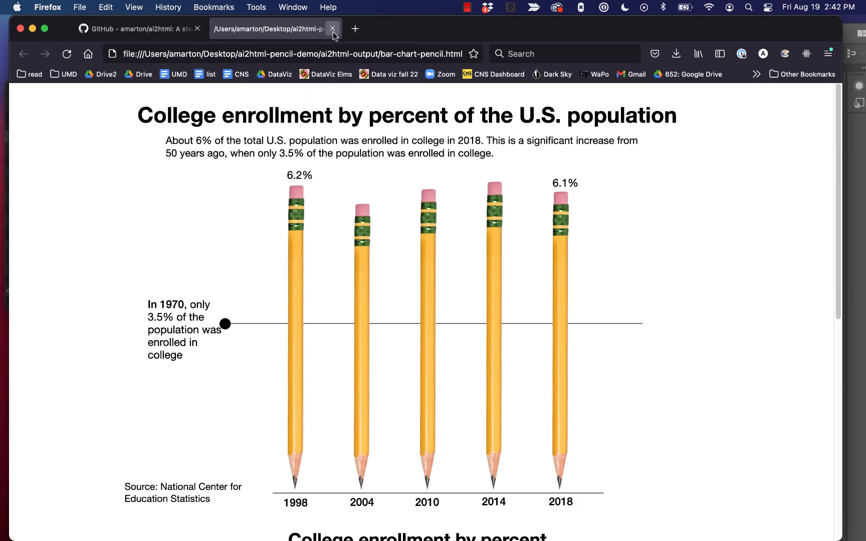
- Close the chart tab and open resizer_script.html from the assets folder in VS Code
click(332, 28)
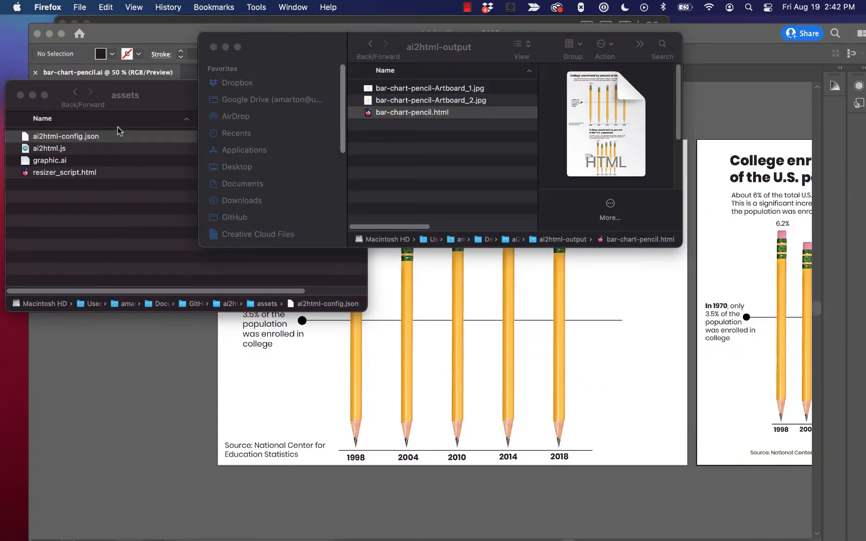
click(99, 201)
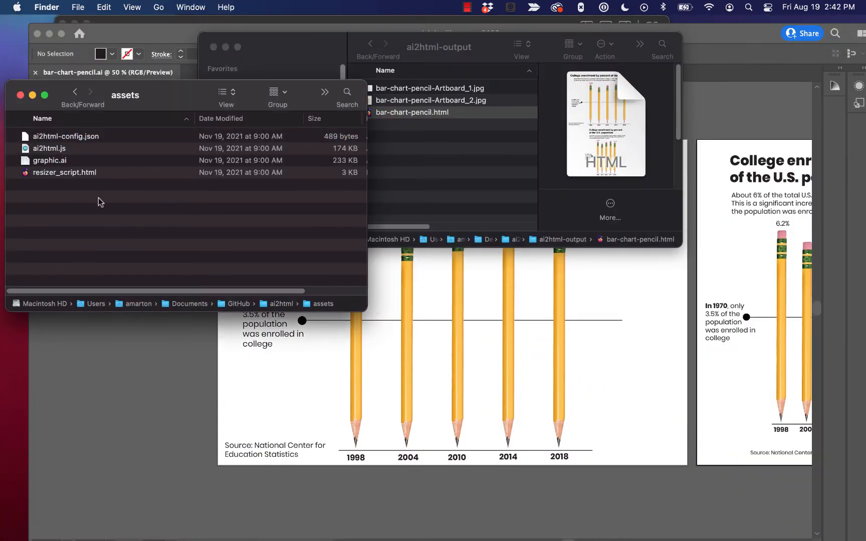
mouse_move(82, 176)
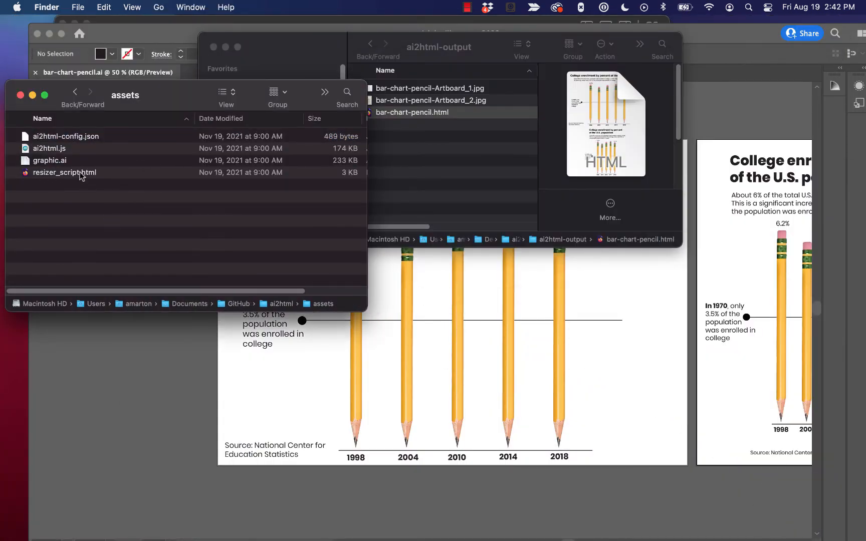
right_click(64, 172)
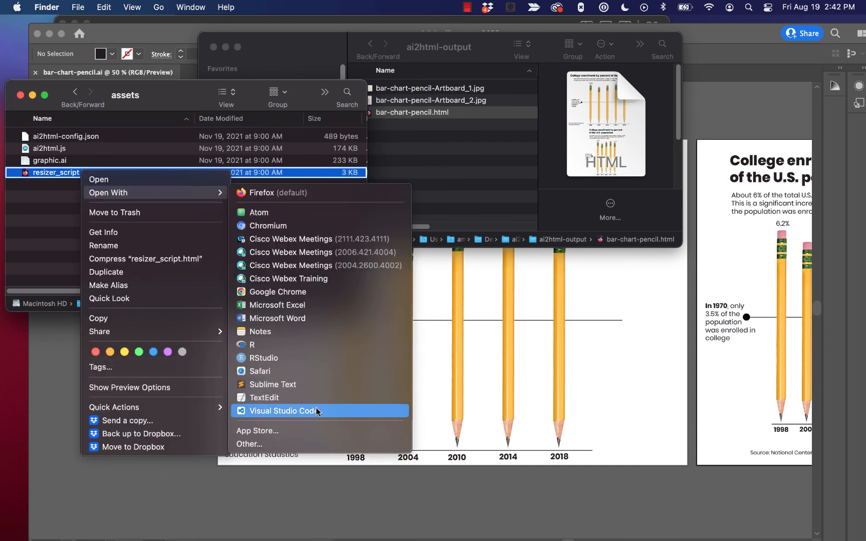
click(285, 411)
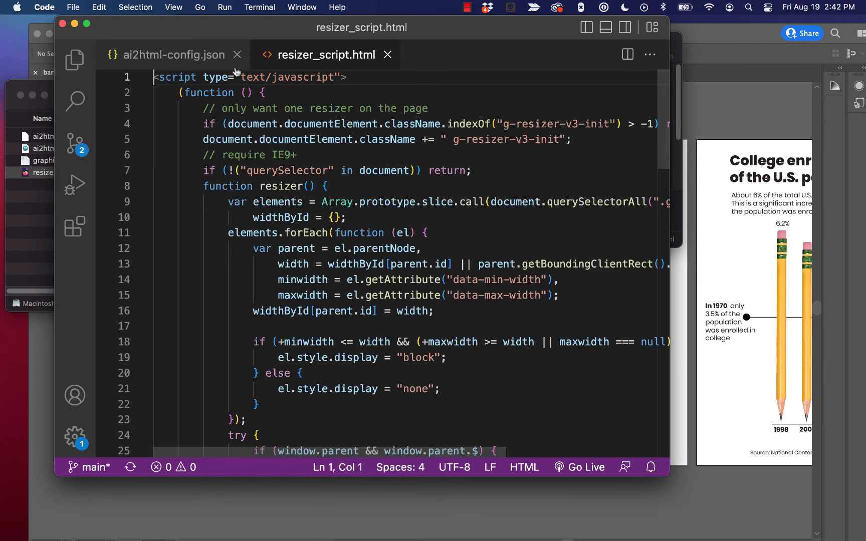
- Close the config file, then scroll through bar-chart-pencil.html's generated chart code
click(237, 54)
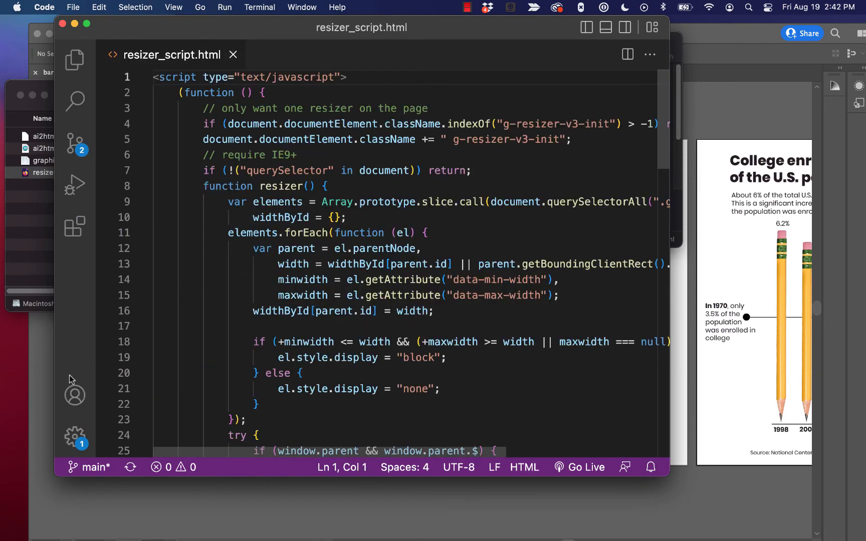
click(38, 514)
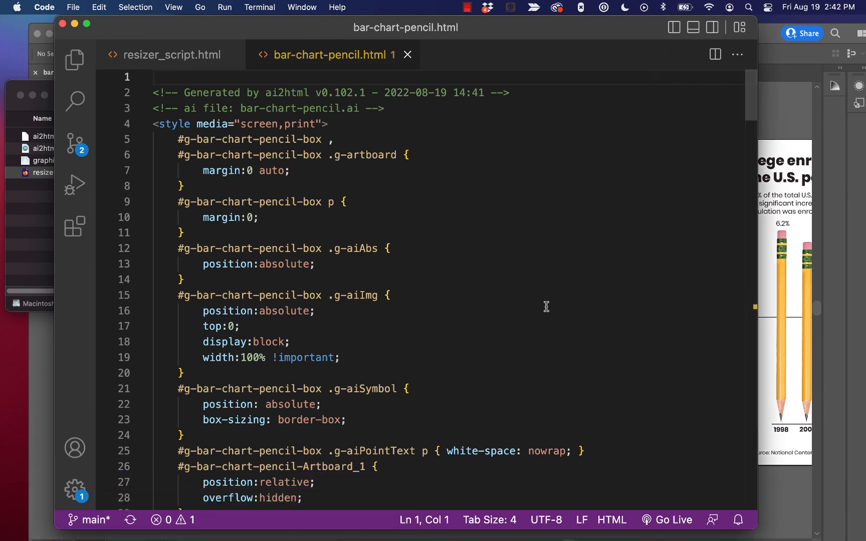
scroll(down, 3)
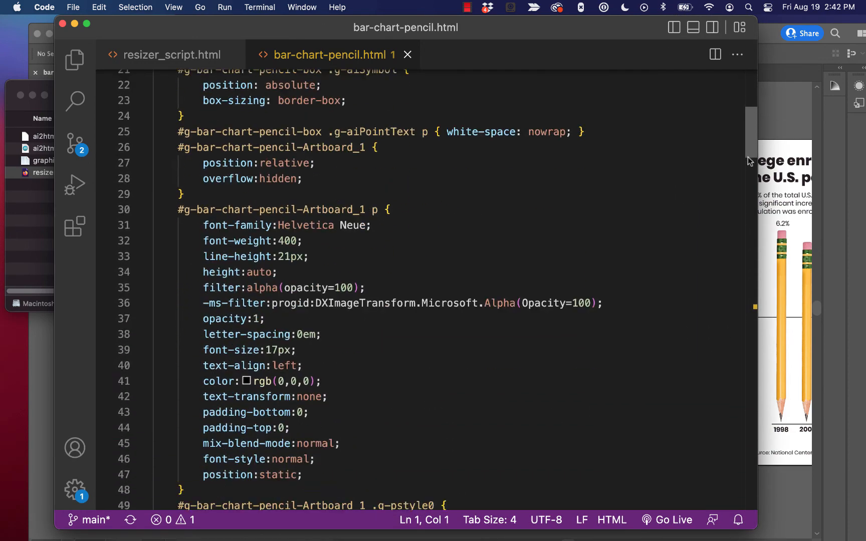
scroll(down, 3)
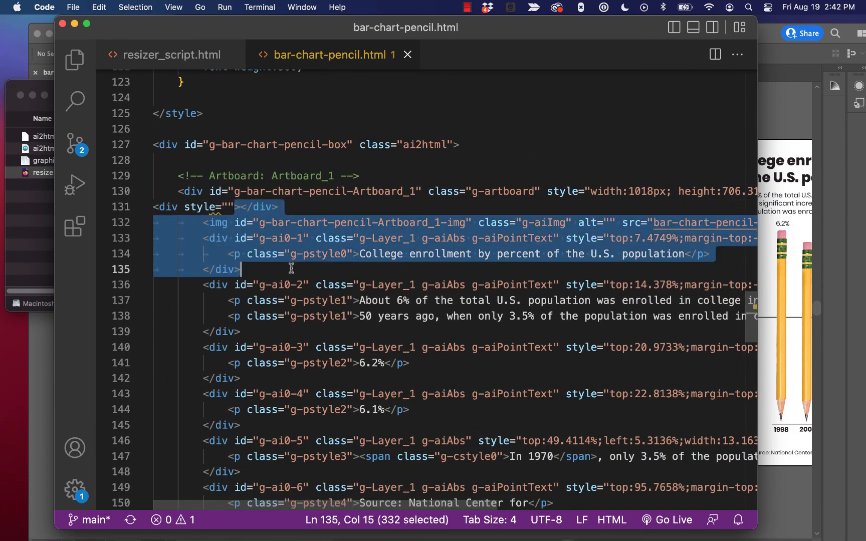
click(475, 239)
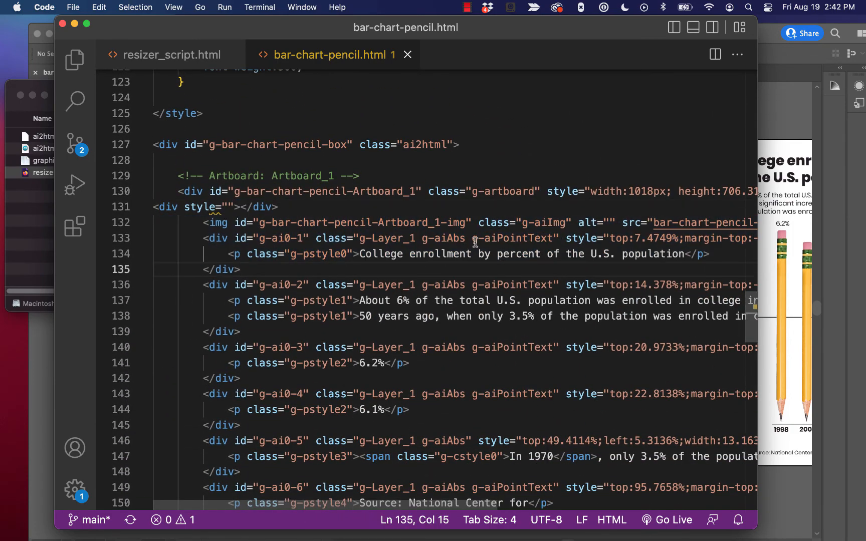
scroll(down, 3)
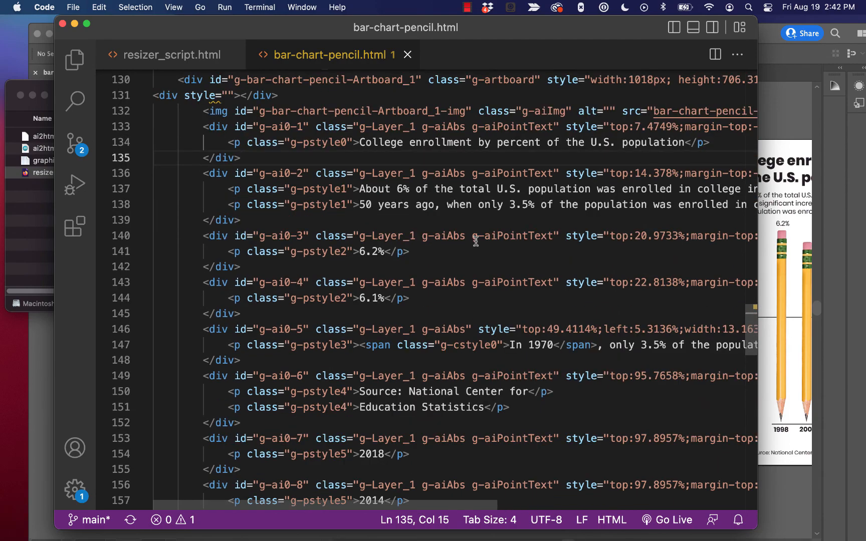
scroll(down, 3)
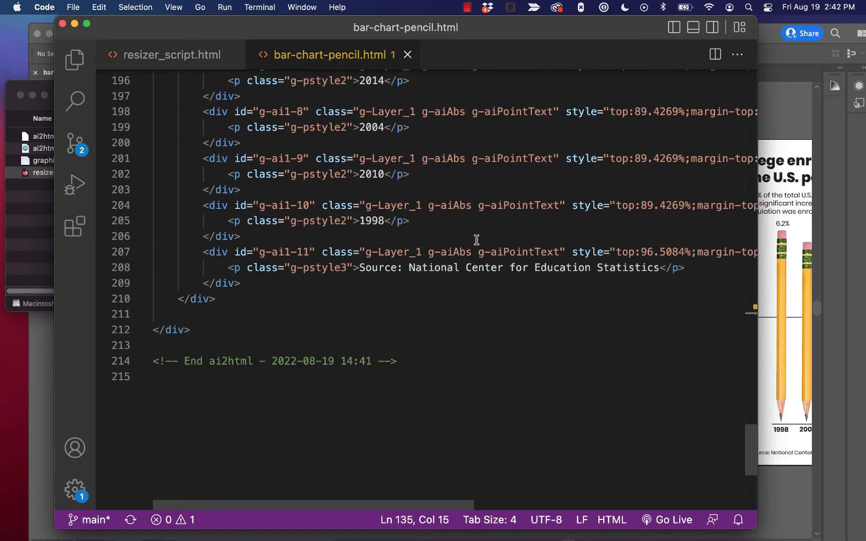
scroll(up, 3)
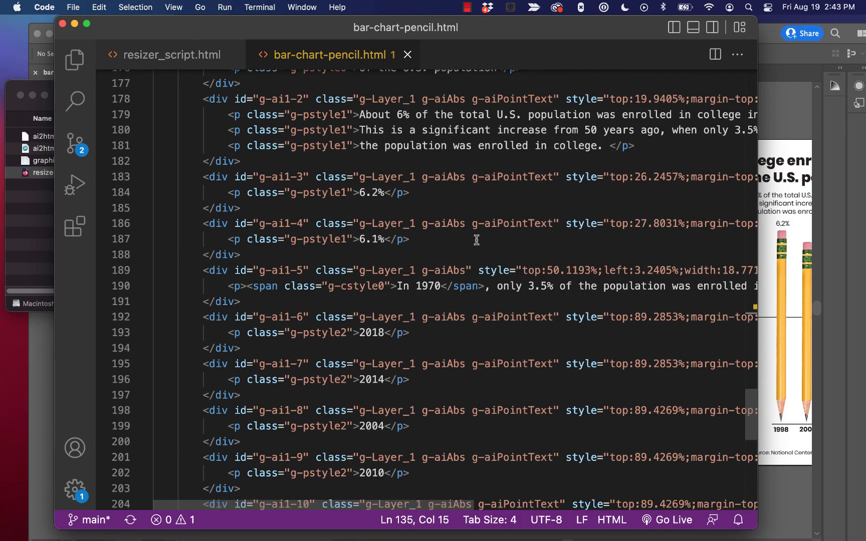
scroll(up, 3)
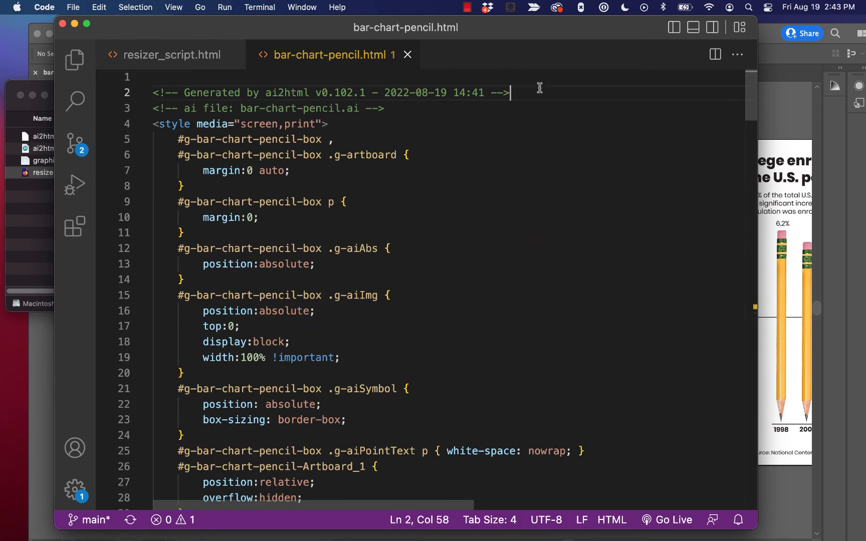
- Paste the ai2html chart code into an Emmet HTML5 boilerplate body and save
key(Enter)
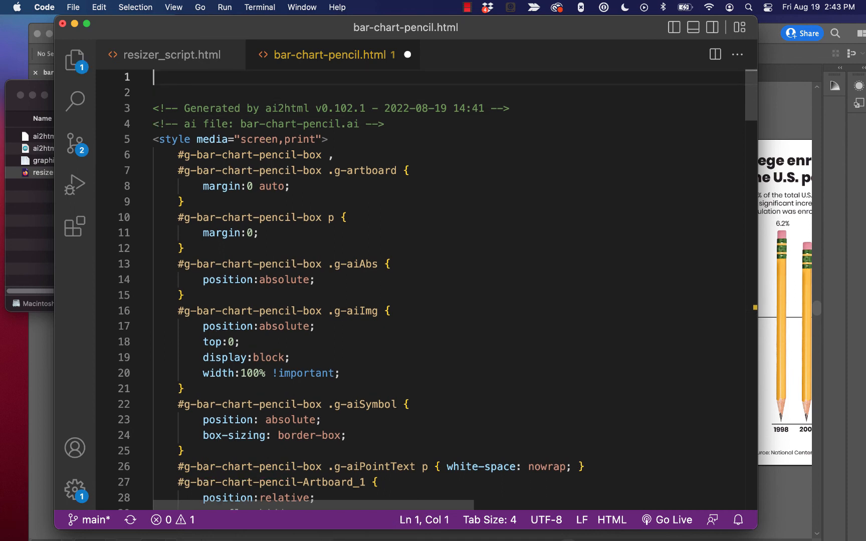
text(html>)
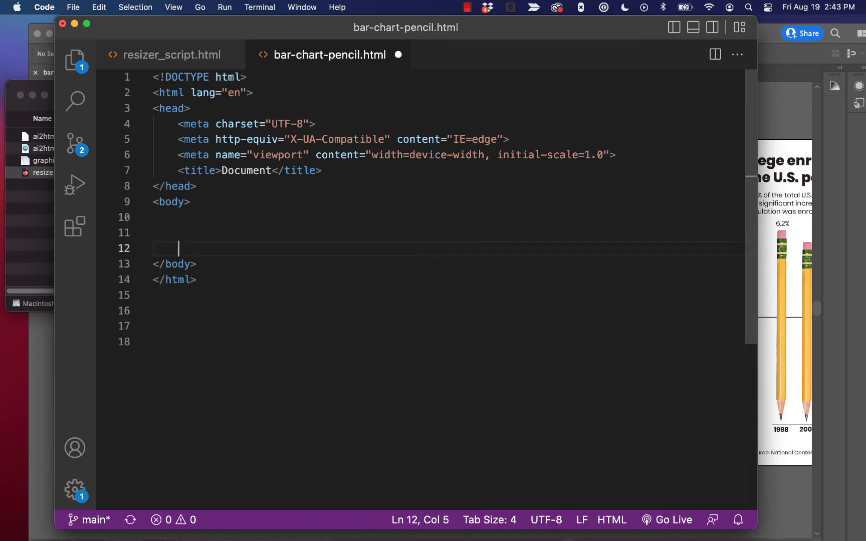
key(cmd+v)
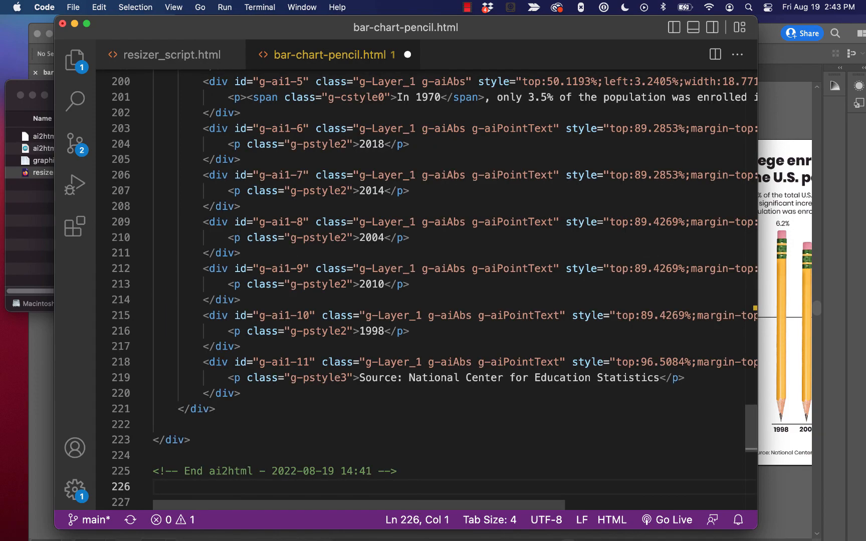
scroll(up, 3)
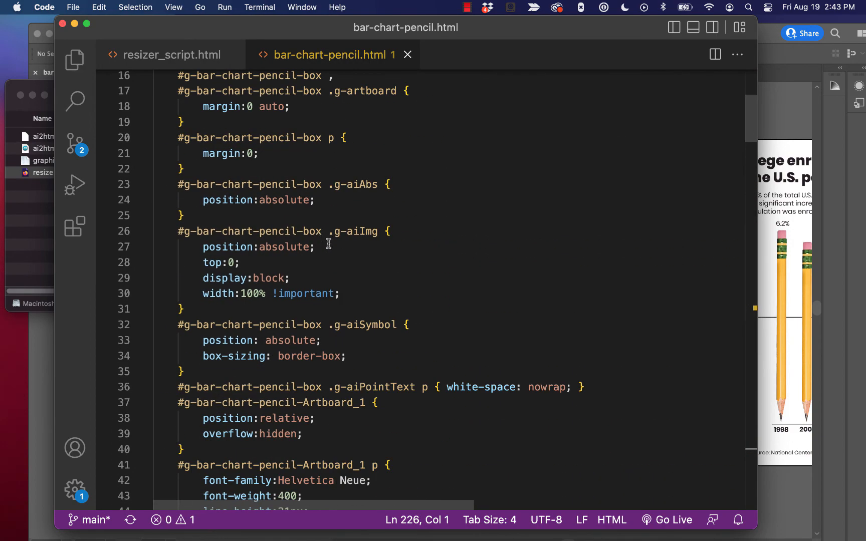
click(297, 532)
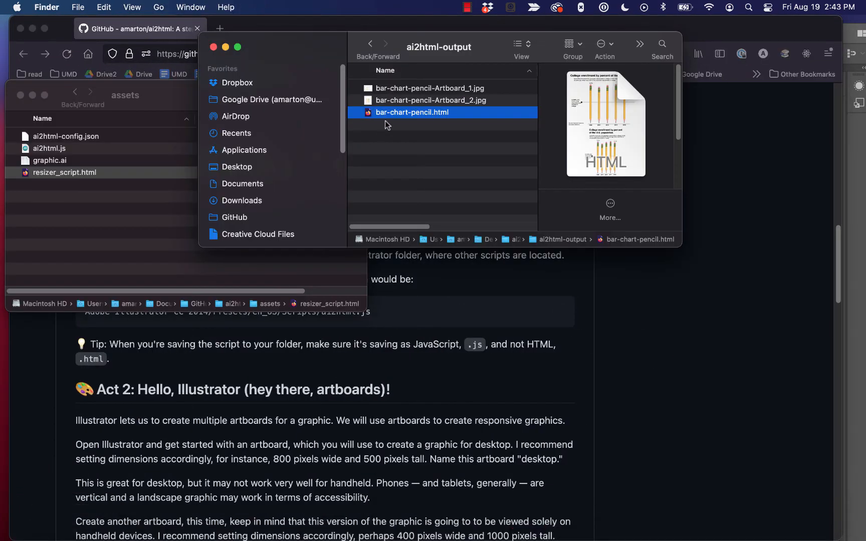
- Open the wrapped bar-chart-pencil.html in Firefox, then switch back to VS Code
double_click(411, 112)
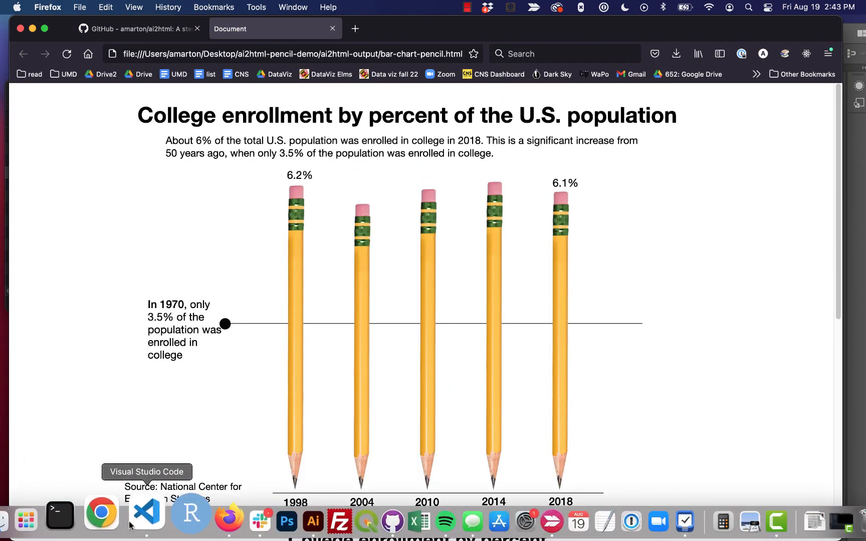
click(146, 518)
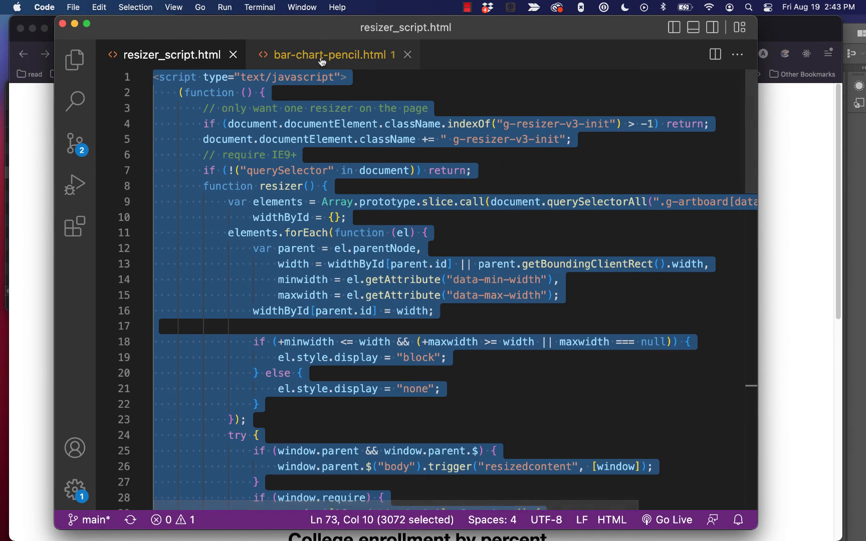
- Switch to bar-chart-pencil.html and scroll through it to place the resizer script in the body
click(331, 54)
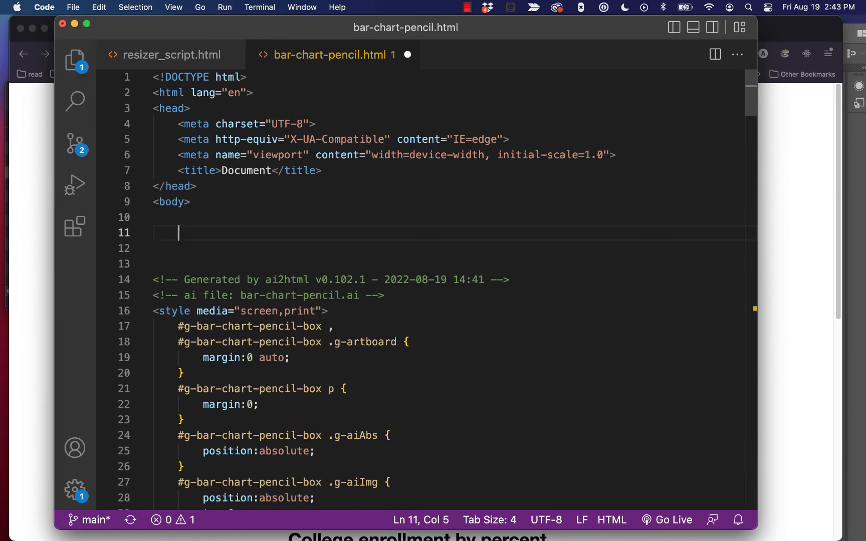
scroll(down, 3)
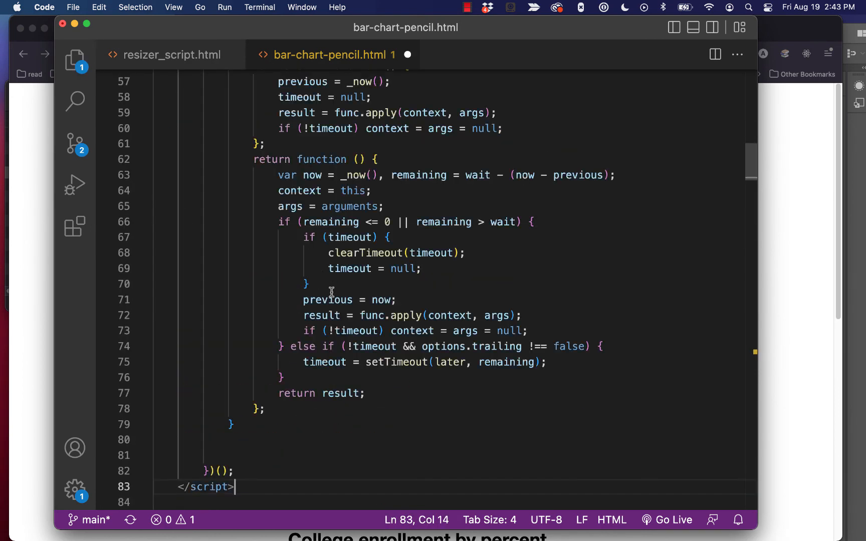
scroll(up, 3)
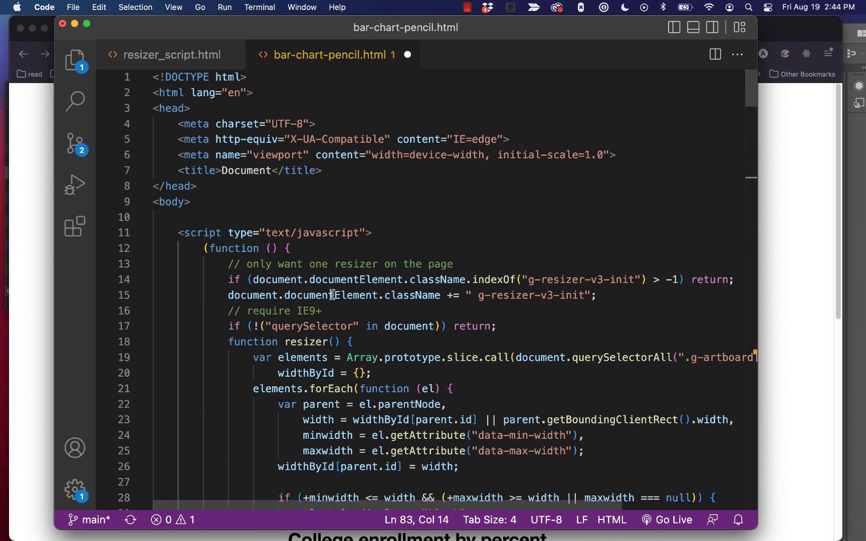
scroll(down, 3)
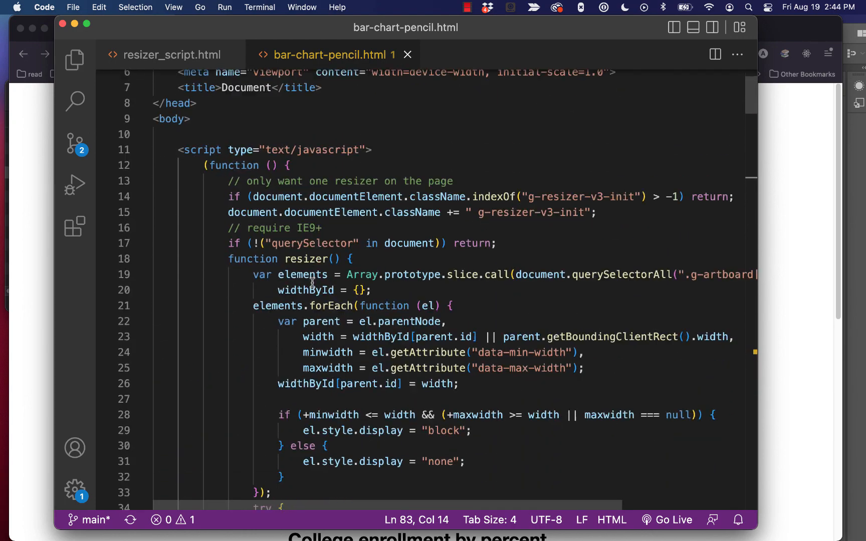
mouse_move(365, 259)
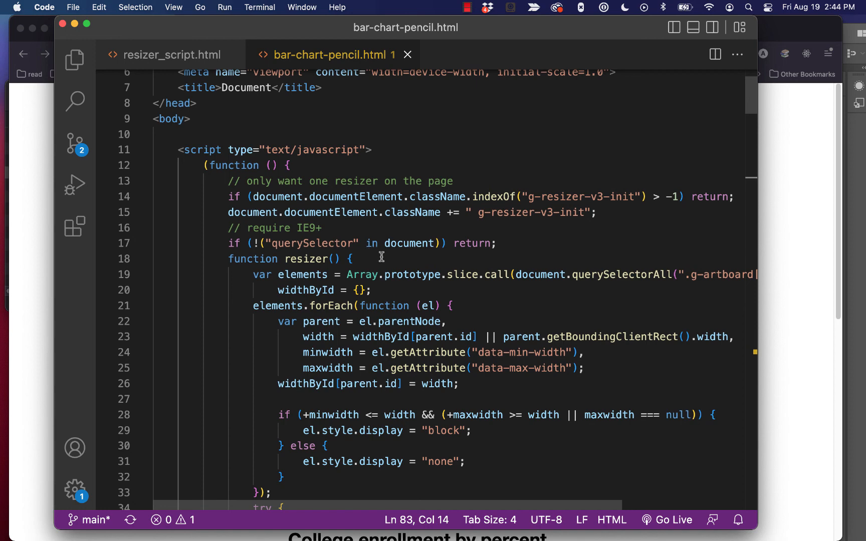
mouse_move(760, 266)
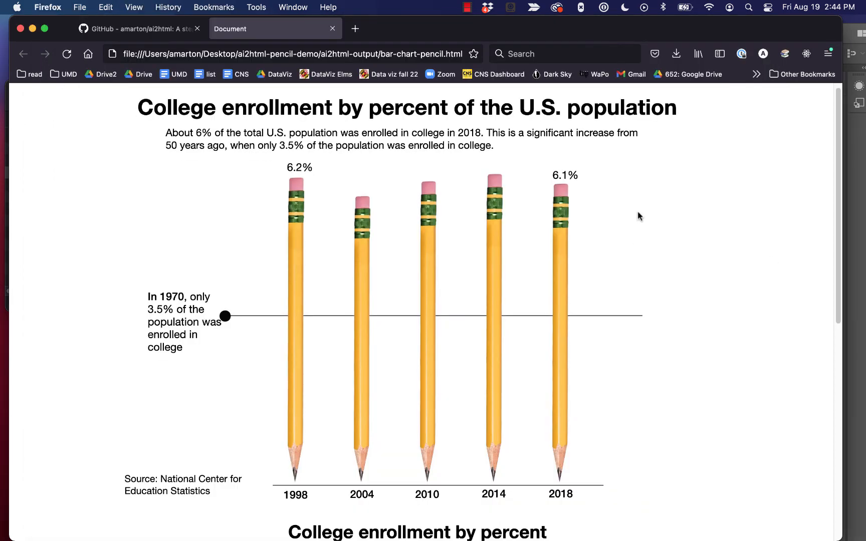
- Compare the rendered pencil chart with the Illustrator artboard, then return to the ai2html GitHub page
scroll(up, 3)
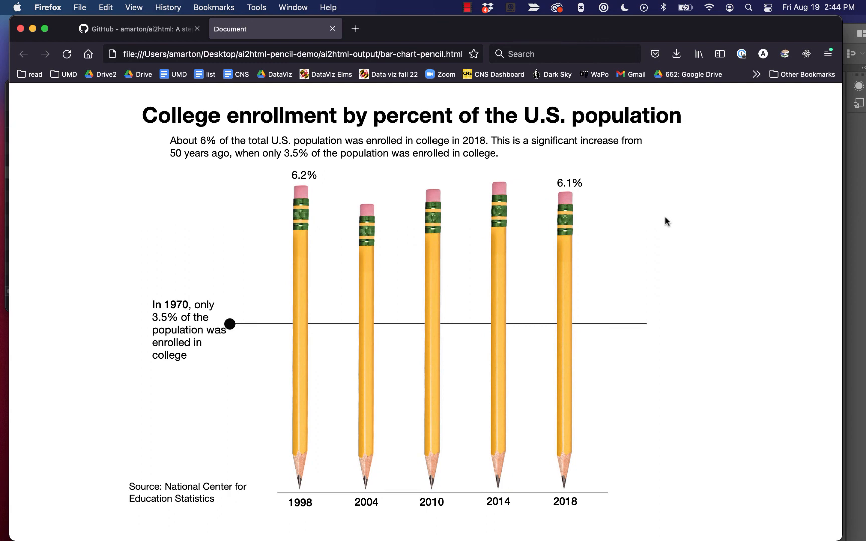
mouse_move(157, 258)
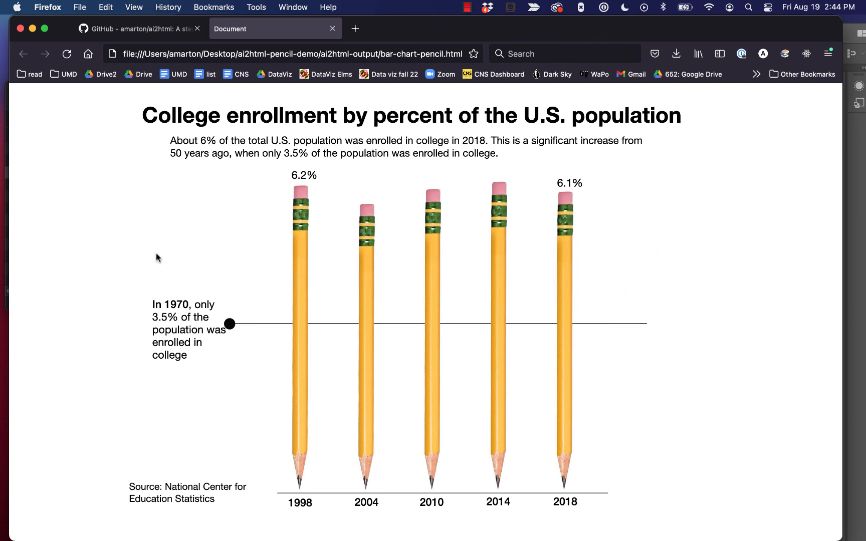
mouse_move(782, 370)
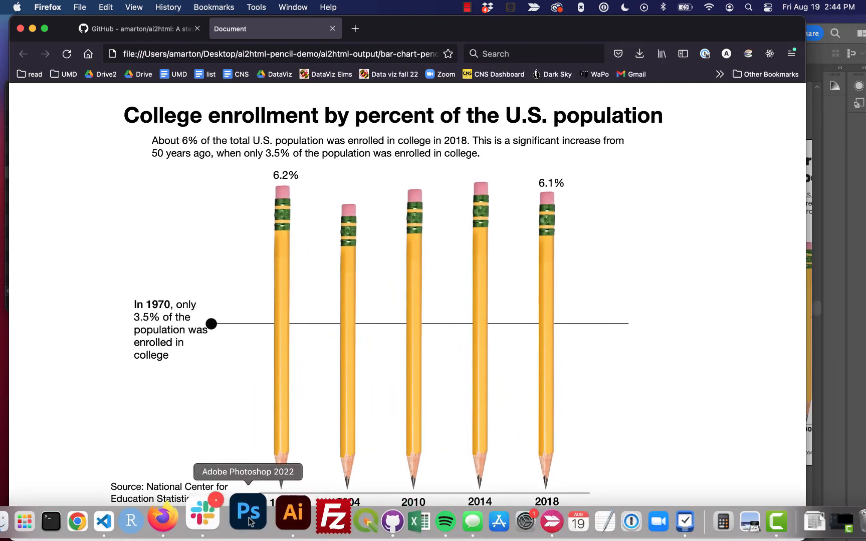
click(293, 520)
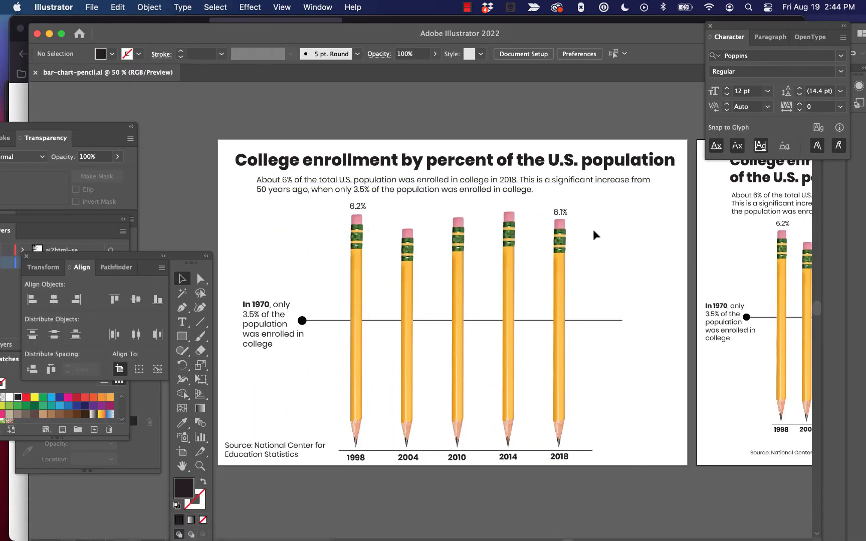
mouse_move(191, 514)
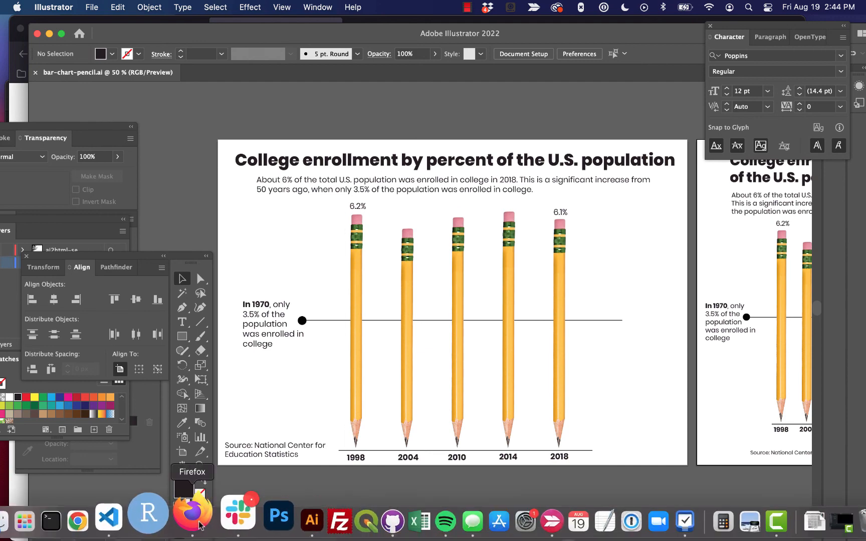
click(192, 520)
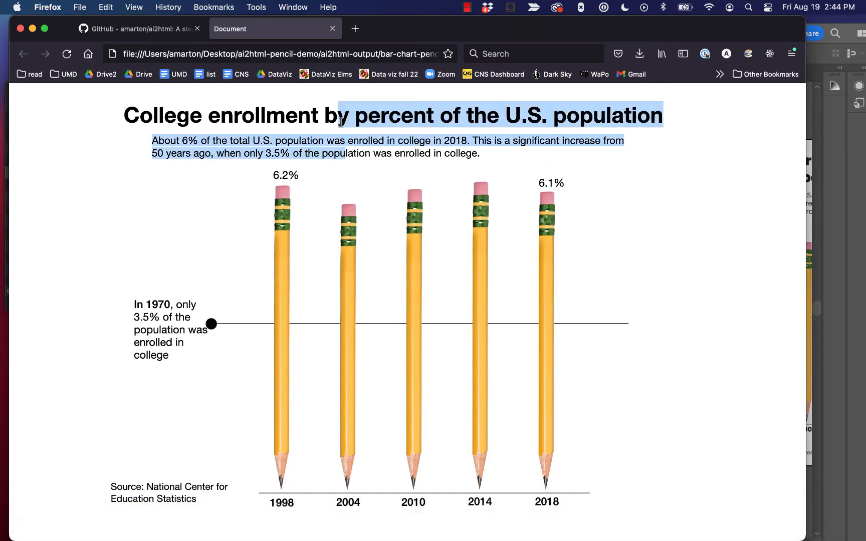
click(746, 271)
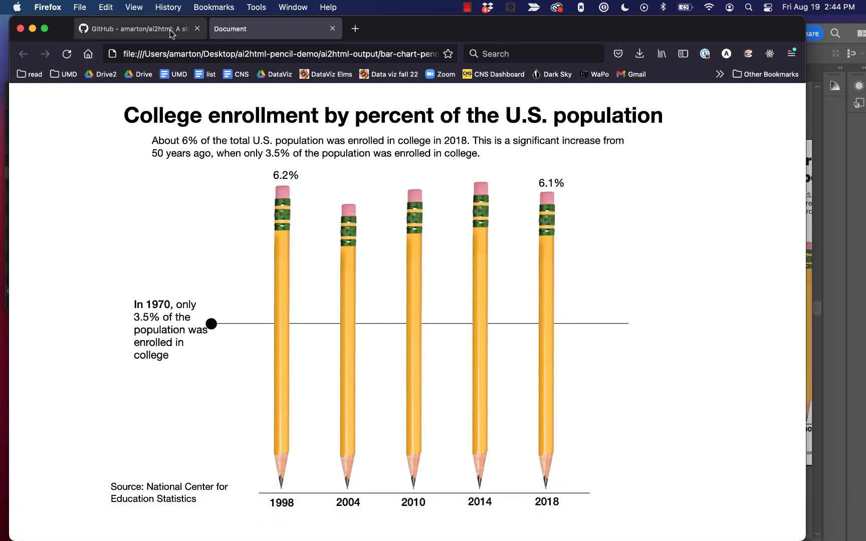
click(140, 28)
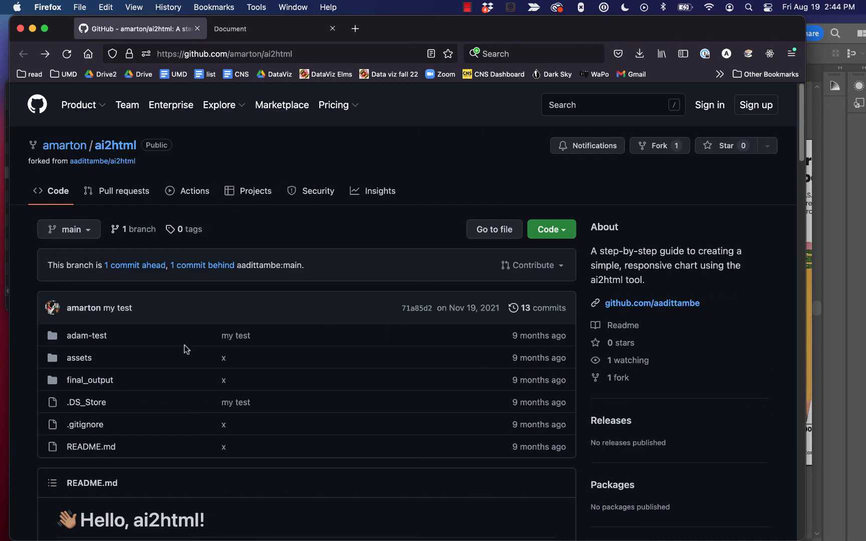
mouse_move(380, 429)
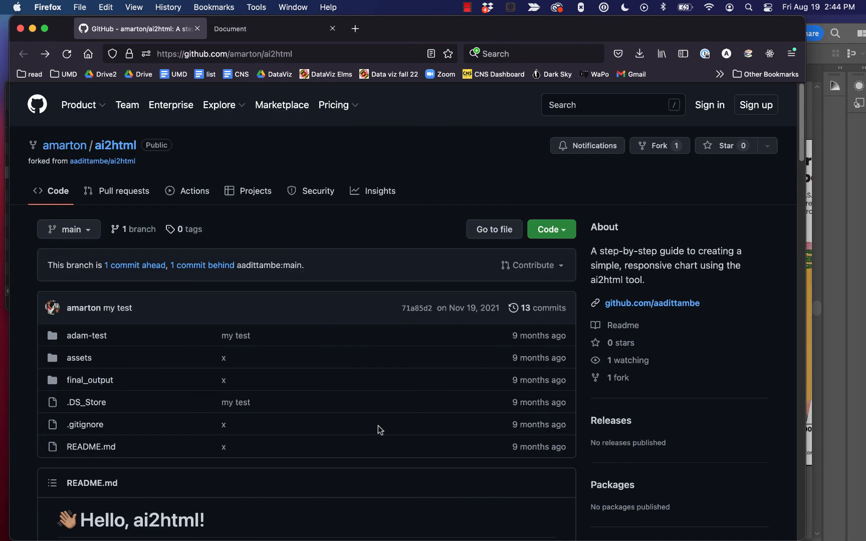